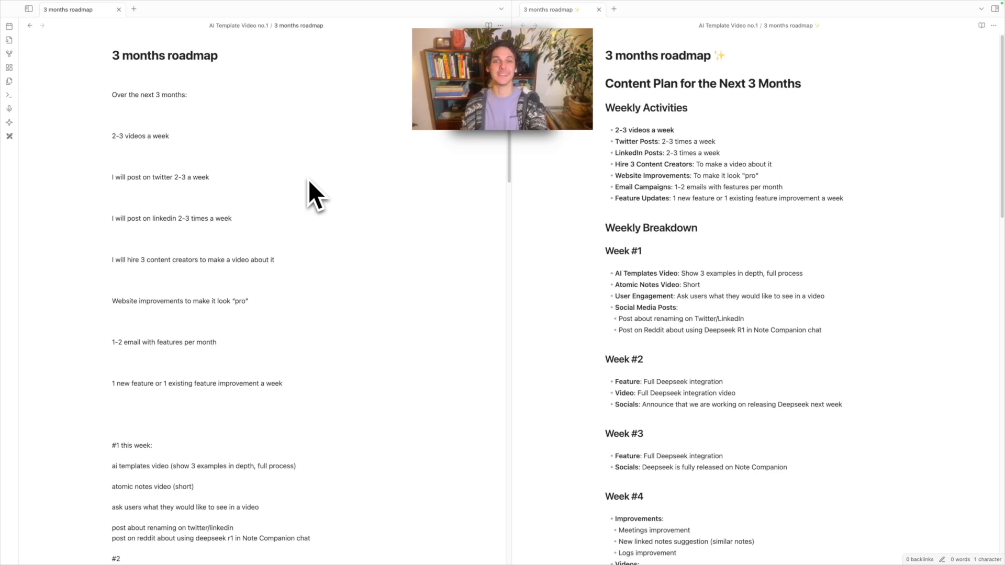
mouse_move(268, 250)
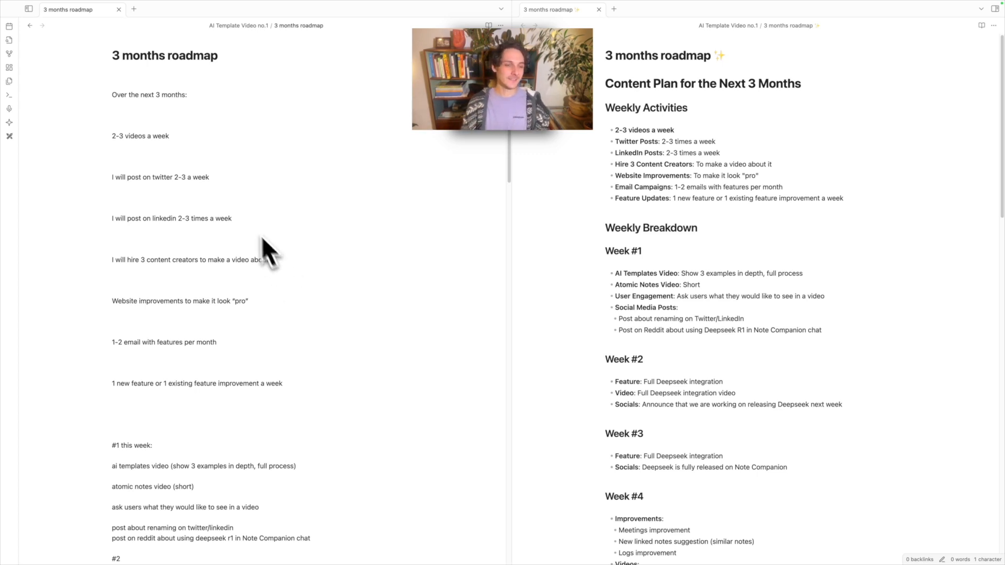
- Scroll through the roadmap note and reveal the Note Companion Organizer sidebar for it
scroll(down, 3)
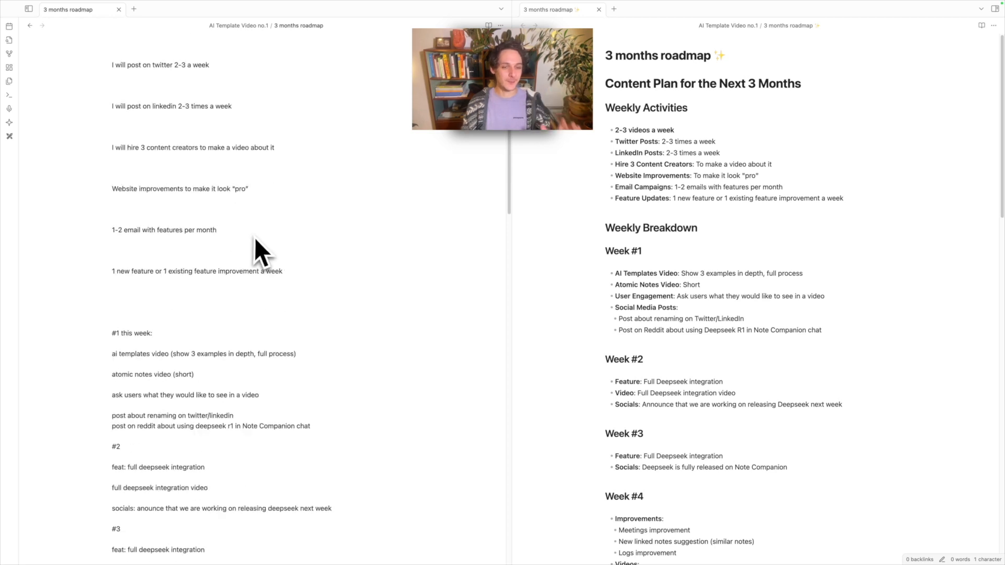
scroll(down, 3)
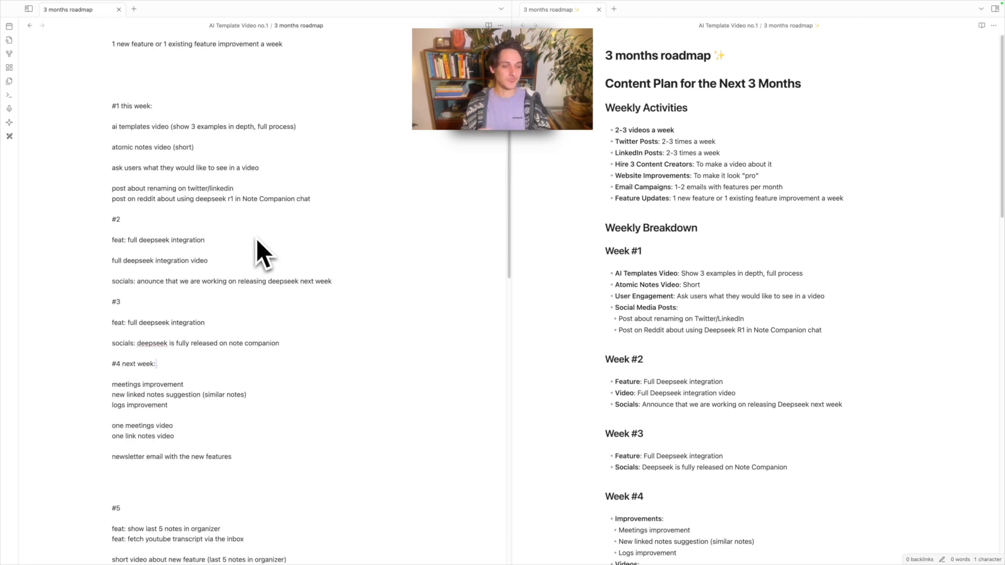
scroll(down, 3)
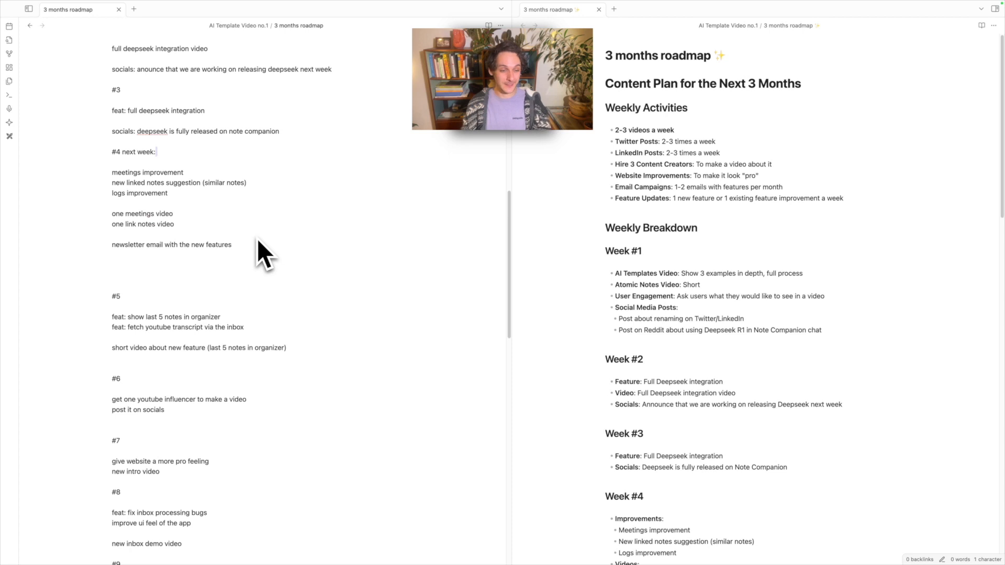
scroll(down, 3)
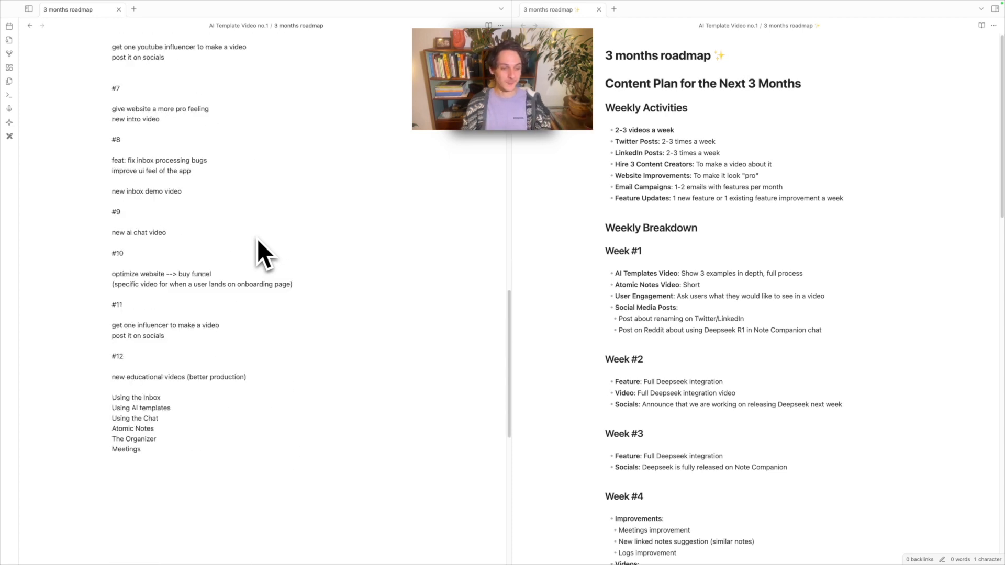
mouse_move(319, 305)
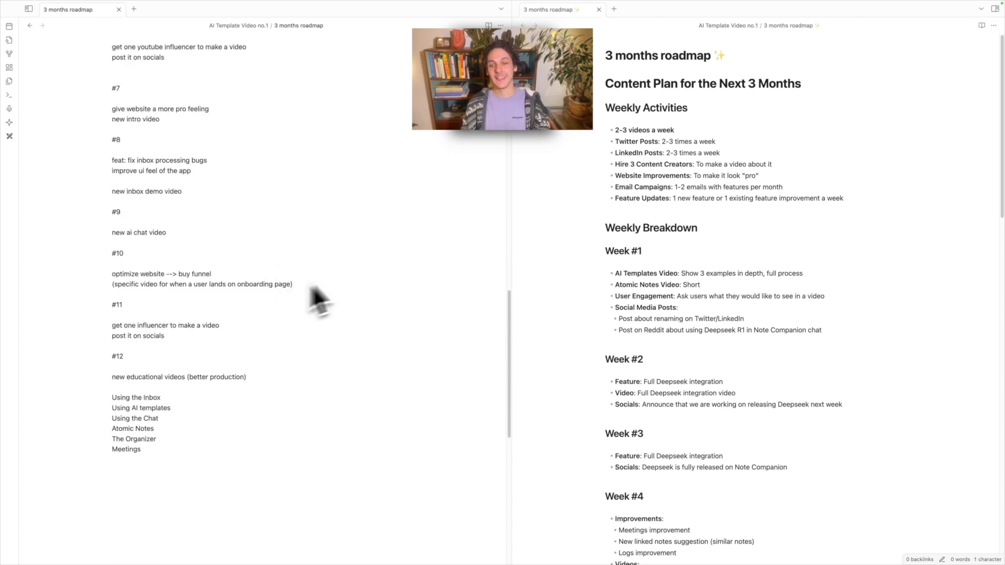
mouse_move(631, 220)
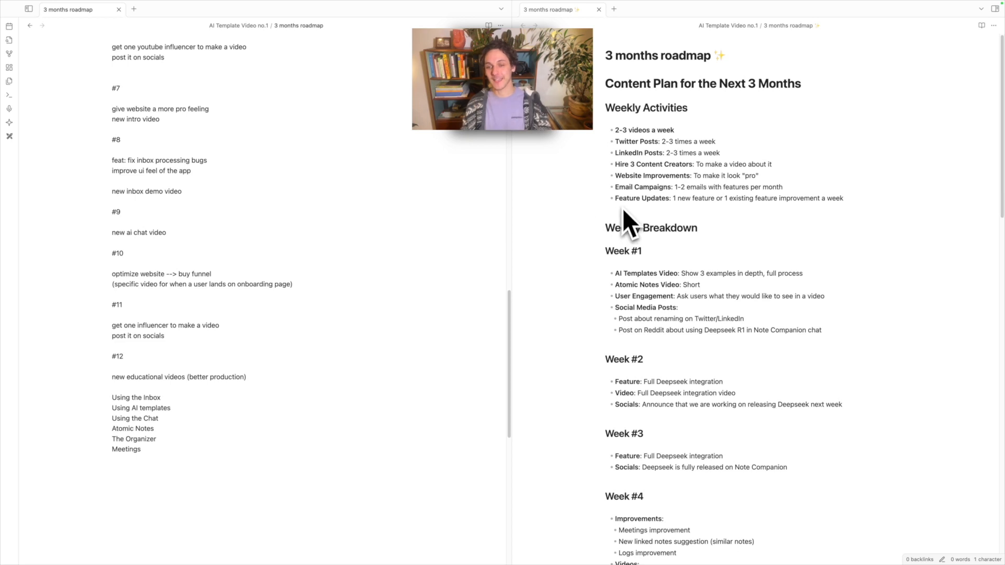
mouse_move(733, 226)
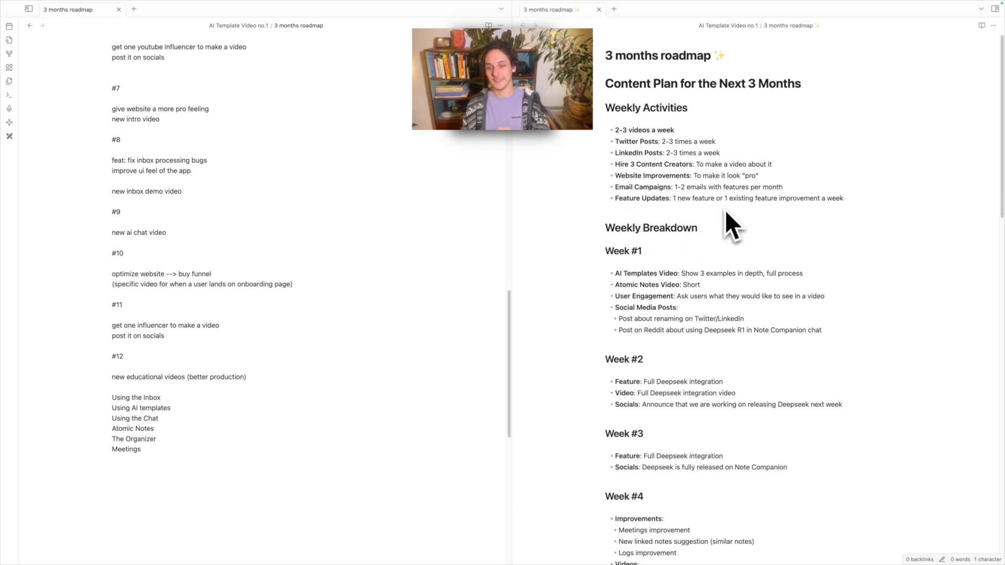
scroll(down, 3)
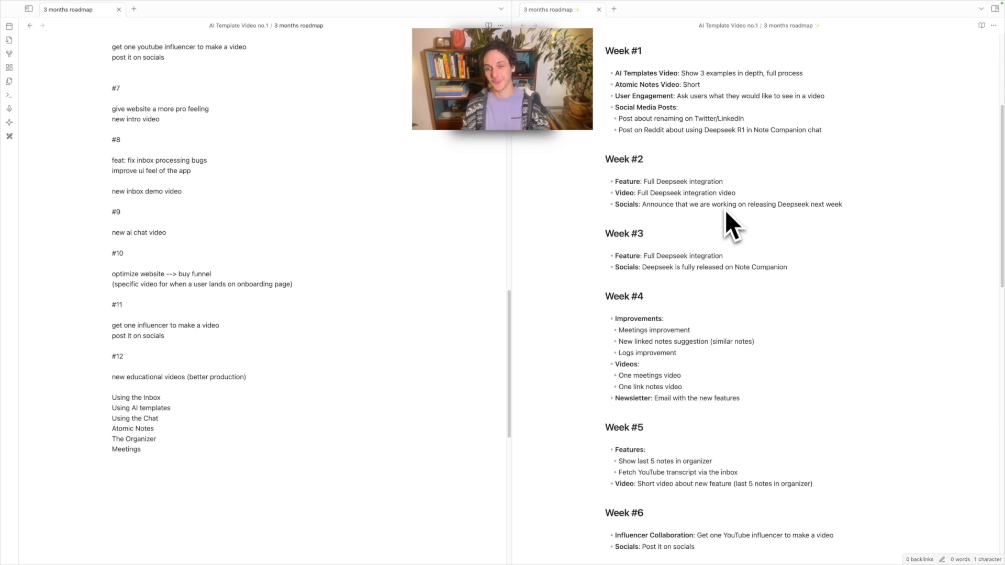
scroll(up, 3)
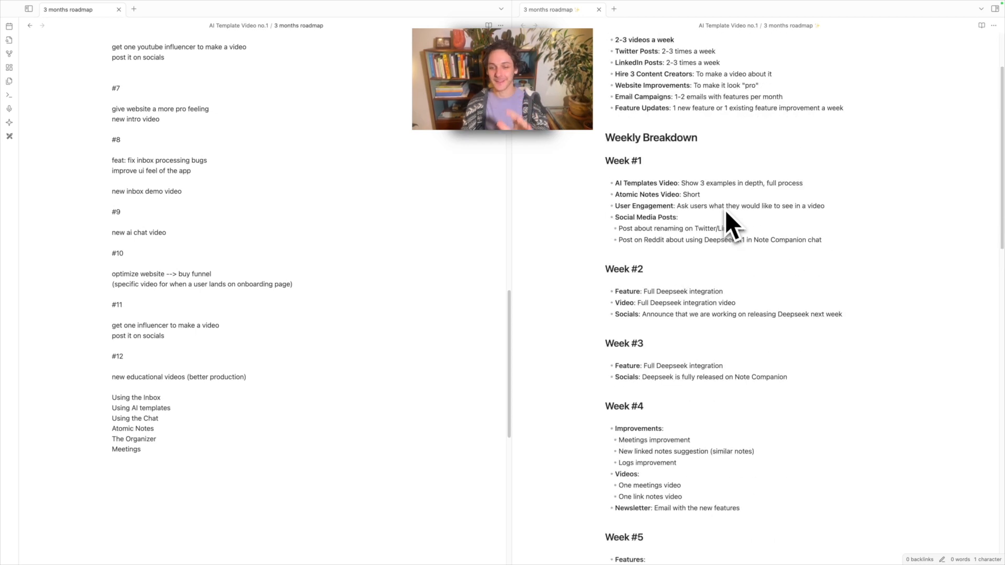
scroll(down, 3)
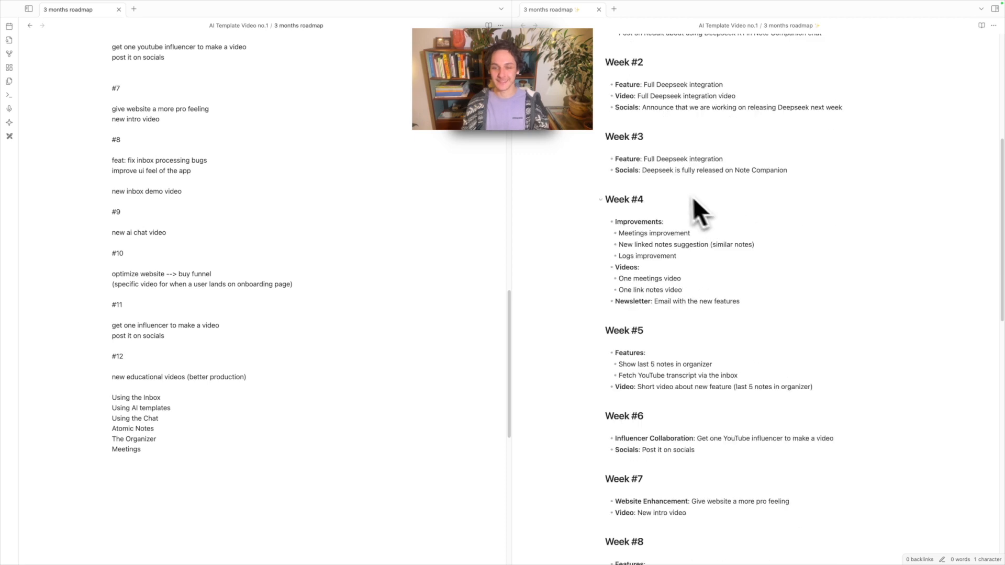
scroll(down, 3)
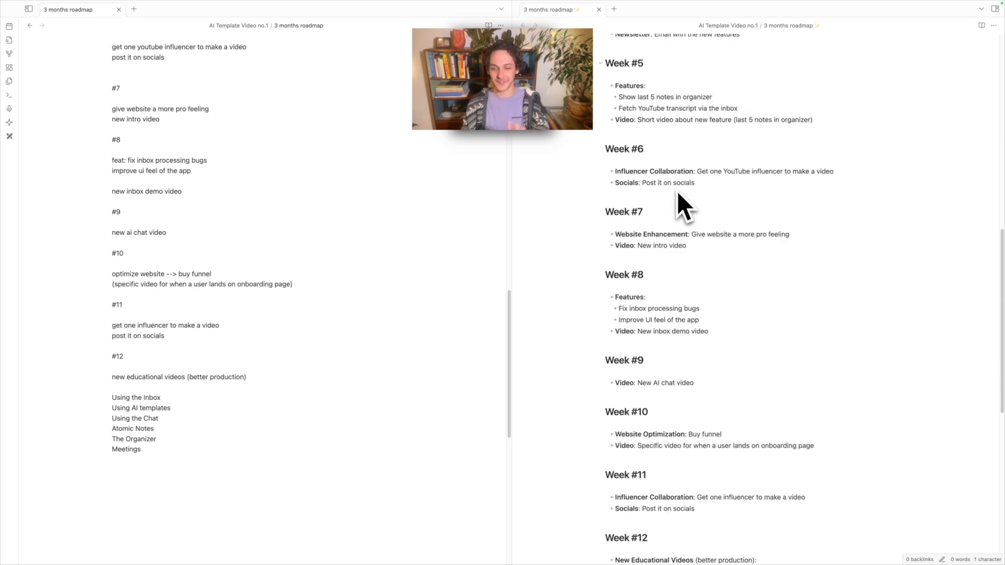
scroll(up, 3)
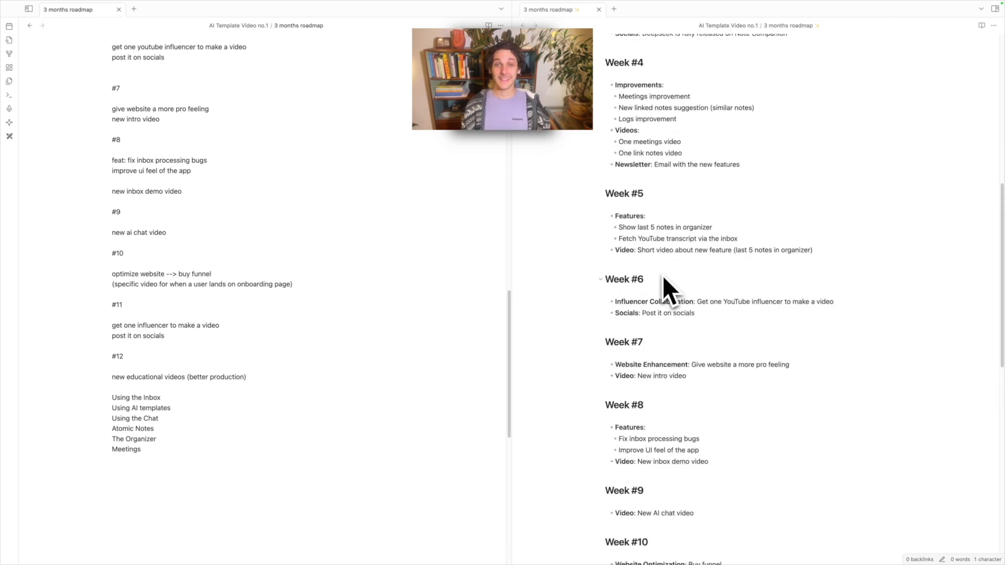
scroll(down, 3)
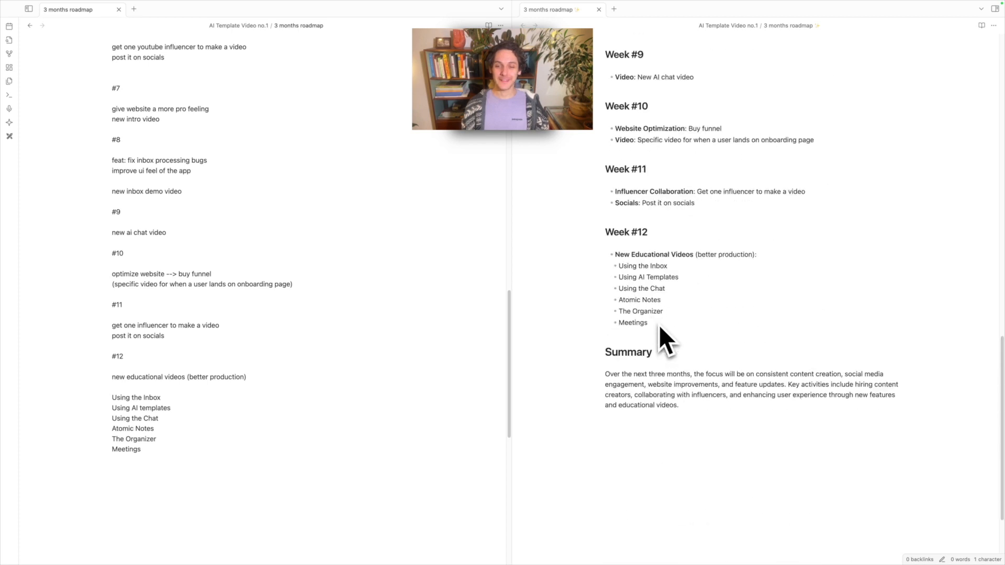
mouse_move(628, 384)
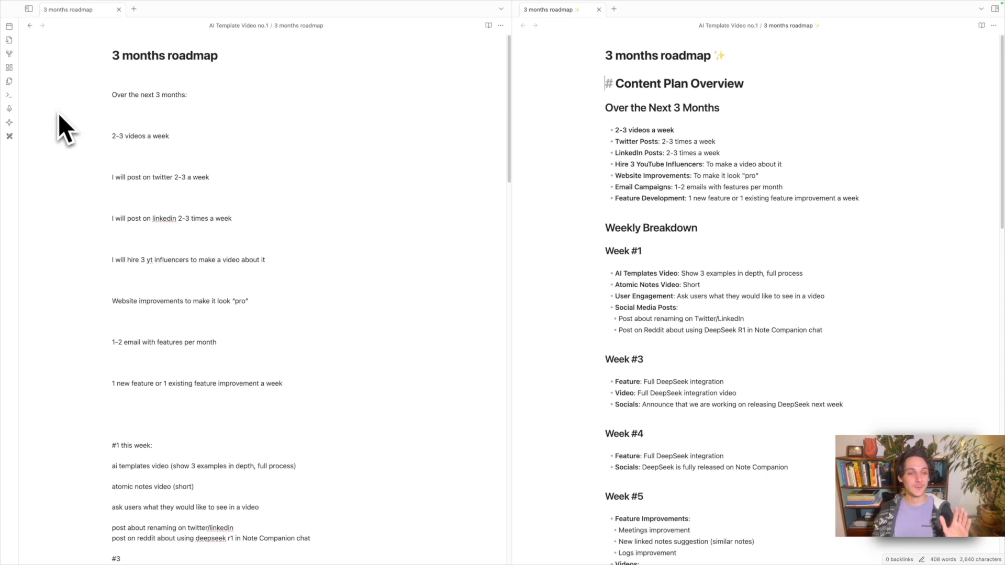
mouse_move(22, 142)
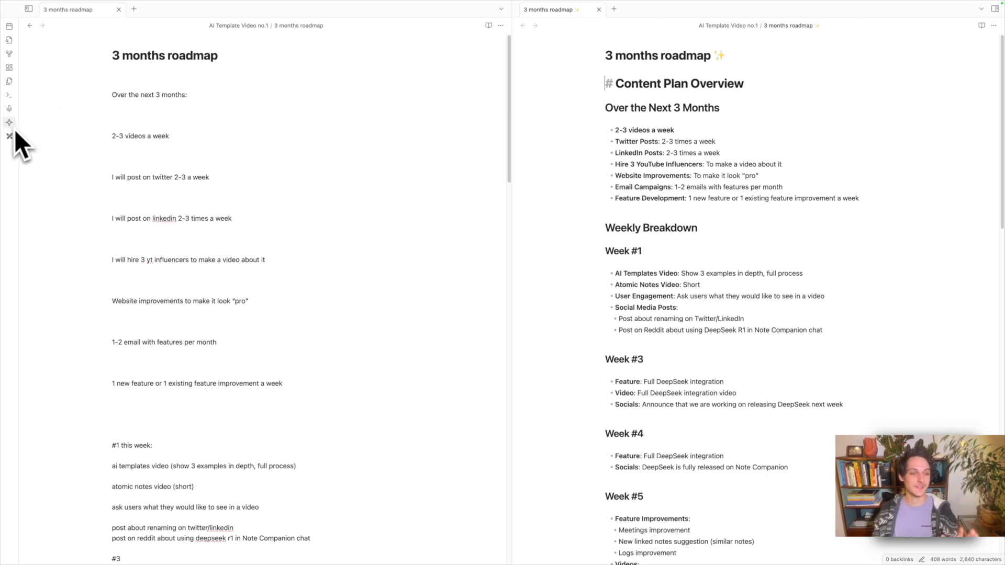
mouse_move(9, 121)
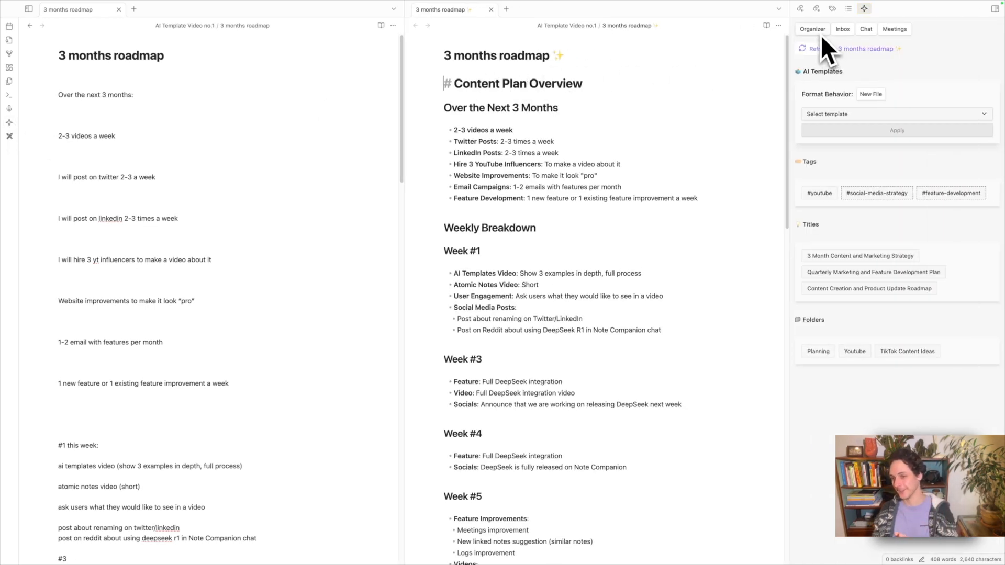
click(868, 287)
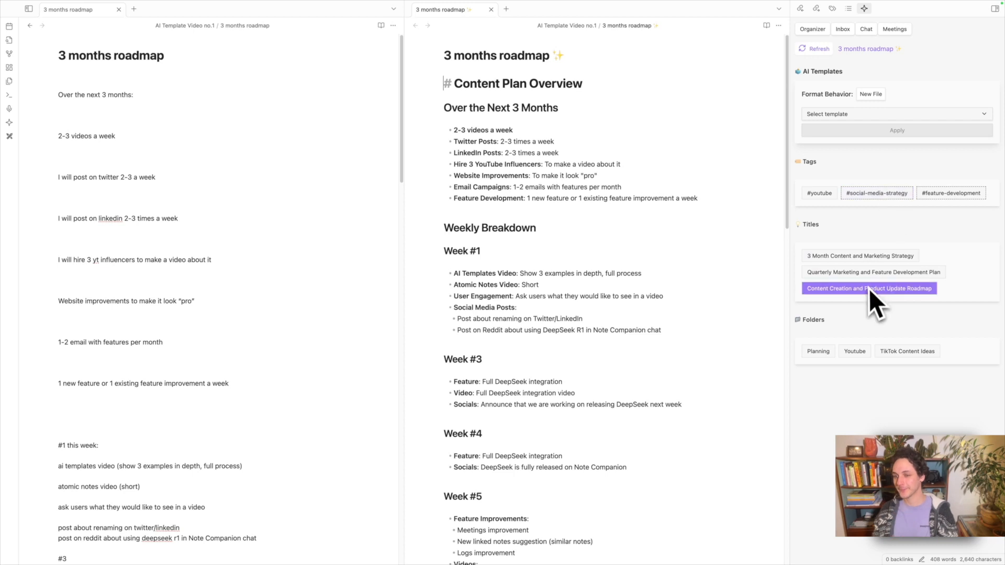
mouse_move(852, 115)
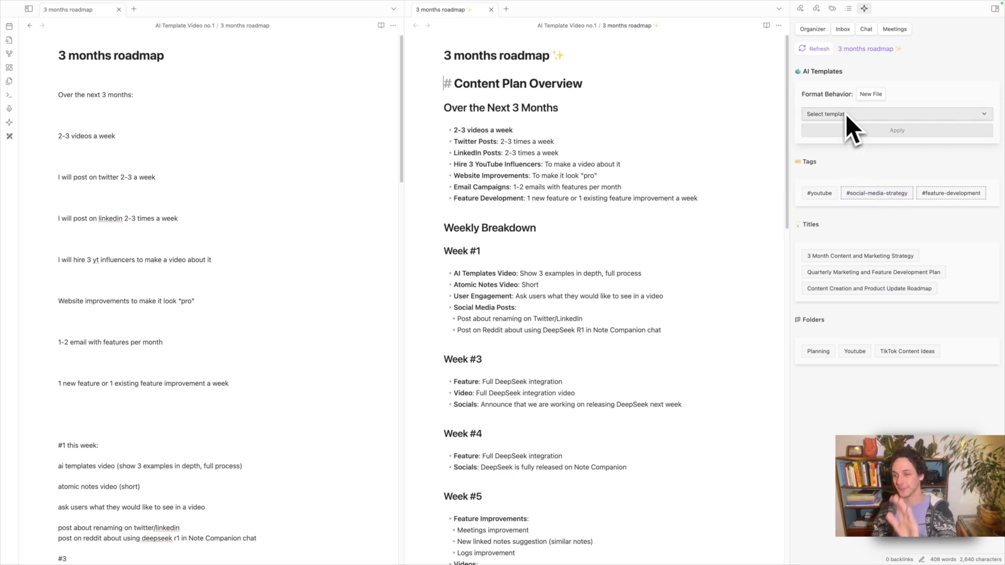
mouse_move(814, 90)
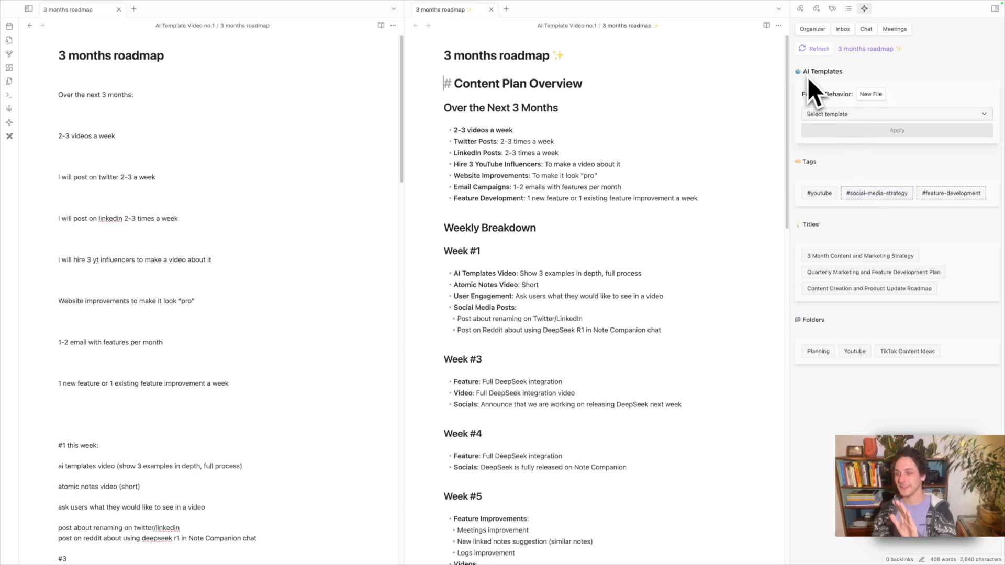
mouse_move(852, 90)
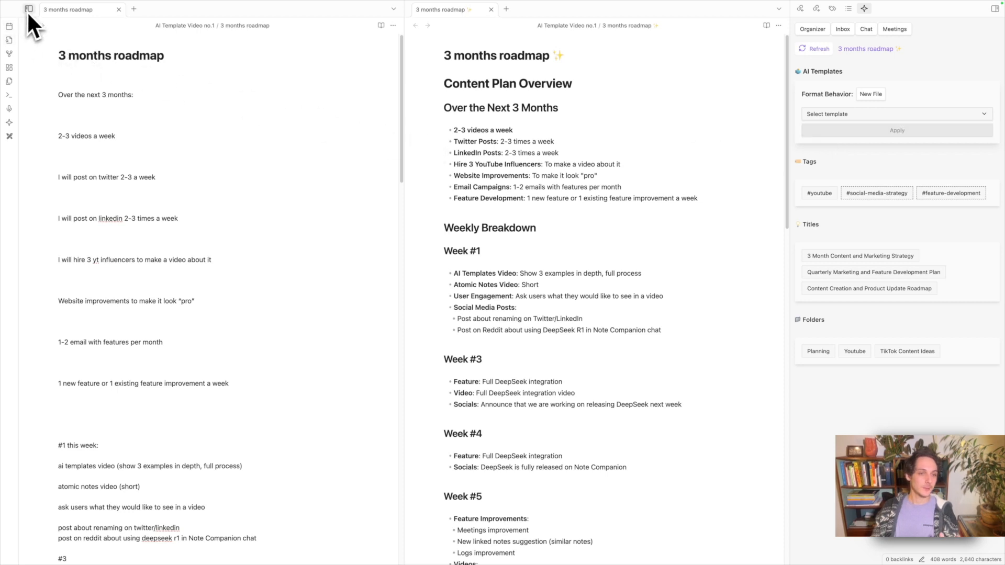
- Show the vault's file explorer and open the Enhance template from the Templates folder
click(29, 9)
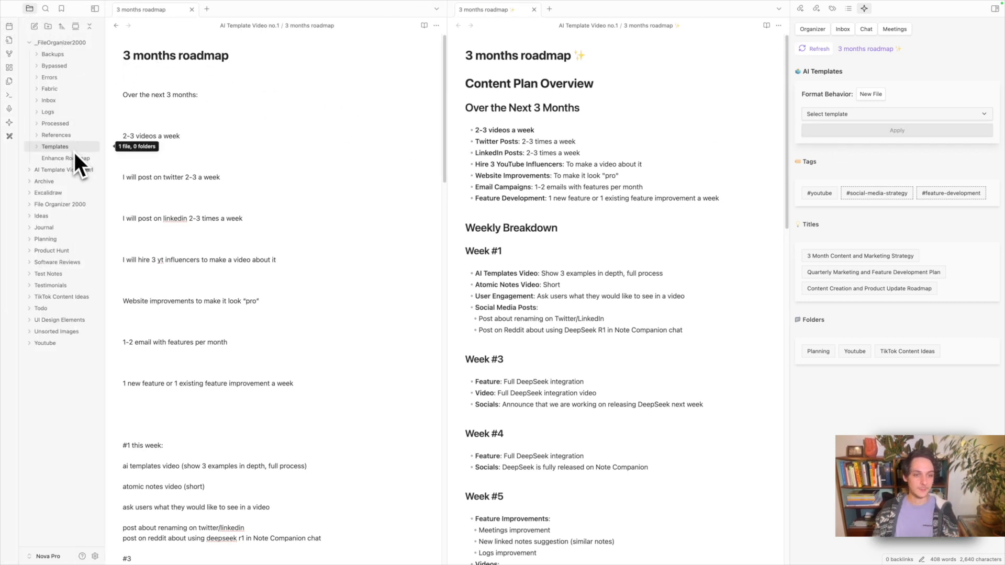
click(54, 147)
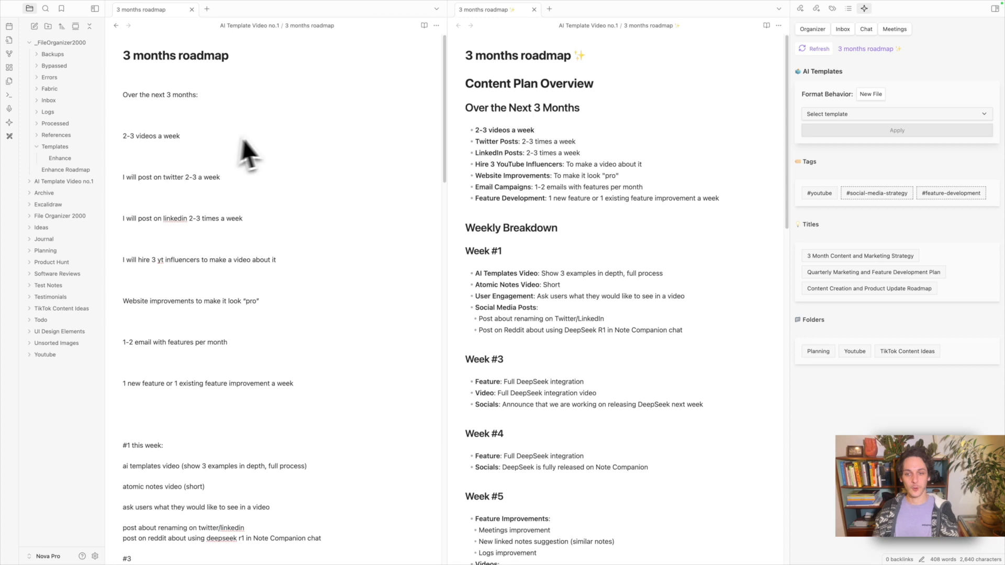
mouse_move(500, 143)
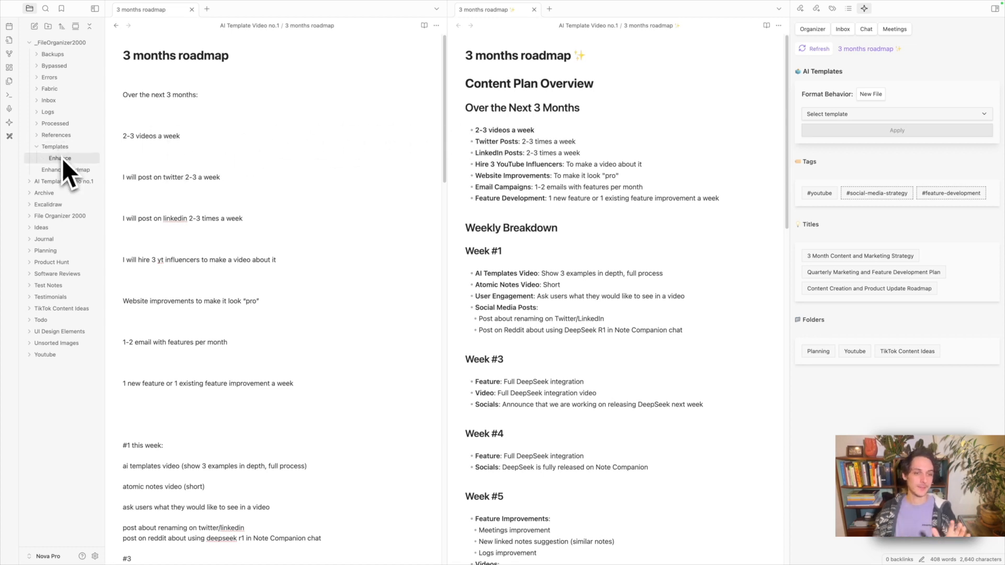
click(59, 158)
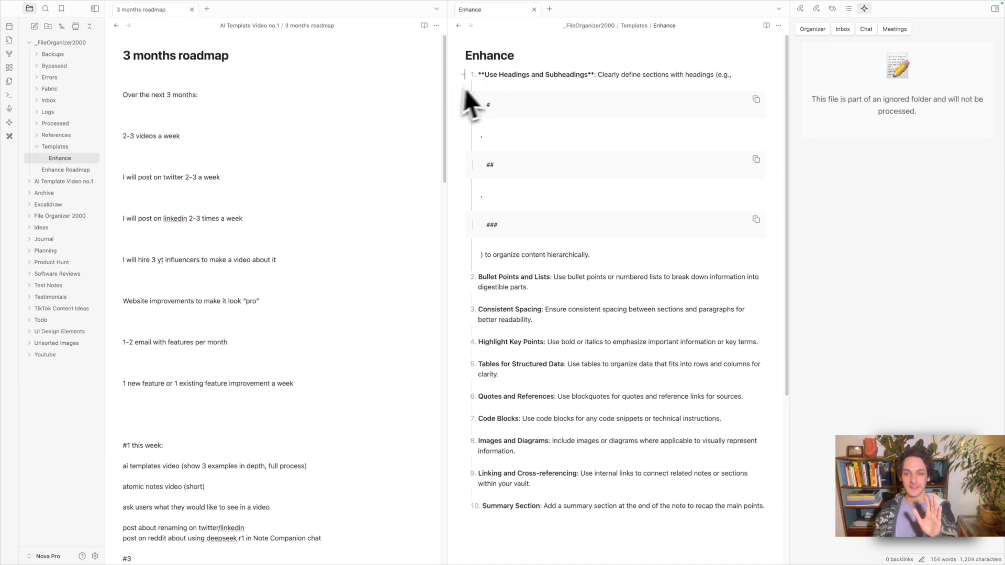
mouse_move(508, 97)
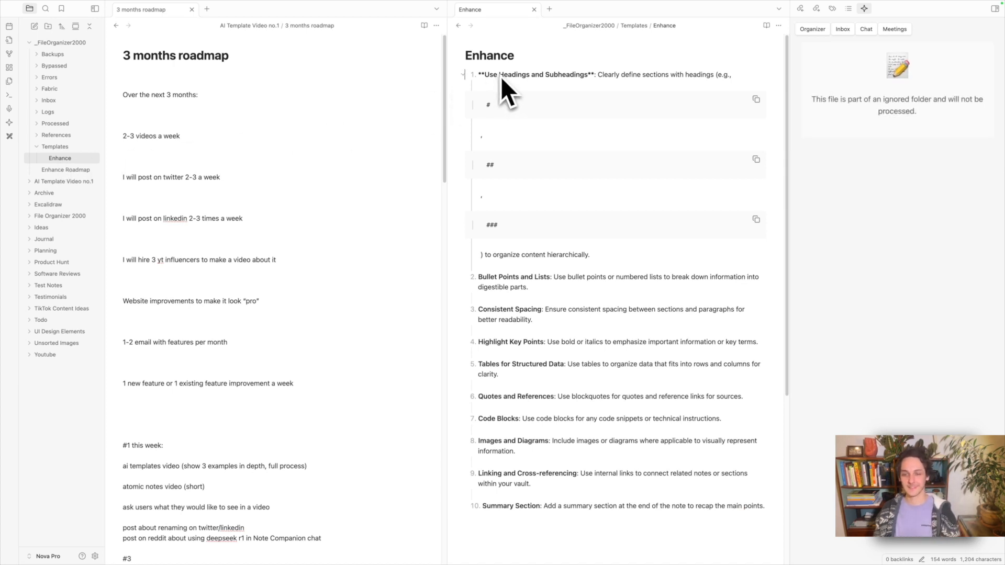
mouse_move(551, 99)
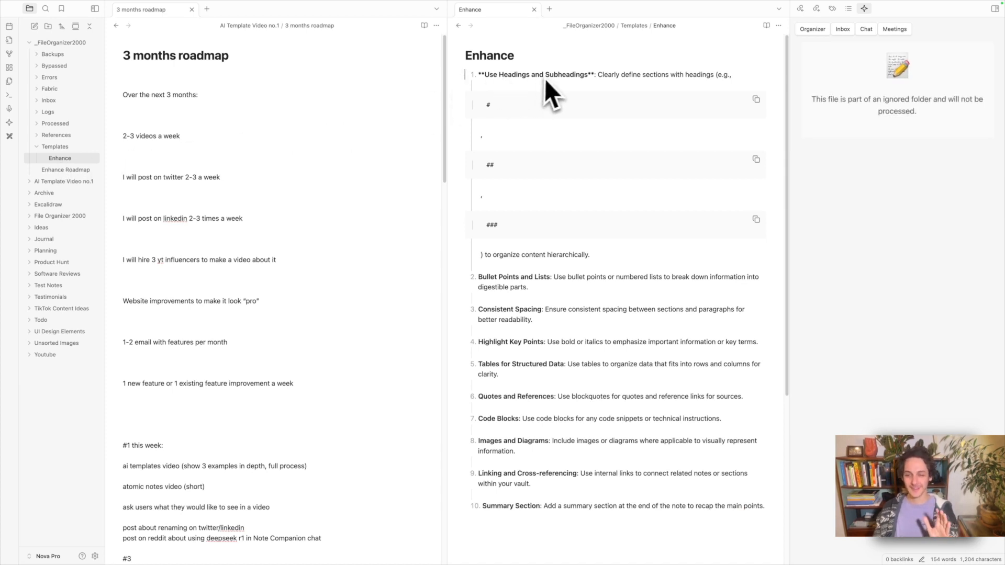
mouse_move(525, 166)
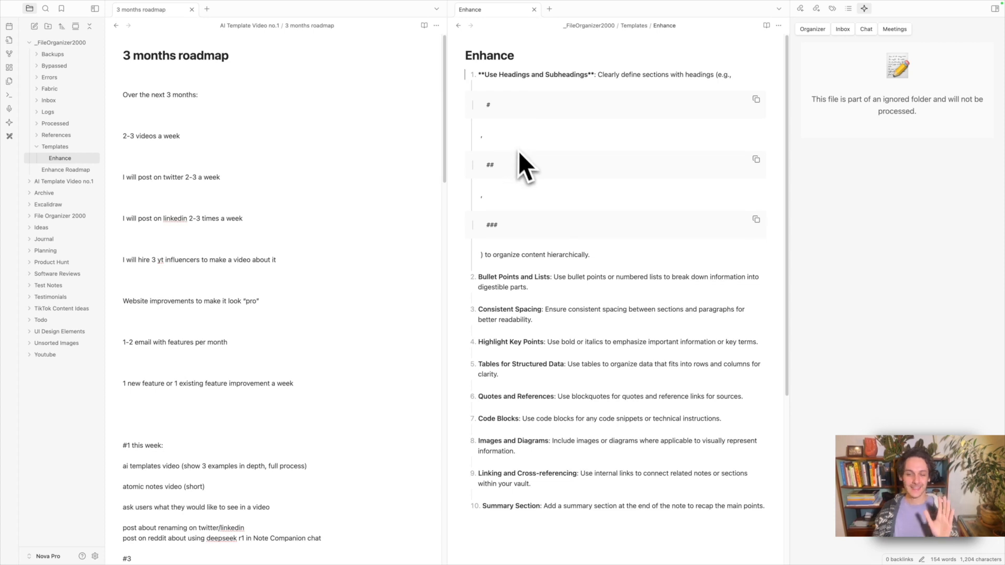
mouse_move(534, 135)
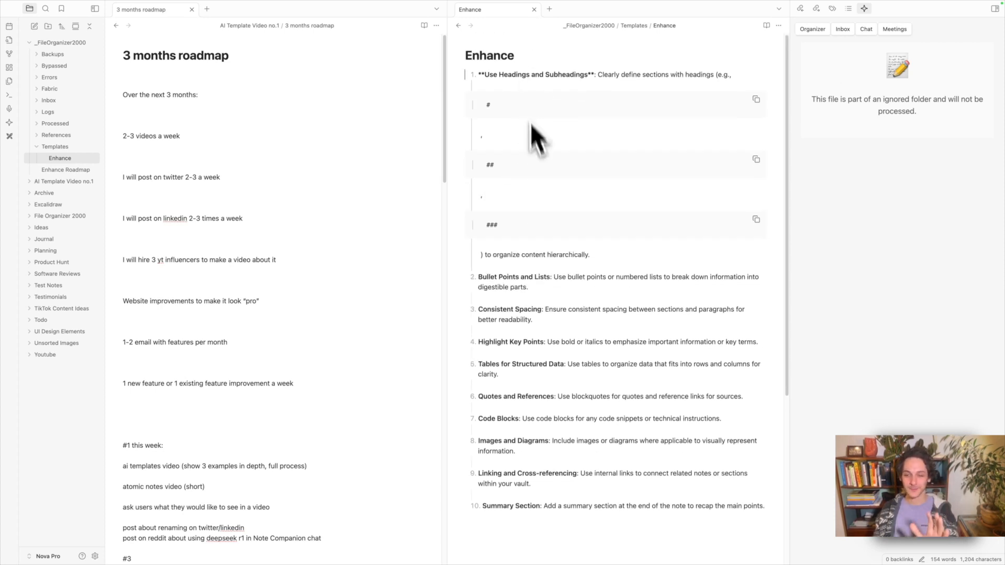
mouse_move(537, 183)
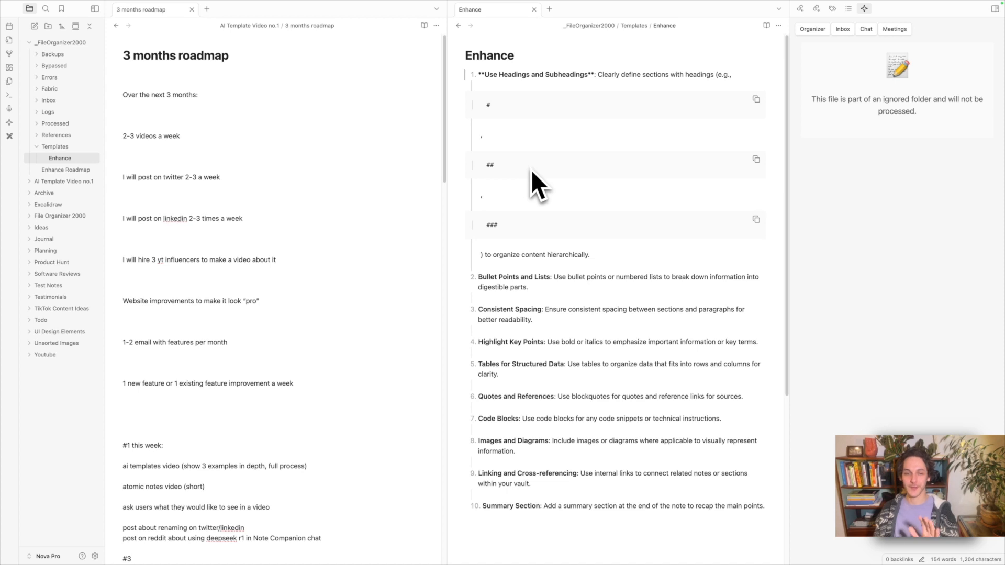
mouse_move(173, 157)
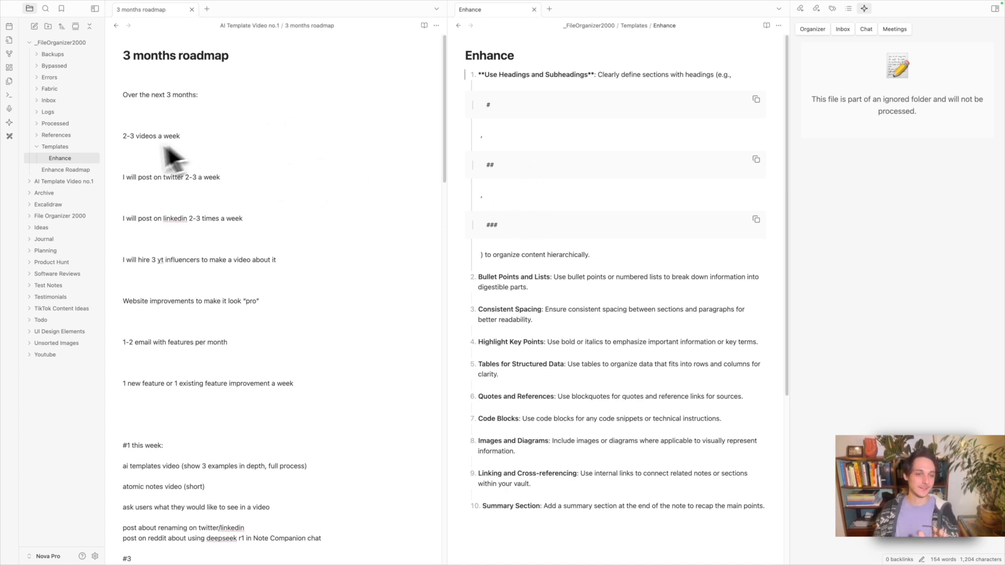
- Open the formatted '3 months roadmap ✨' note from the AI Template Video no.1 folder
click(64, 181)
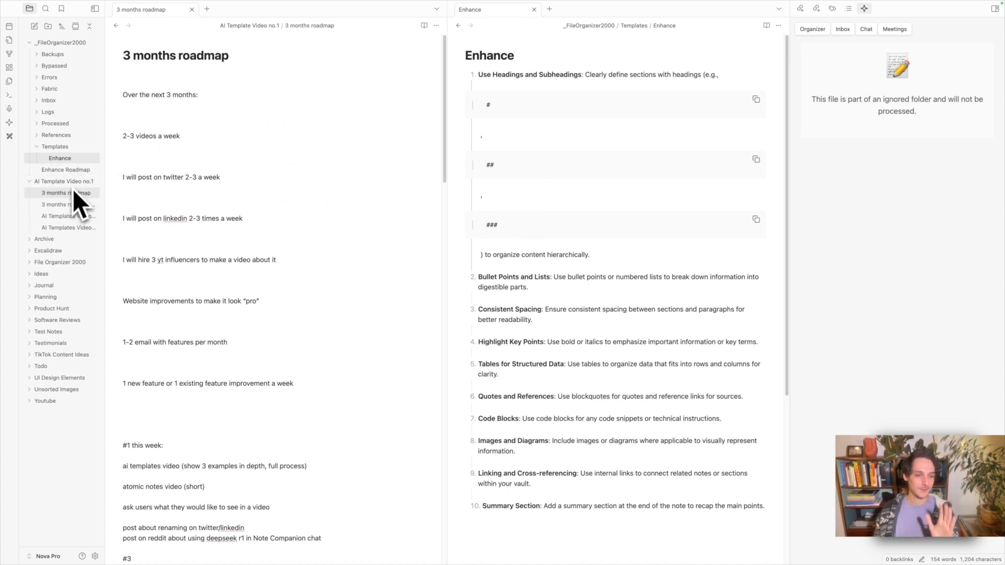
click(66, 204)
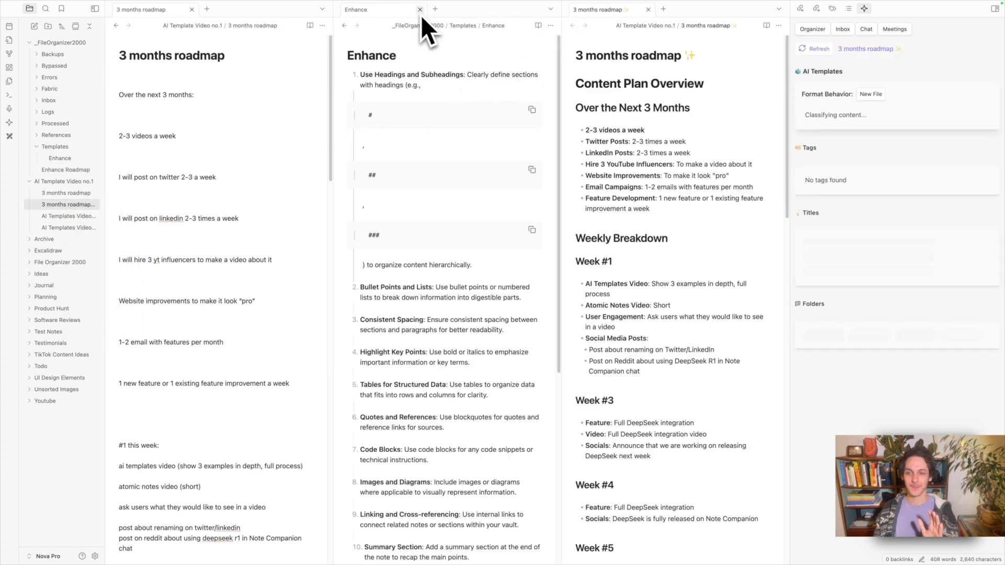
- Close the Enhance template pane, leaving the raw and formatted roadmap notes side by side
click(419, 9)
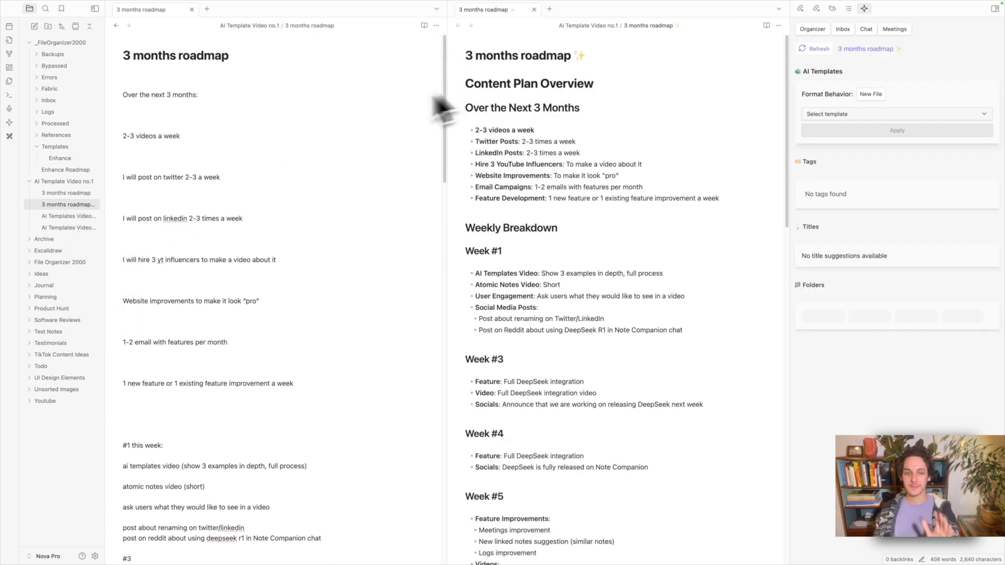
mouse_move(59, 158)
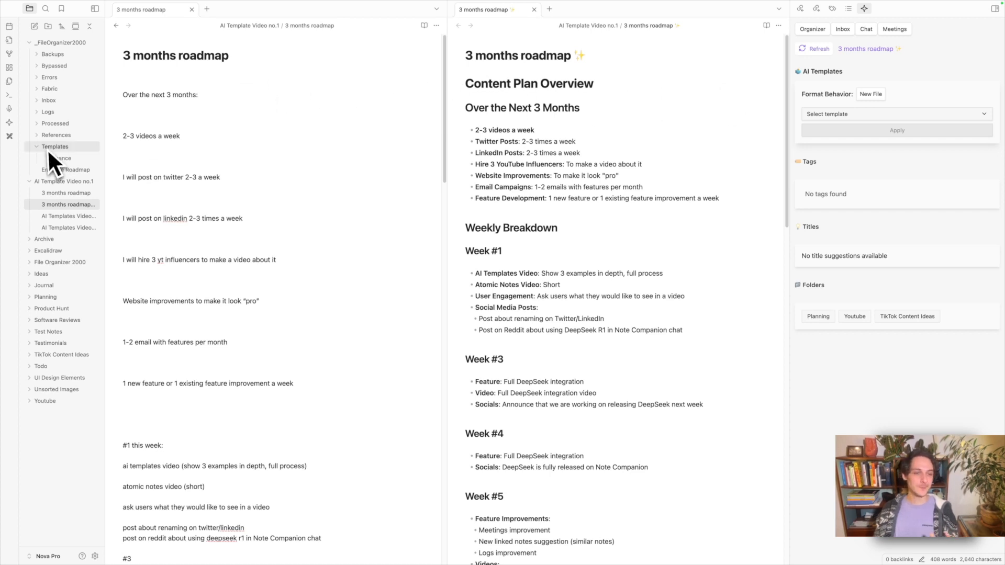
- Create a new note named 'enhance v2' in Templates and switch the sidebar to the AI chat
right_click(55, 146)
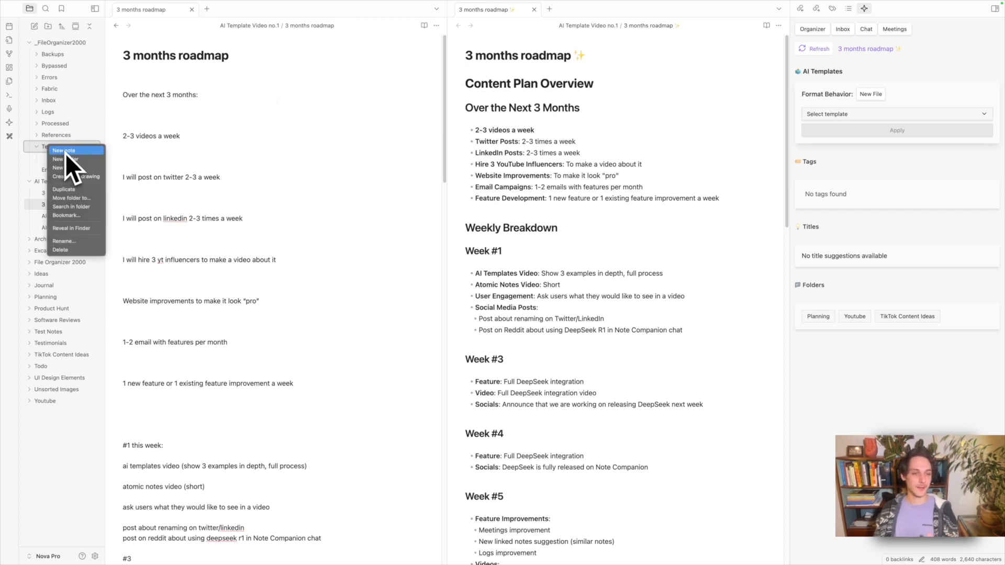
click(64, 153)
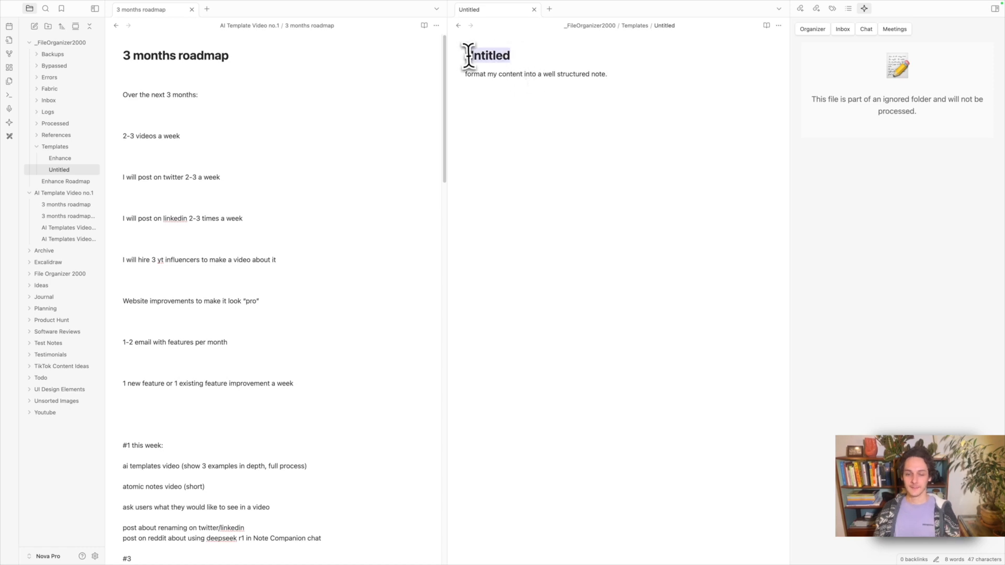
text(nhan)
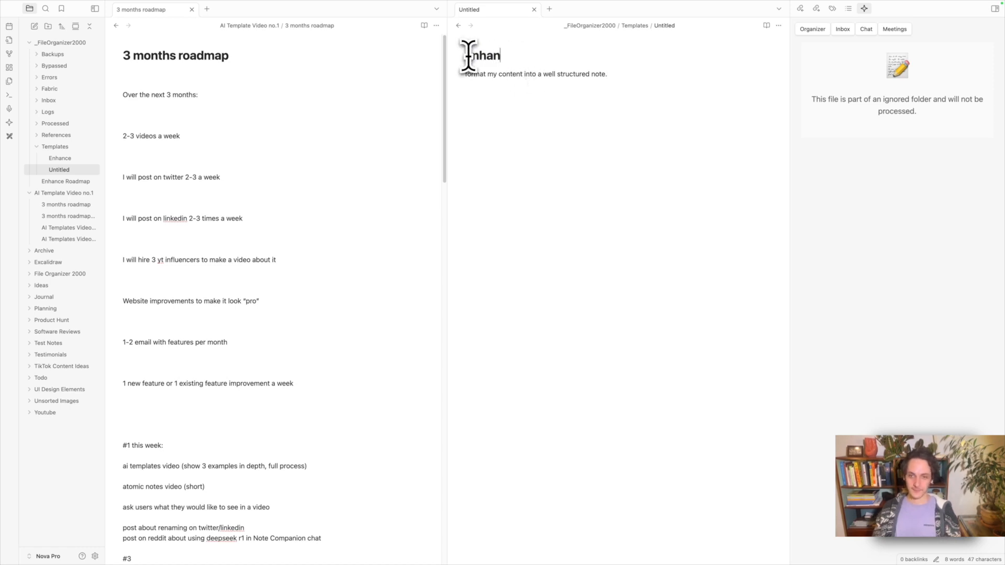
text(enhance v2)
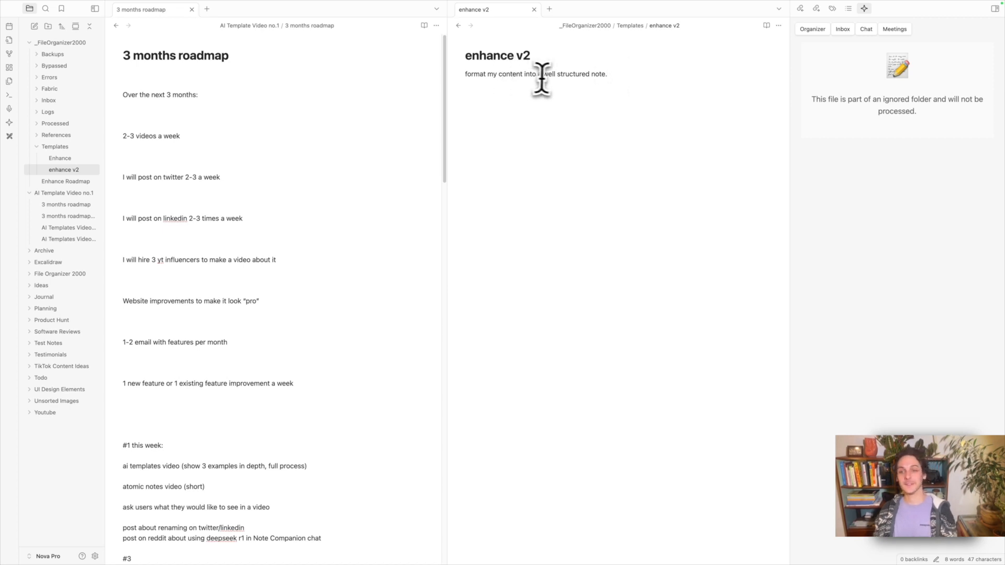
mouse_move(598, 76)
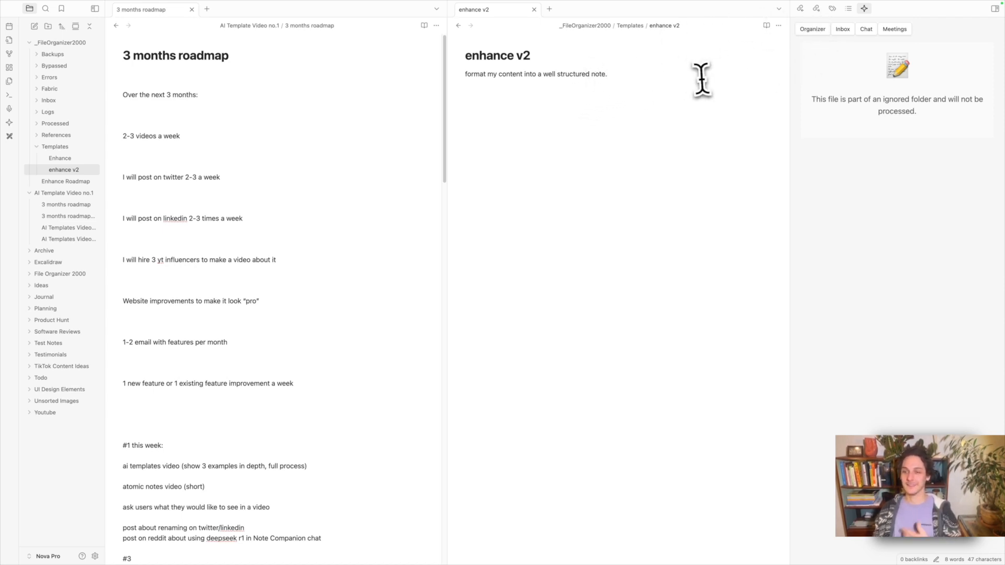
mouse_move(827, 71)
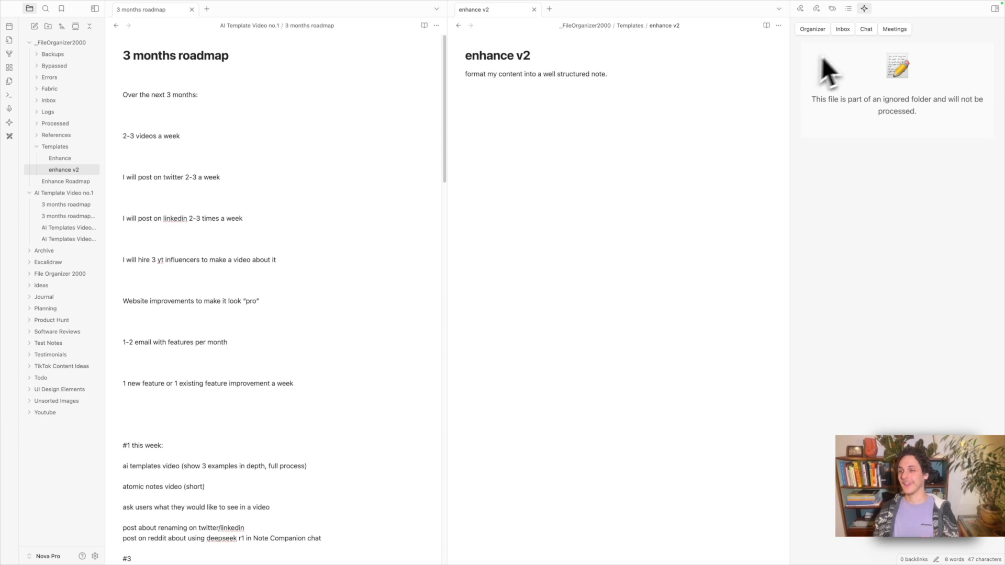
click(866, 29)
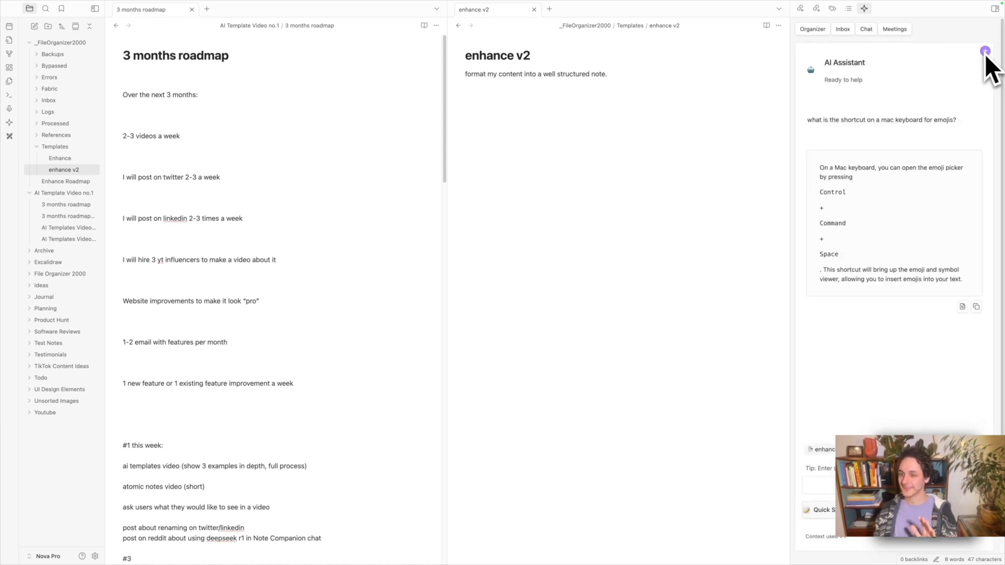
mouse_move(985, 51)
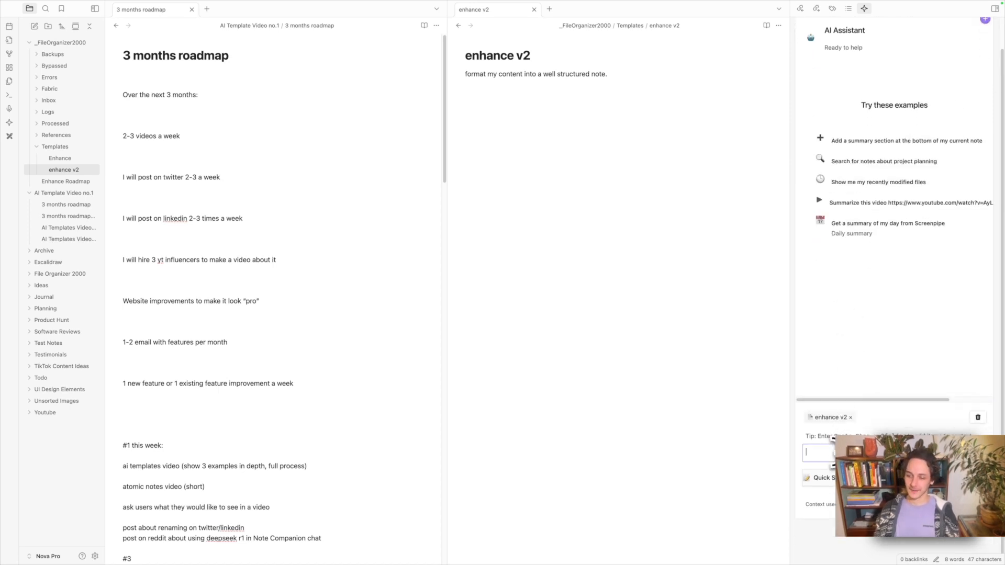
- Ask the AI assistant how to improve the enhance v2 prompt, then request clear instructions
text(how can)
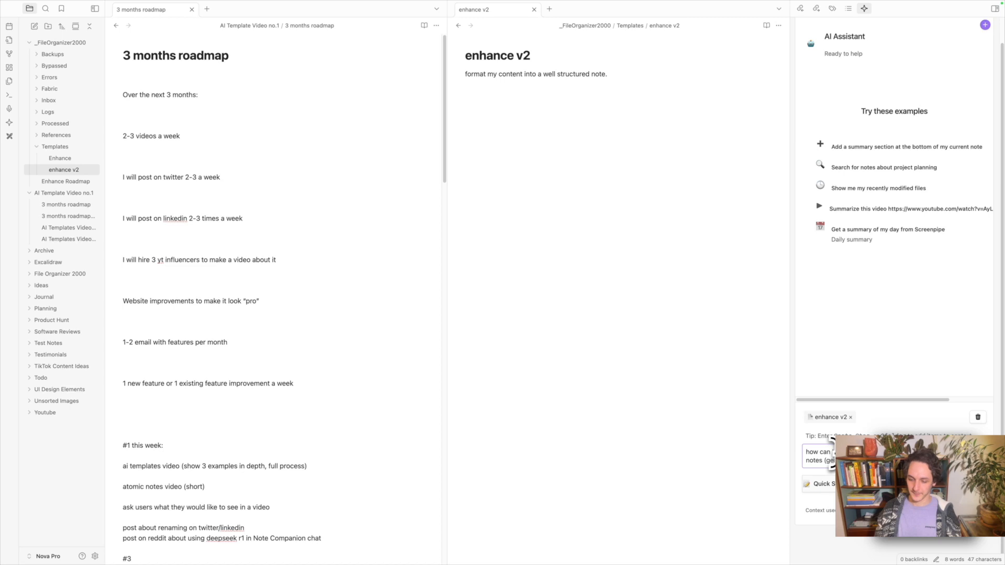
key(Return)
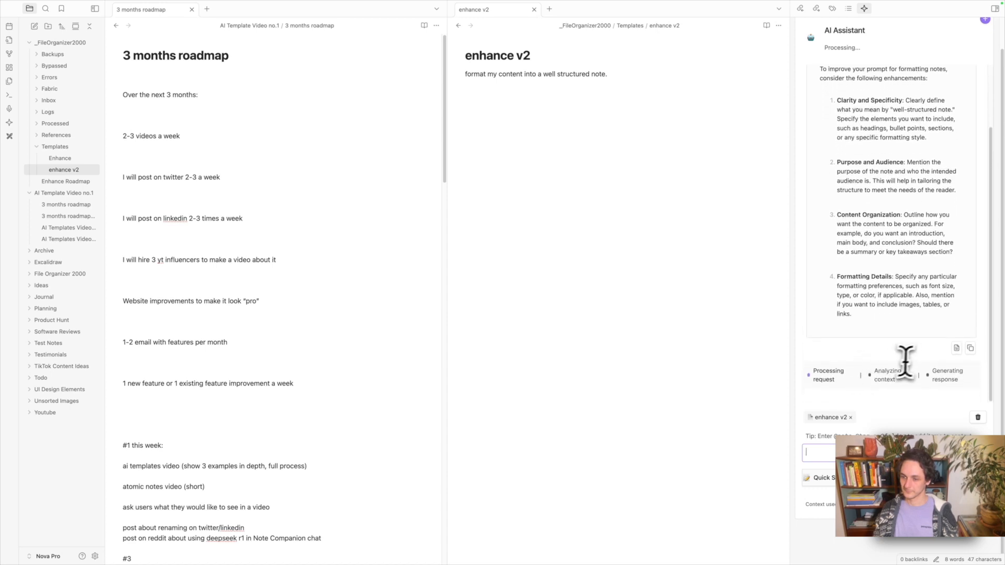
mouse_move(840, 420)
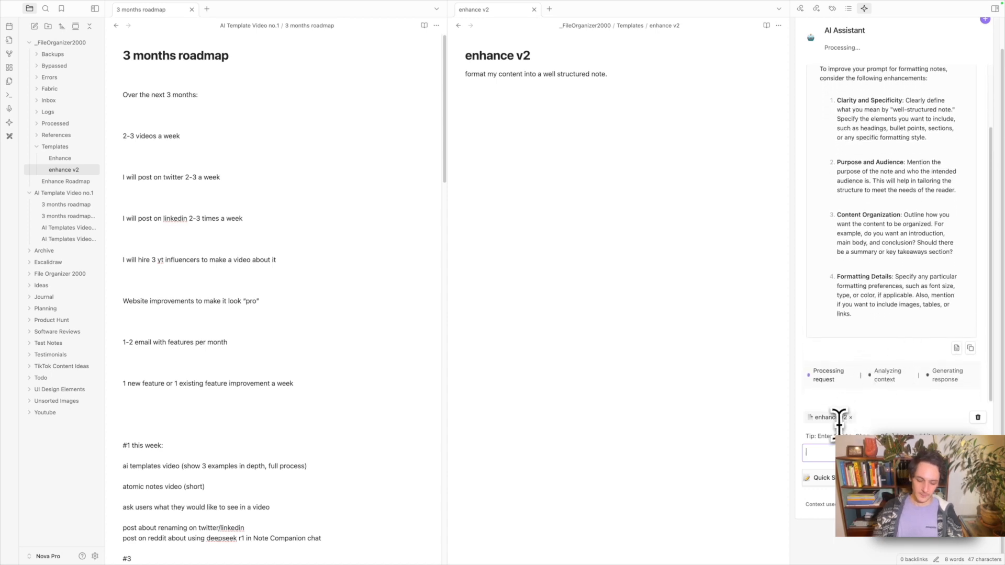
text(give clear)
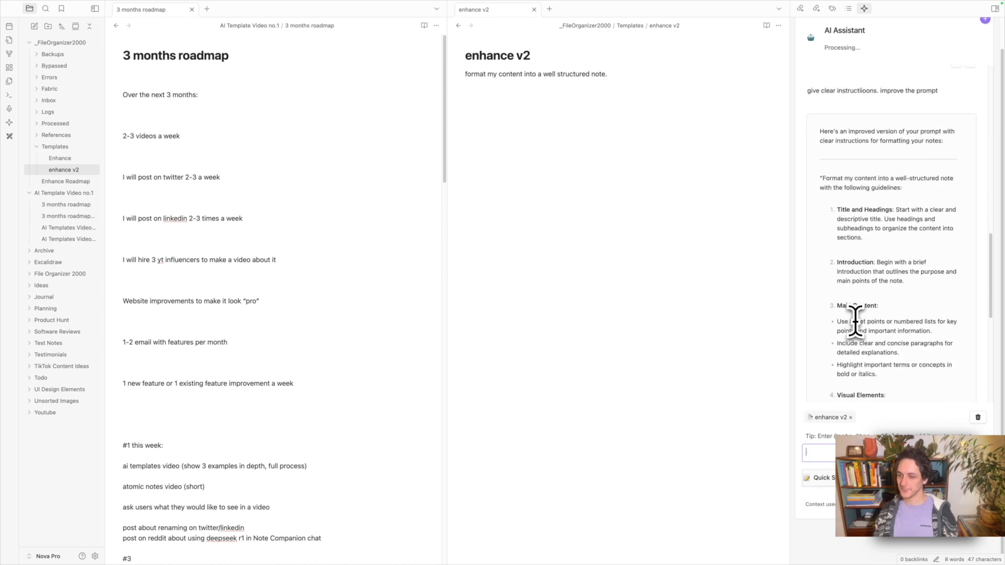
- Scroll through the AI's improved numbered guidelines in the chat response
scroll(down, 3)
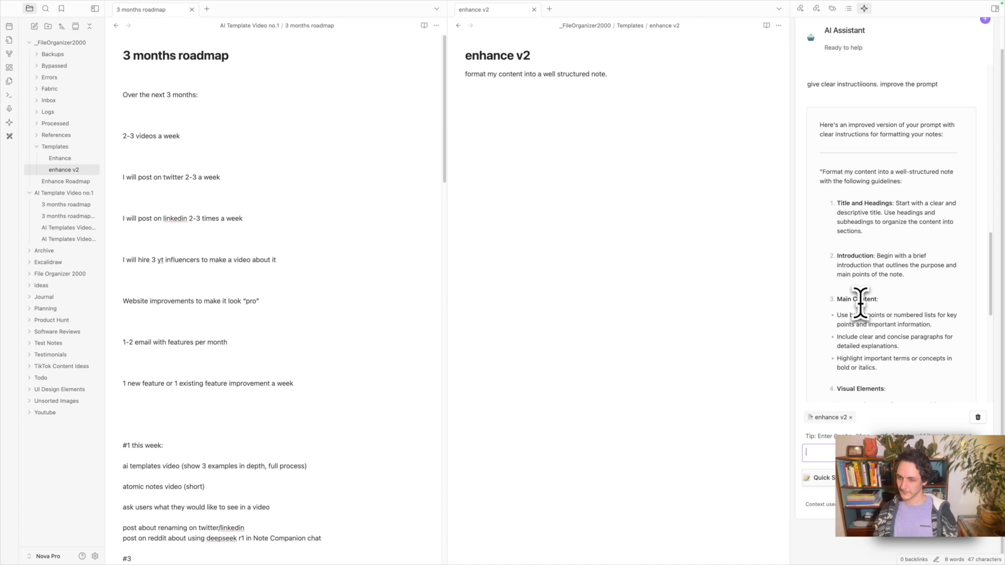
mouse_move(831, 198)
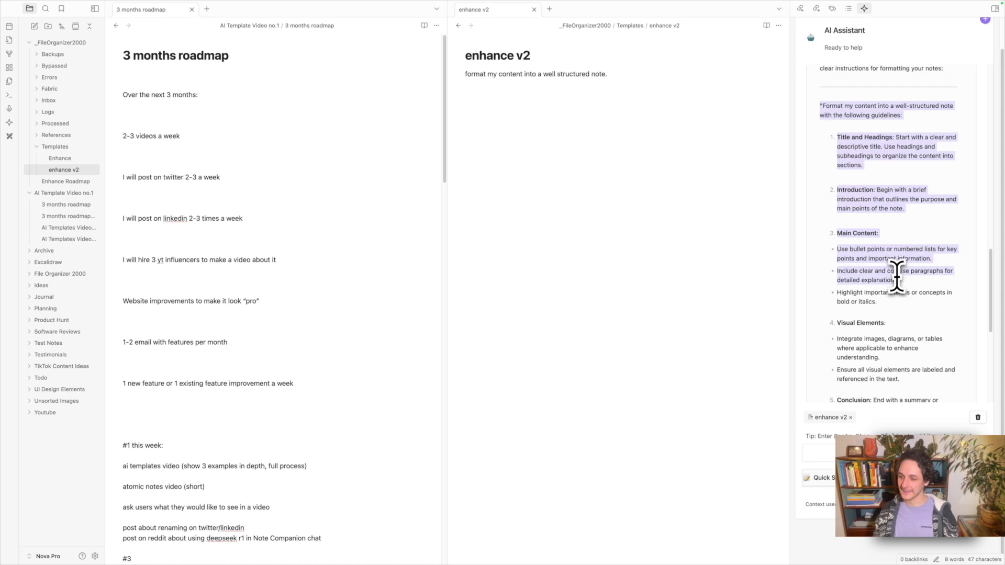
scroll(down, 3)
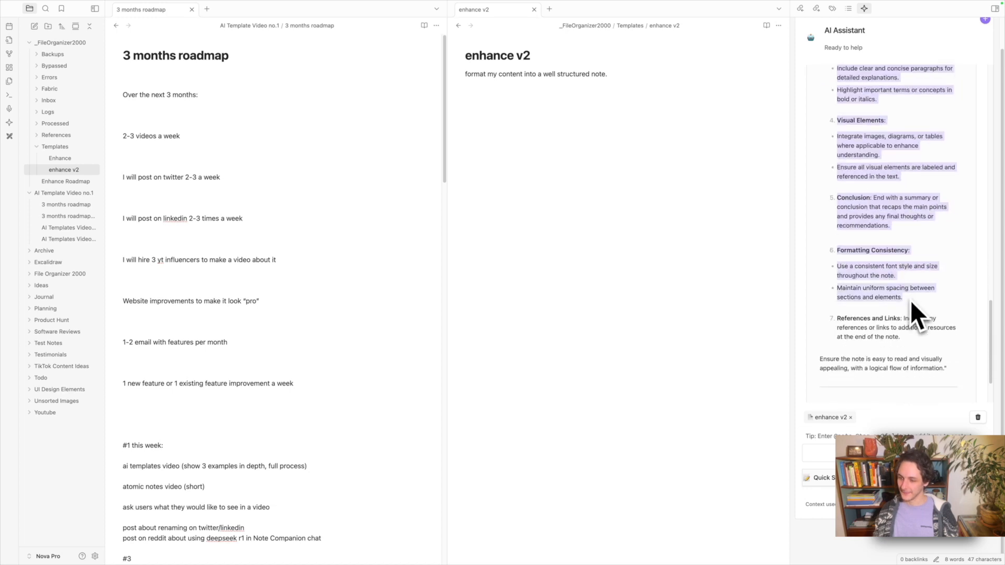
scroll(down, 3)
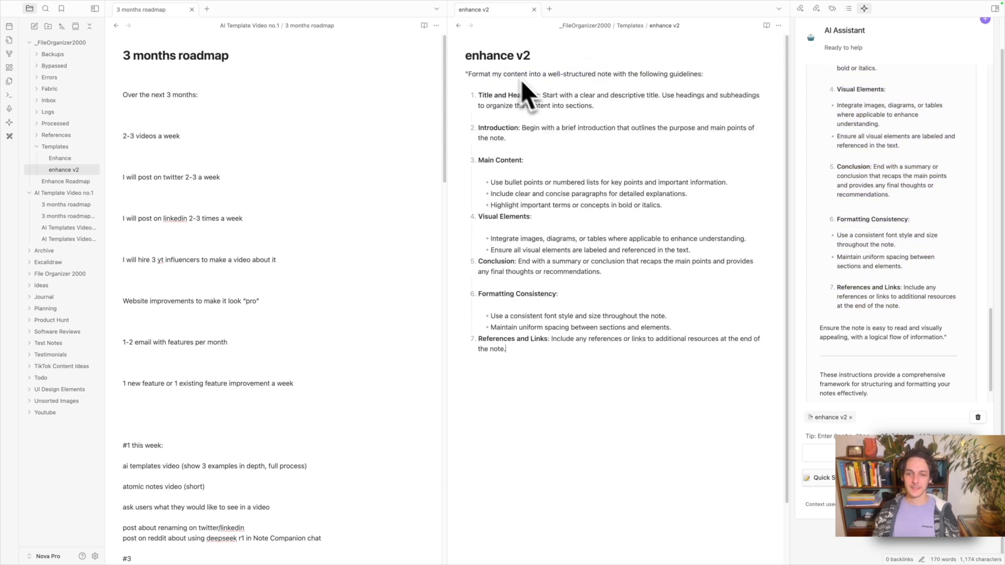
mouse_move(561, 193)
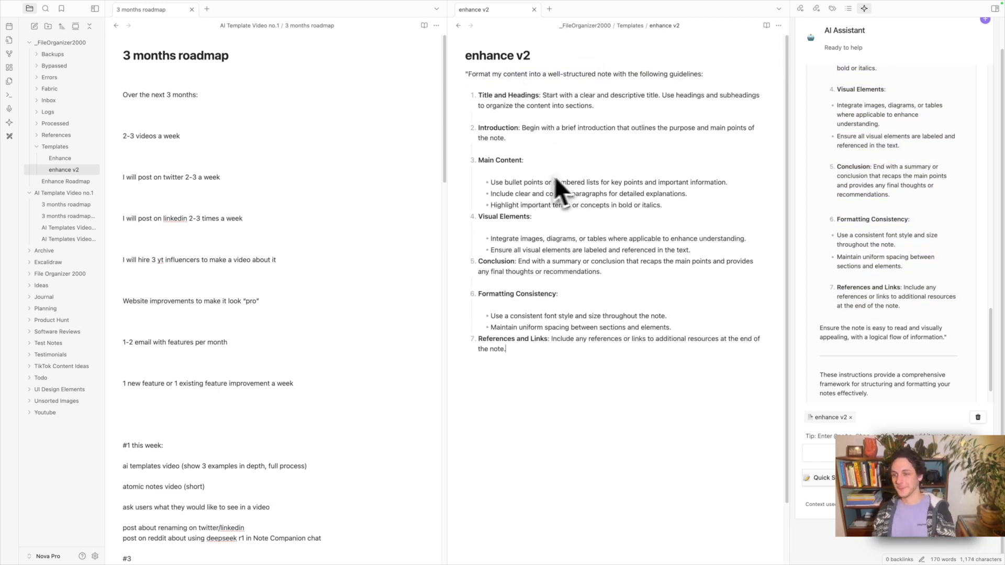
mouse_move(797, 216)
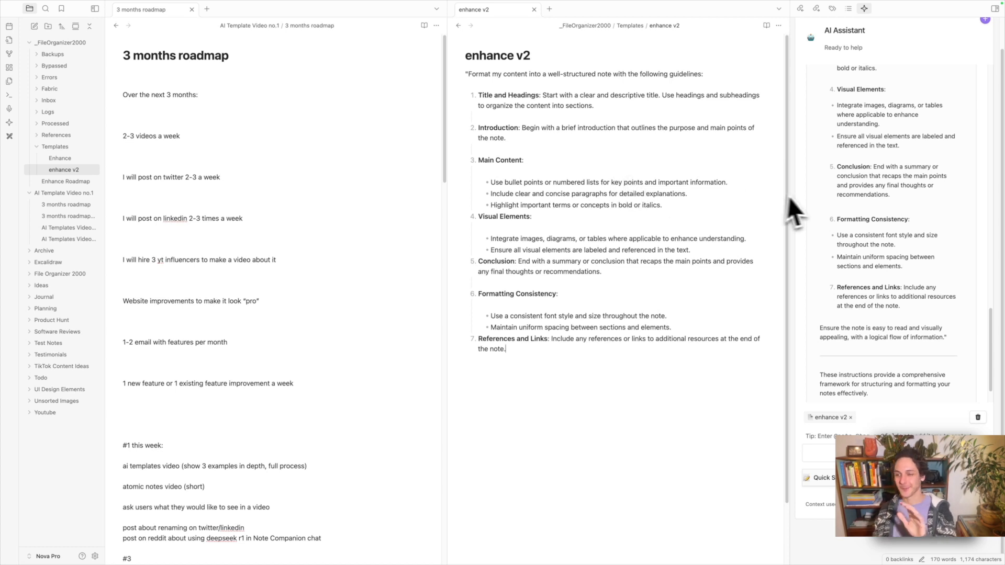
mouse_move(903, 275)
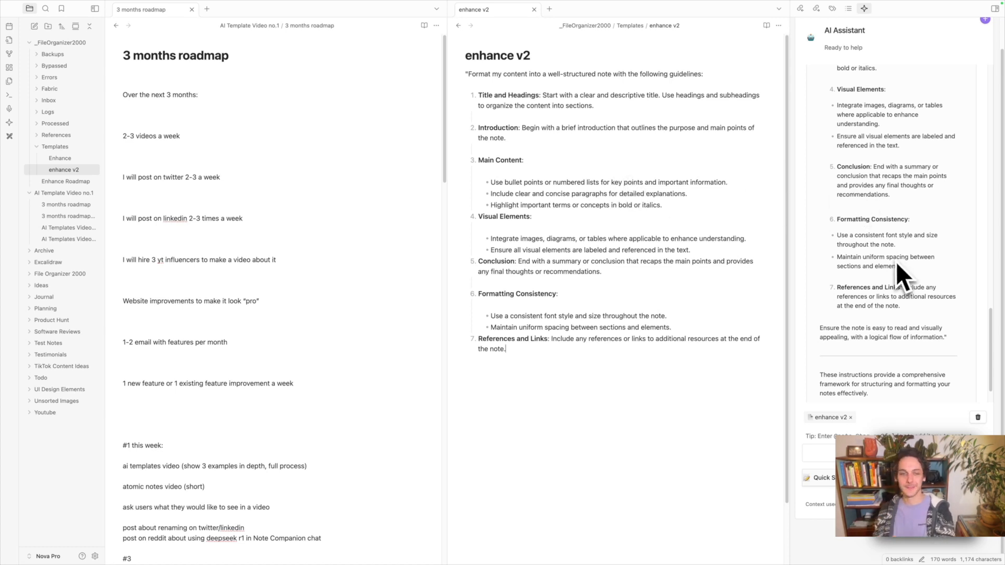
- Compare the original Enhance template with enhance v2, then delete the enhance v2 note
click(59, 158)
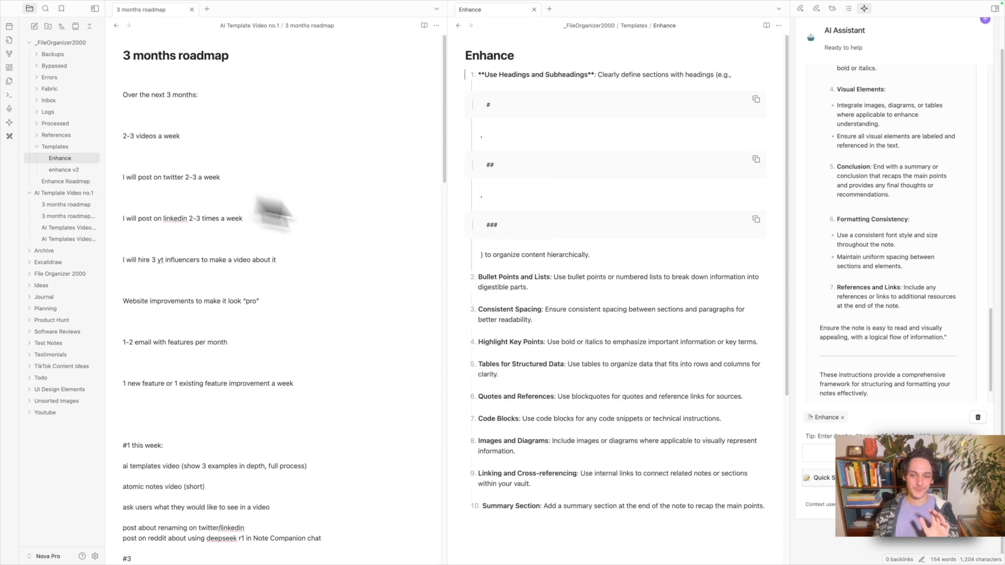
scroll(down, 3)
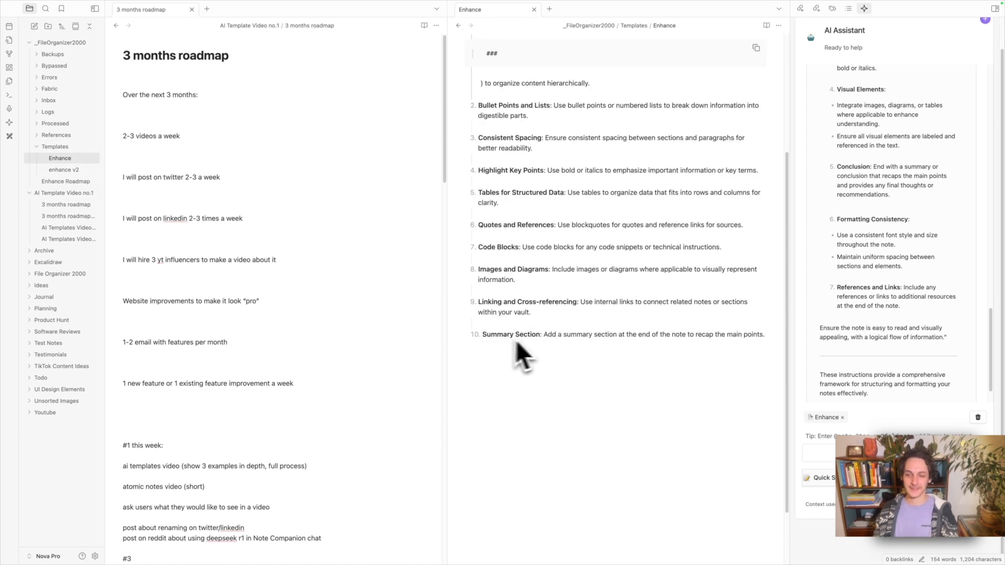
mouse_move(574, 330)
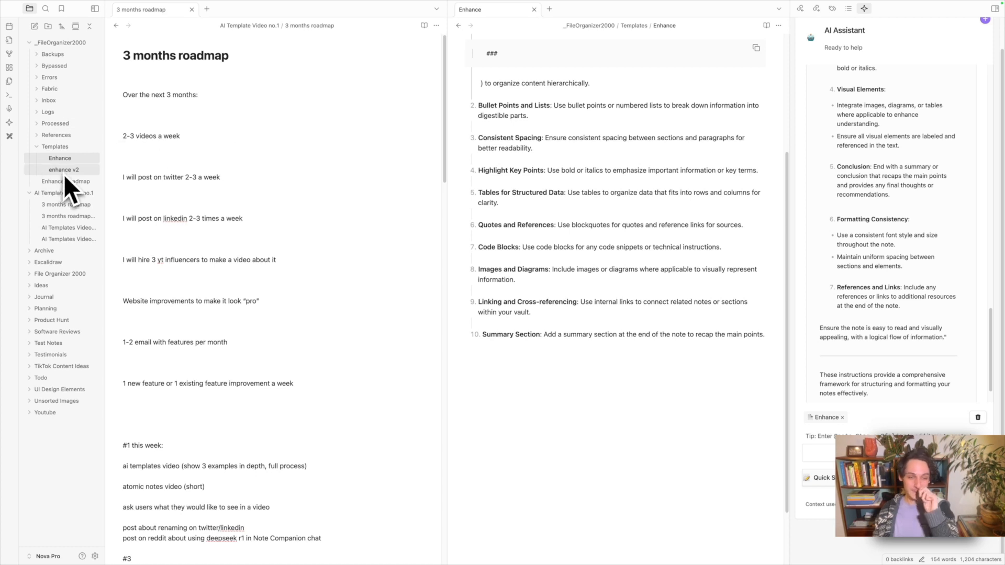
mouse_move(64, 181)
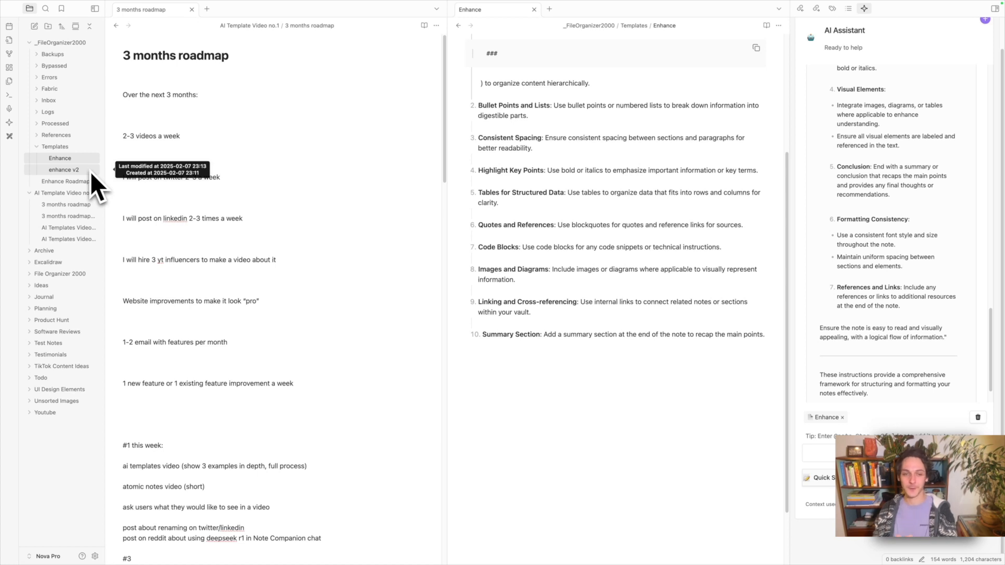
click(64, 169)
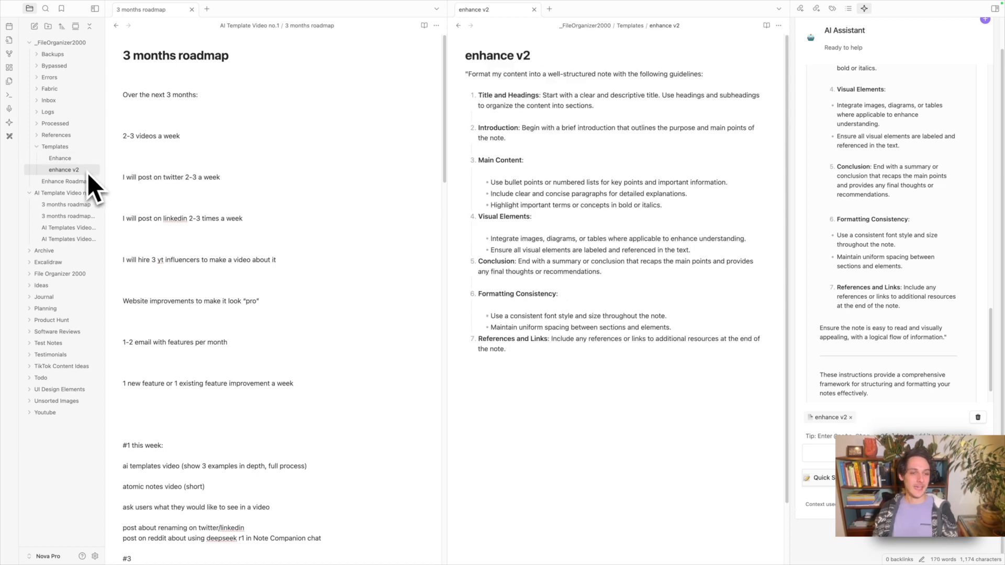
right_click(63, 169)
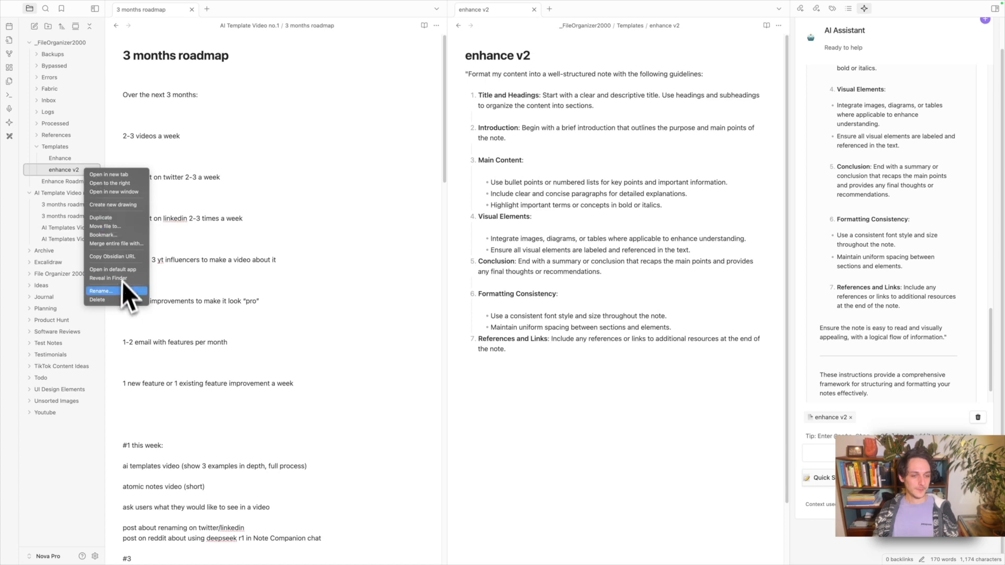
mouse_move(122, 314)
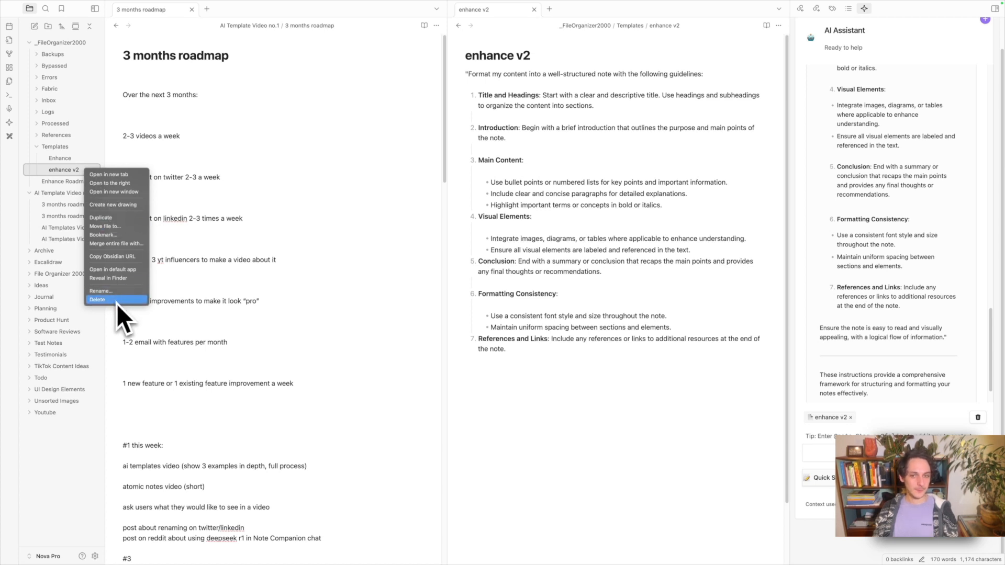
click(97, 299)
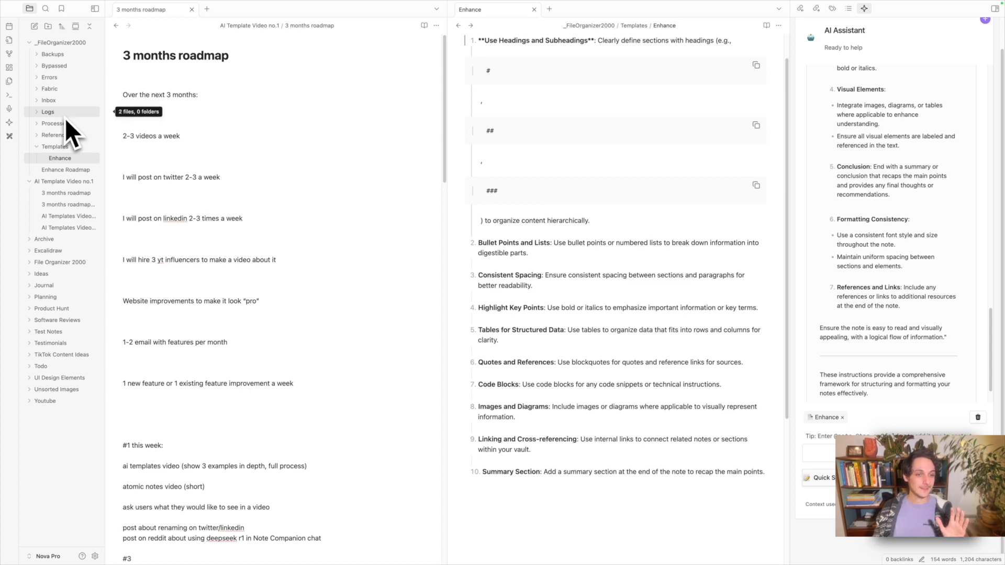
mouse_move(195, 173)
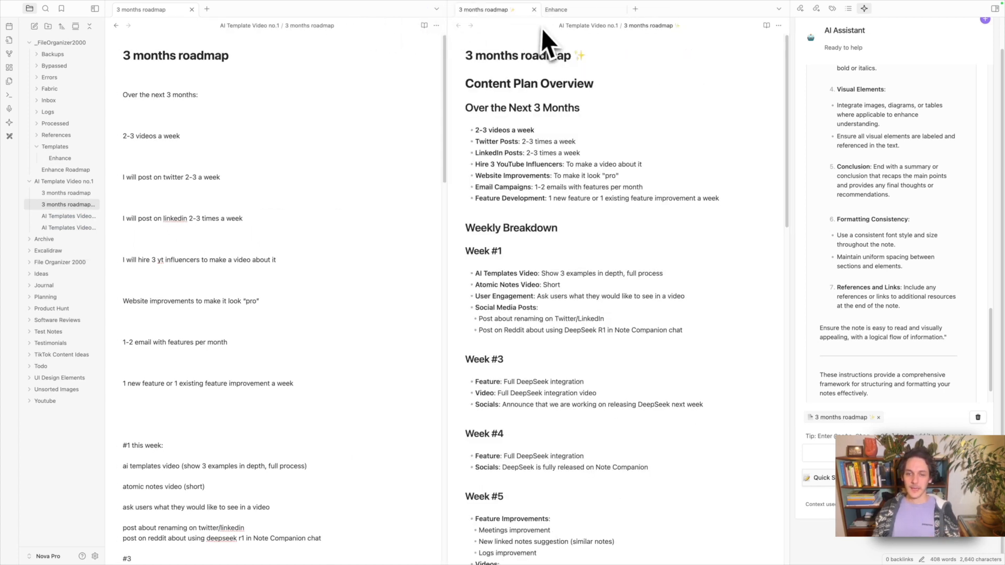
- Scroll through the Weekly Breakdown sections of the '3 months roadmap ✨' note
scroll(down, 3)
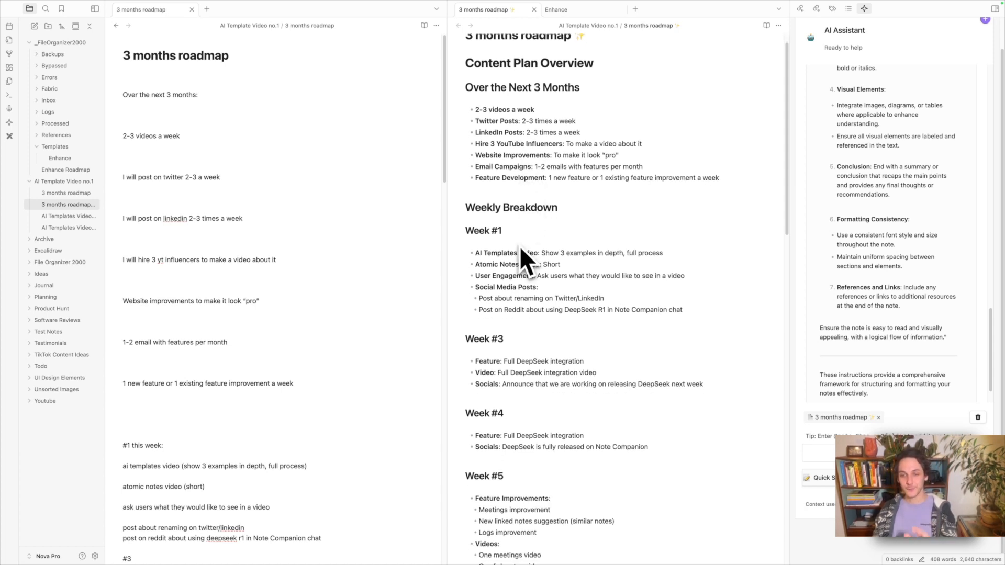
scroll(down, 3)
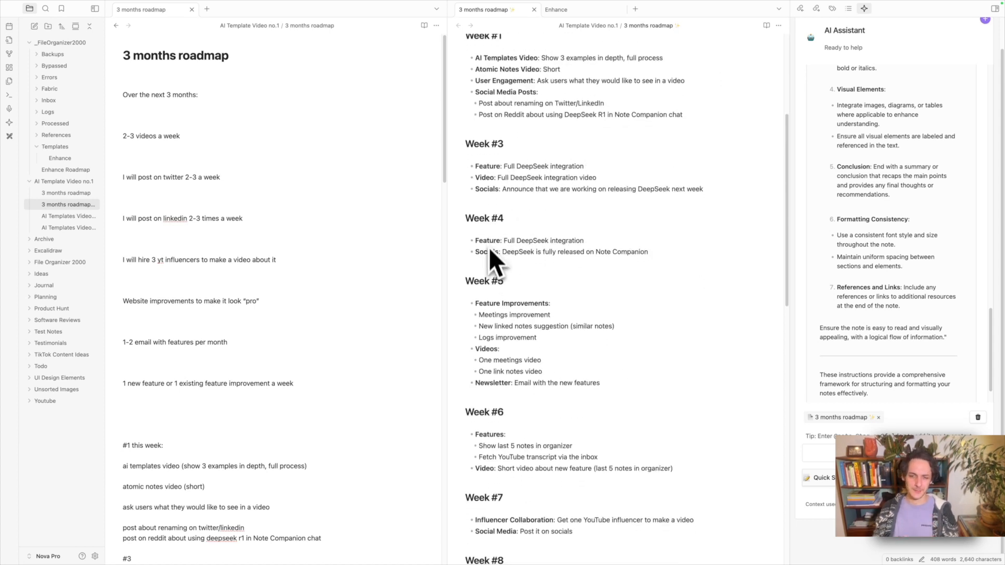
mouse_move(506, 202)
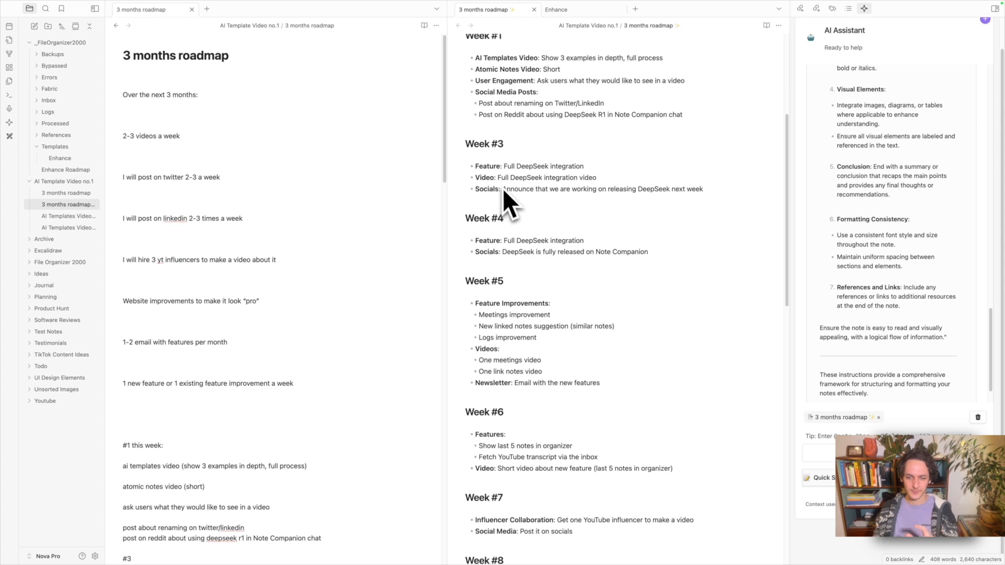
mouse_move(507, 295)
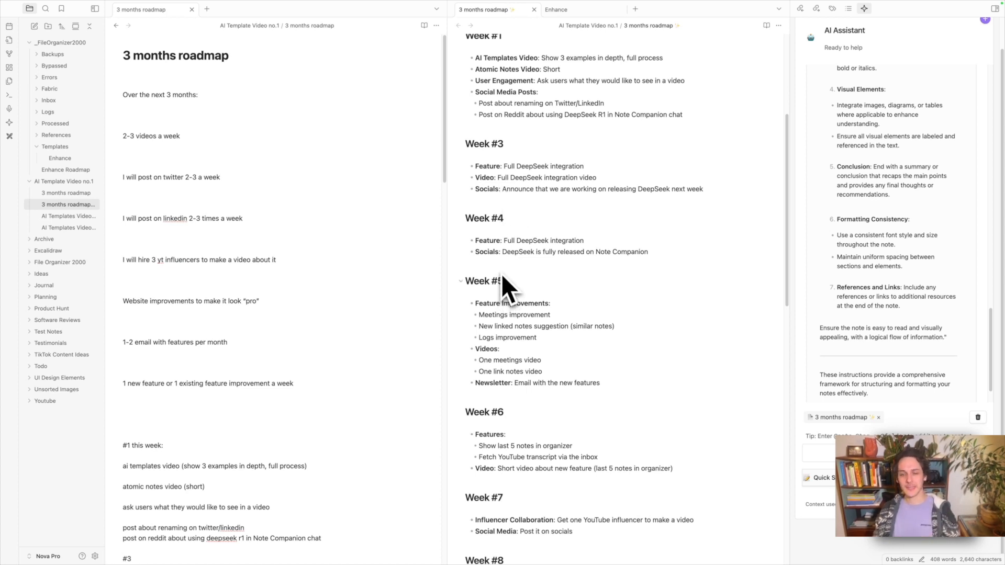
mouse_move(487, 292)
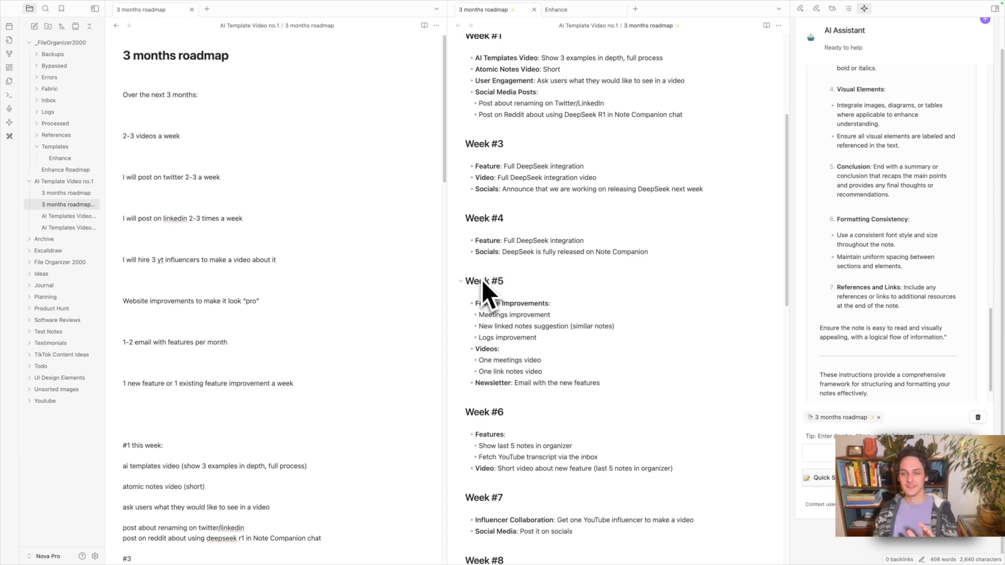
mouse_move(478, 263)
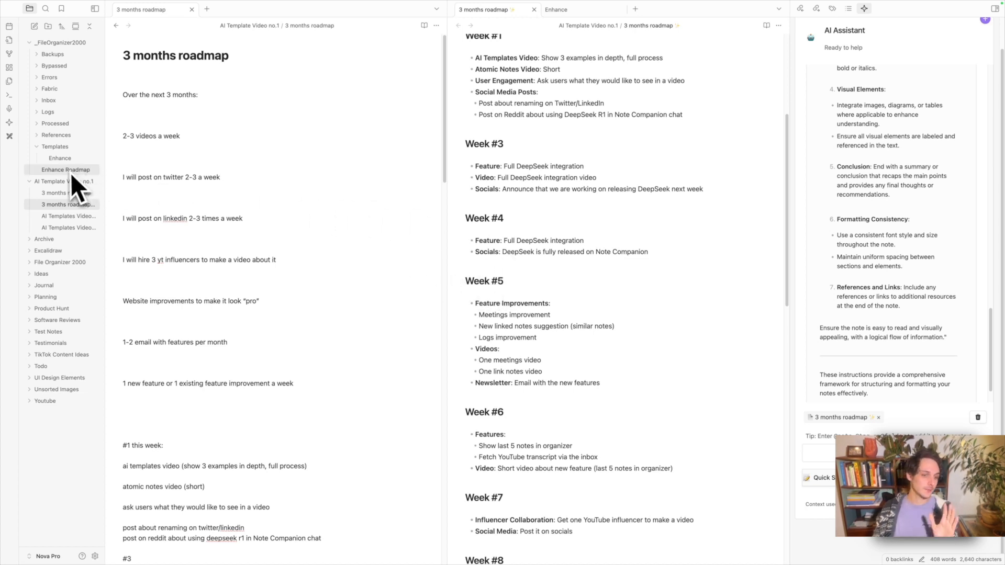
mouse_move(435, 241)
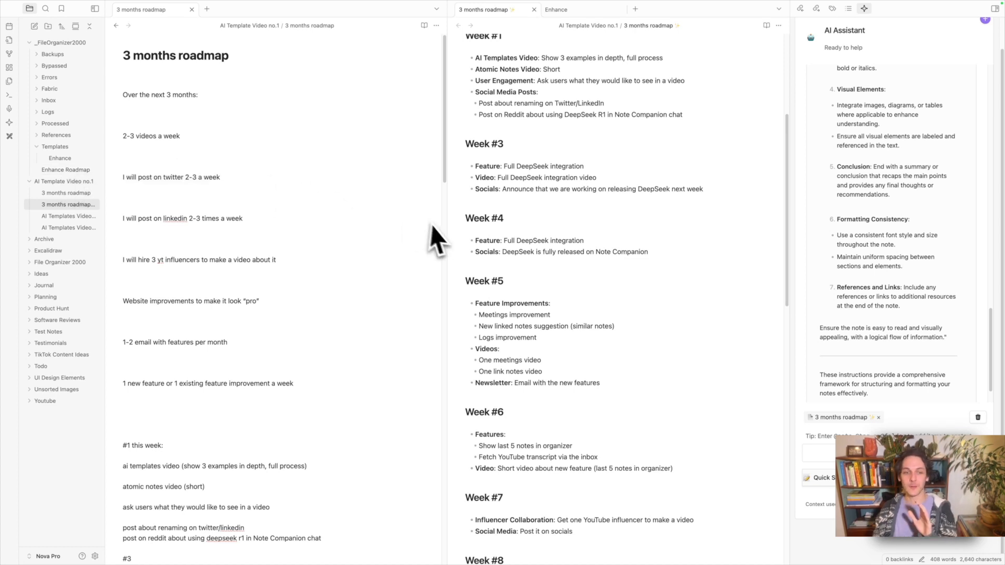
mouse_move(60, 158)
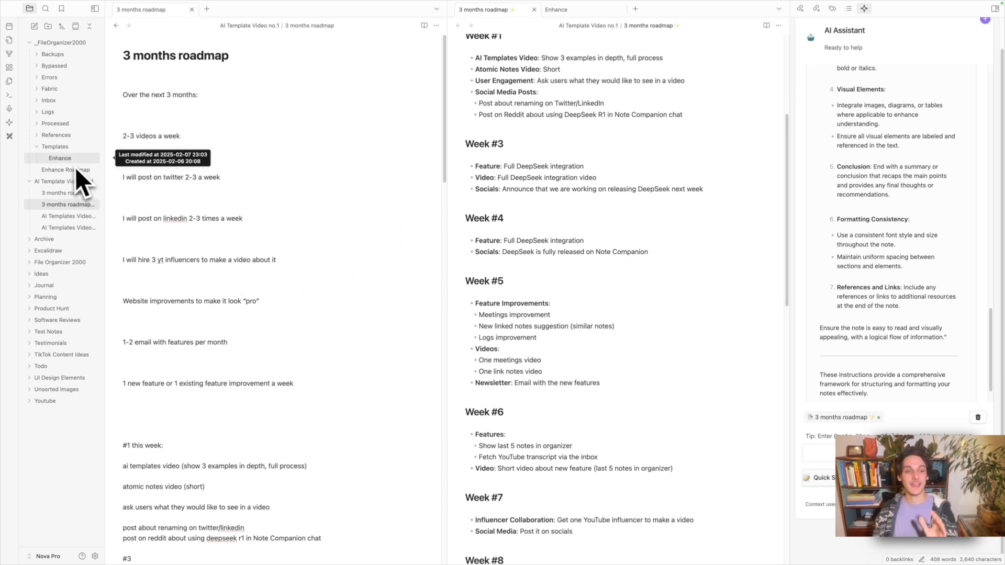
mouse_move(65, 169)
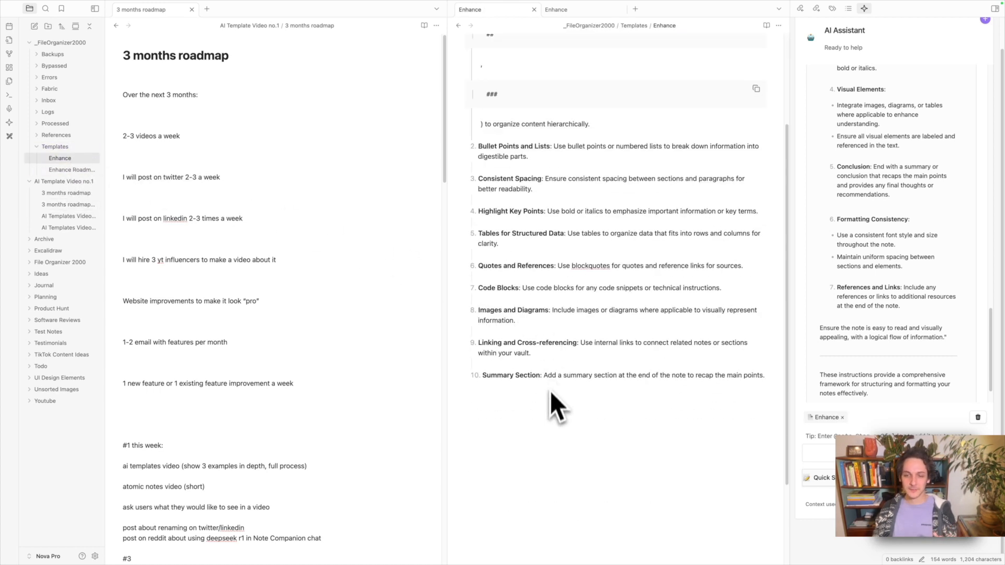
- Scroll up in the Enhance Roadmap template to its four-categories-per-week and TBD rules
scroll(up, 3)
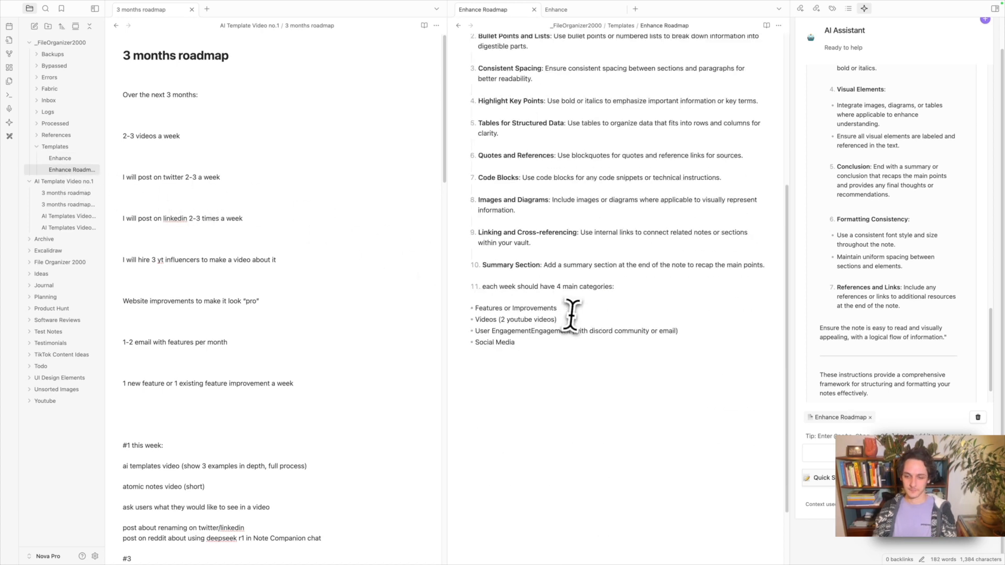
mouse_move(532, 289)
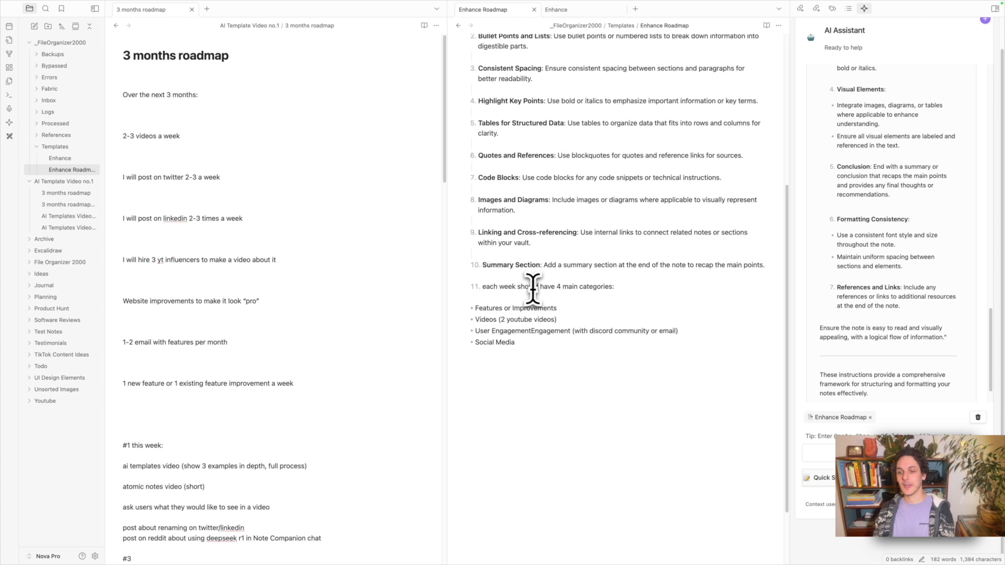
mouse_move(589, 292)
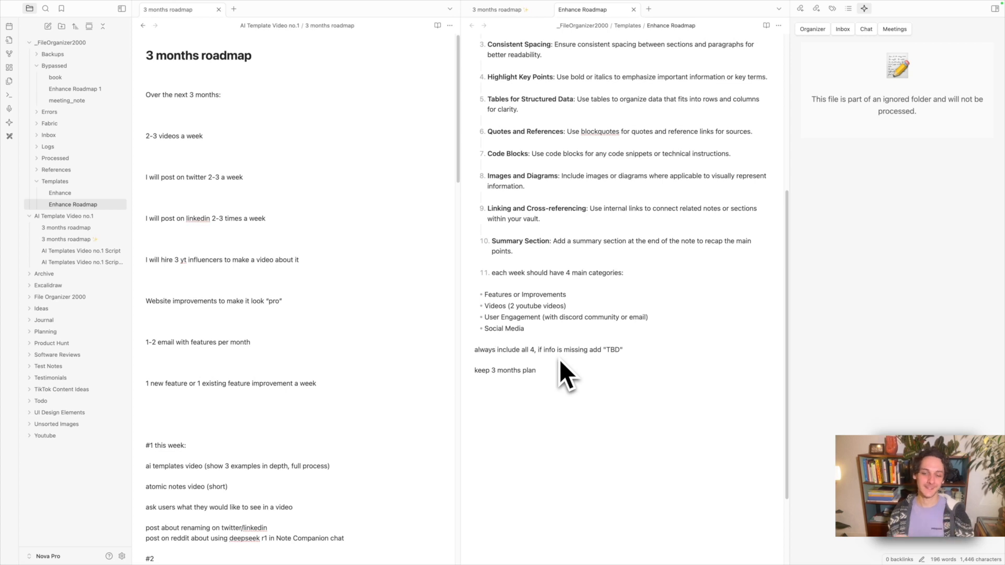
mouse_move(569, 375)
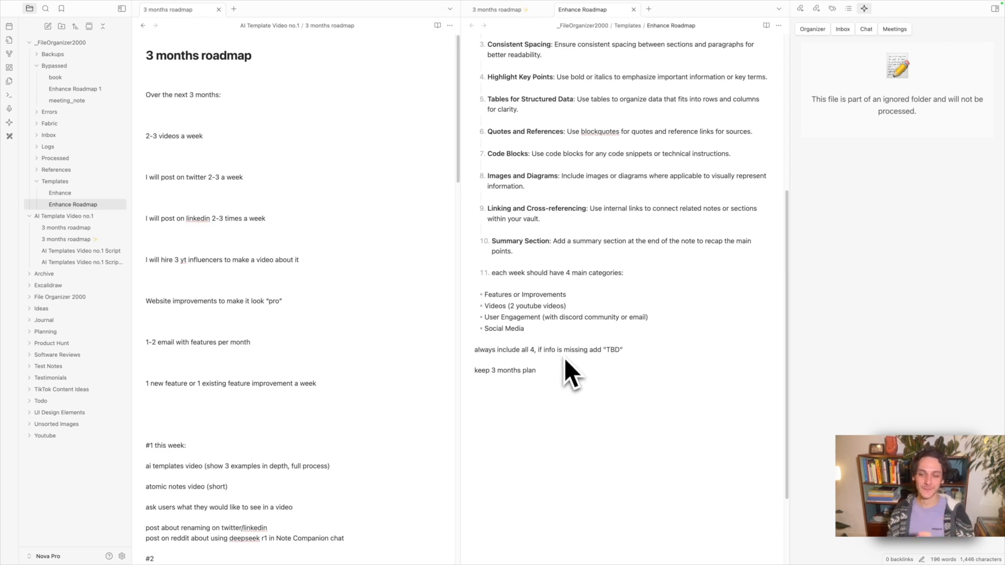
mouse_move(588, 368)
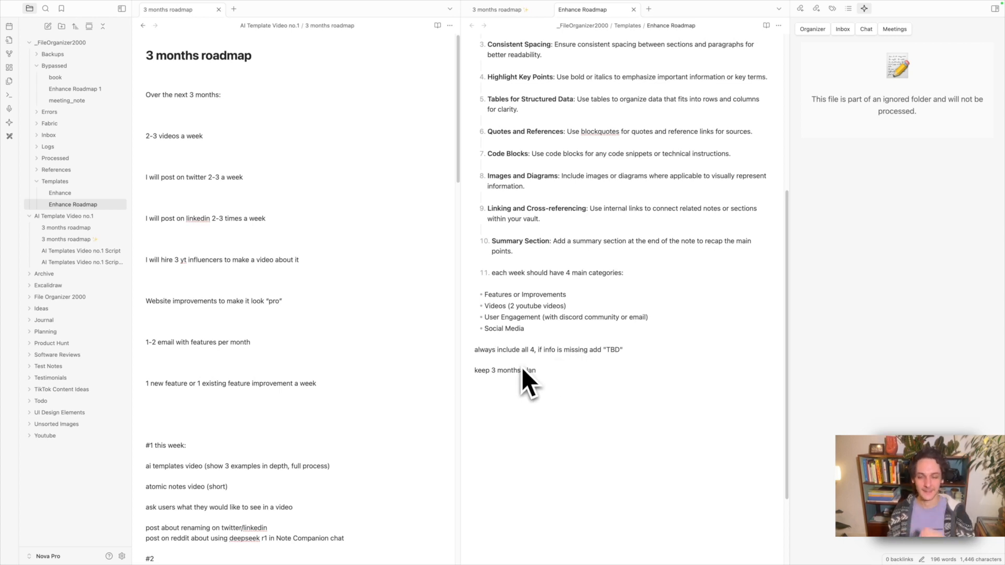
mouse_move(622, 35)
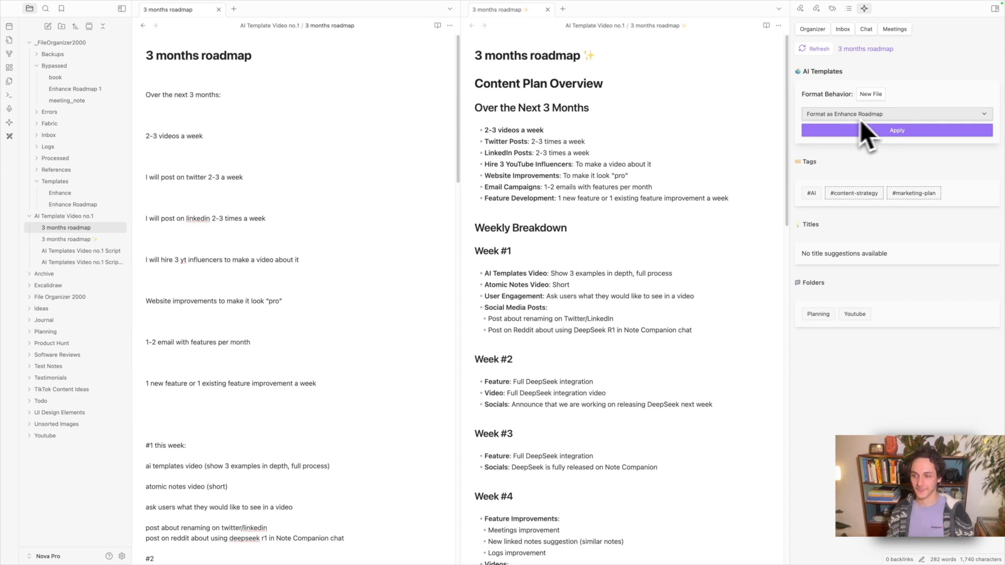
mouse_move(860, 135)
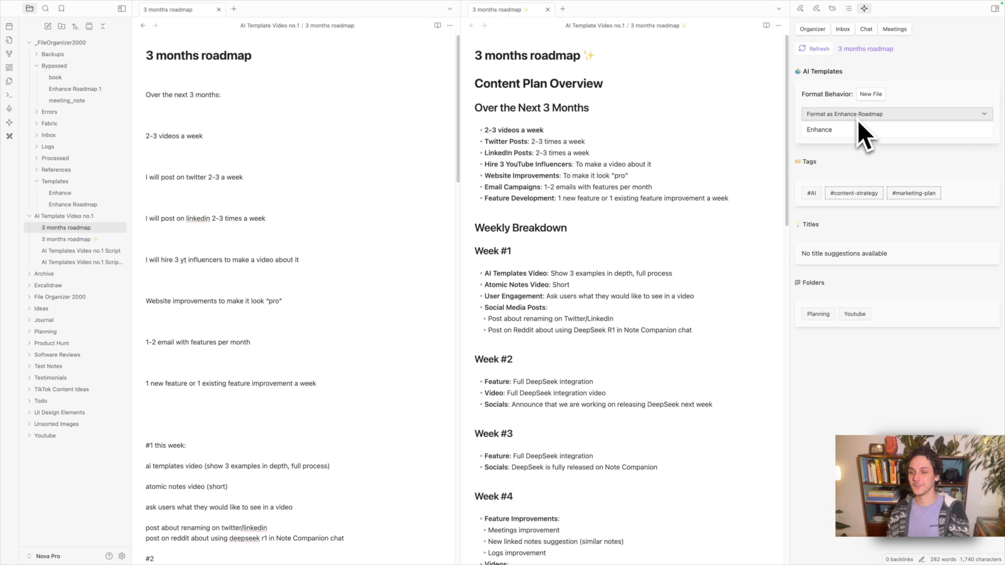
mouse_move(864, 139)
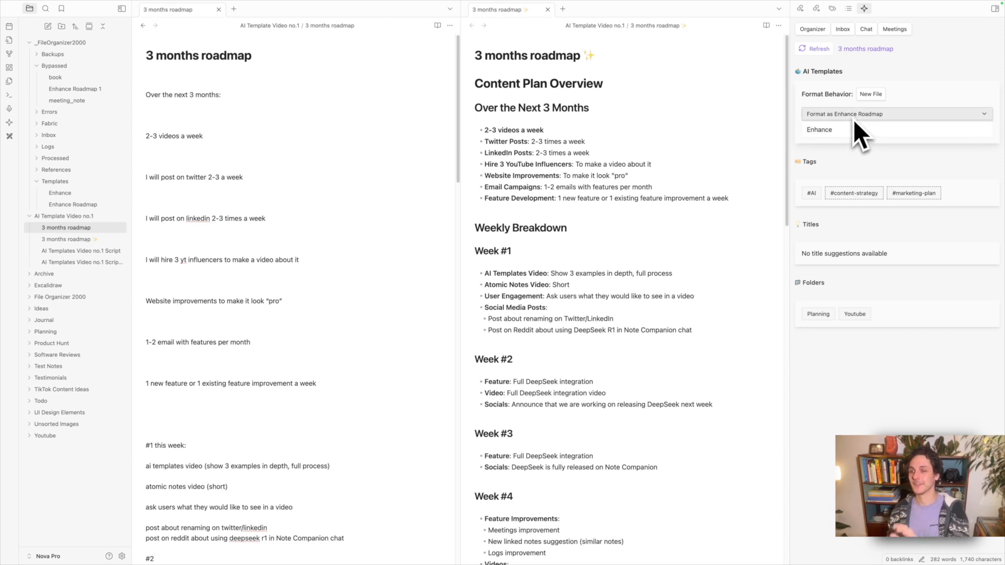
- Select 'Format as Enhance Roadmap' with New File behaviour in the AI Templates dropdown
click(819, 130)
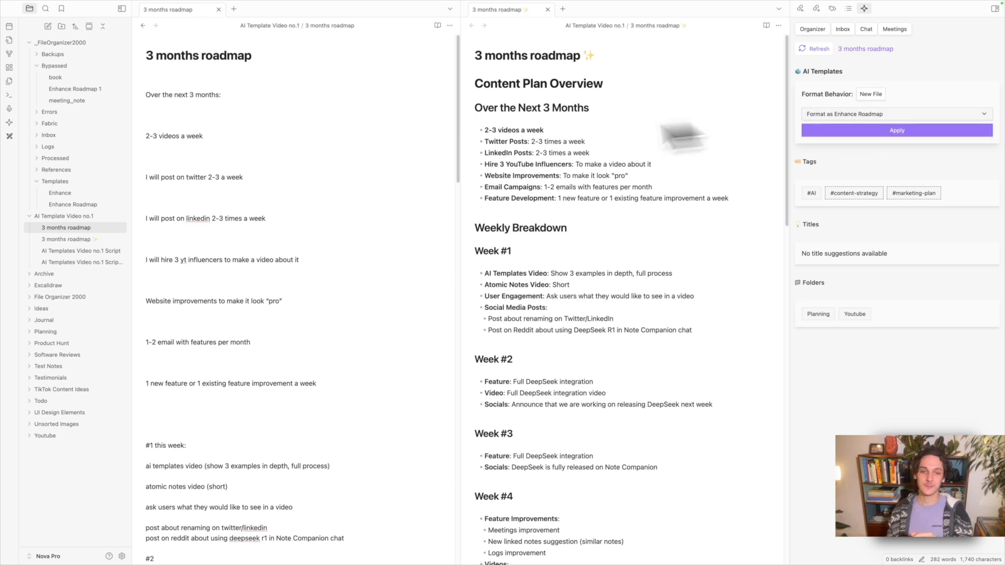
mouse_move(281, 164)
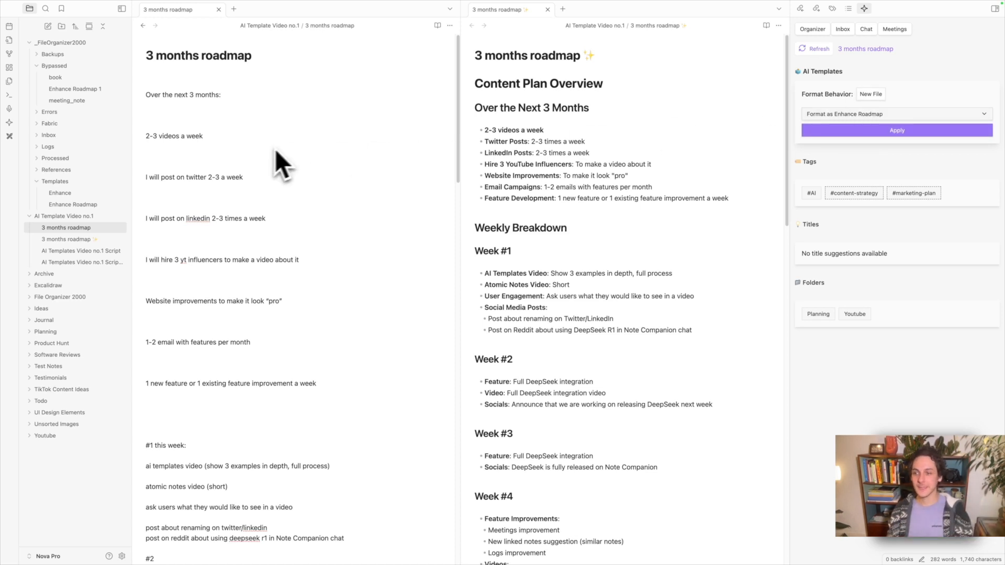
mouse_move(855, 121)
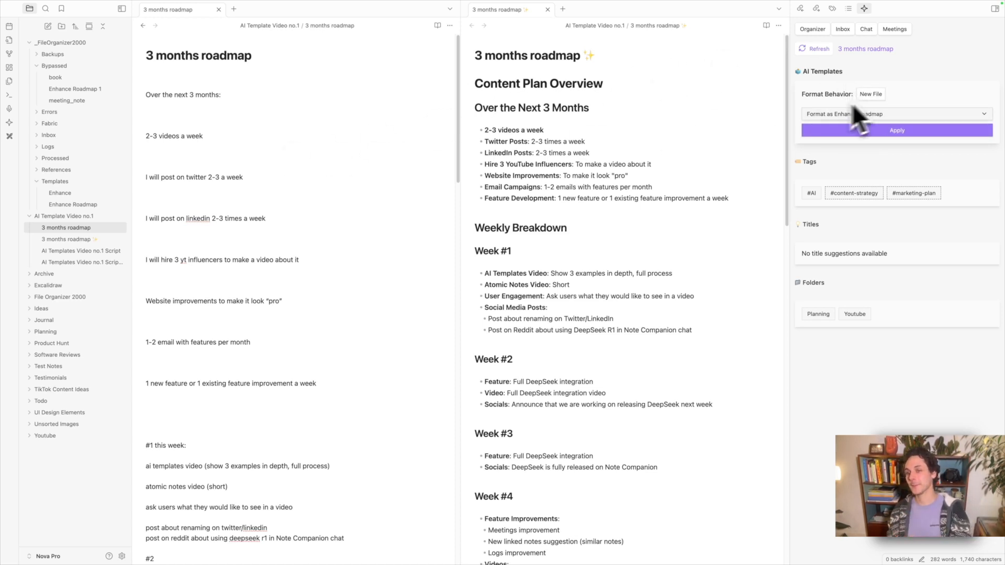
mouse_move(408, 54)
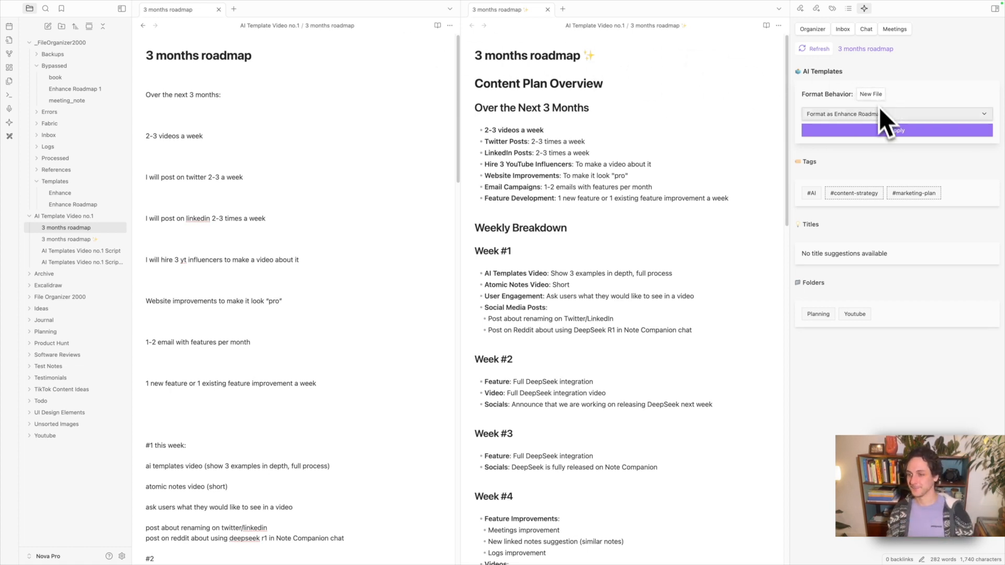
- Apply the AI template to generate '3 months roadmap-formatted' with weeks split into four categories
click(896, 130)
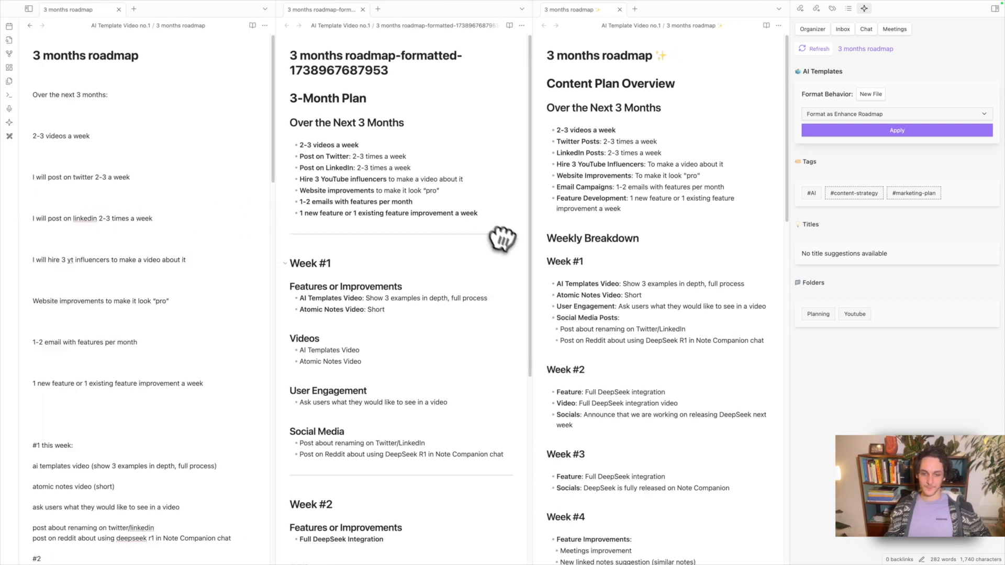
scroll(down, 3)
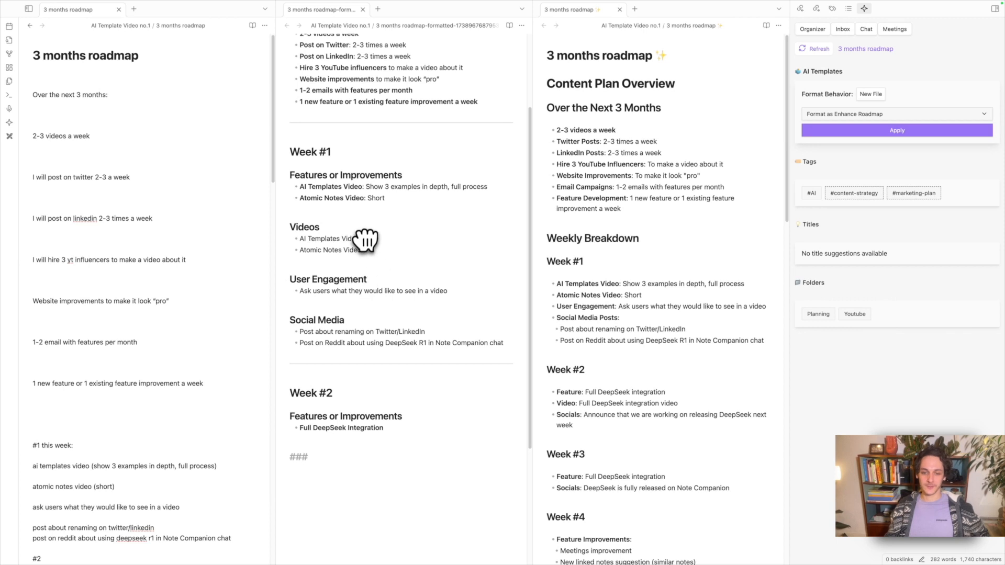
scroll(down, 3)
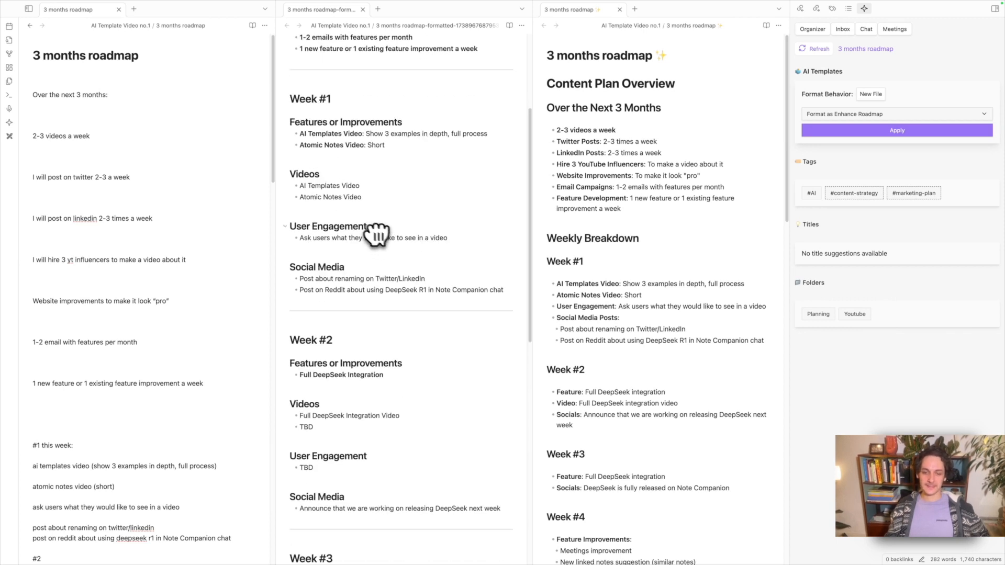
mouse_move(318, 427)
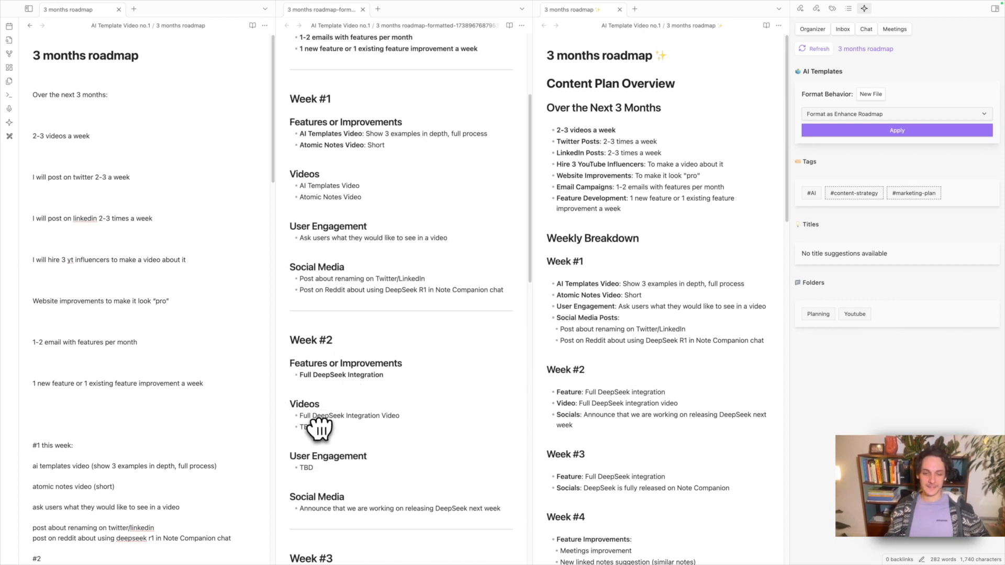
scroll(down, 3)
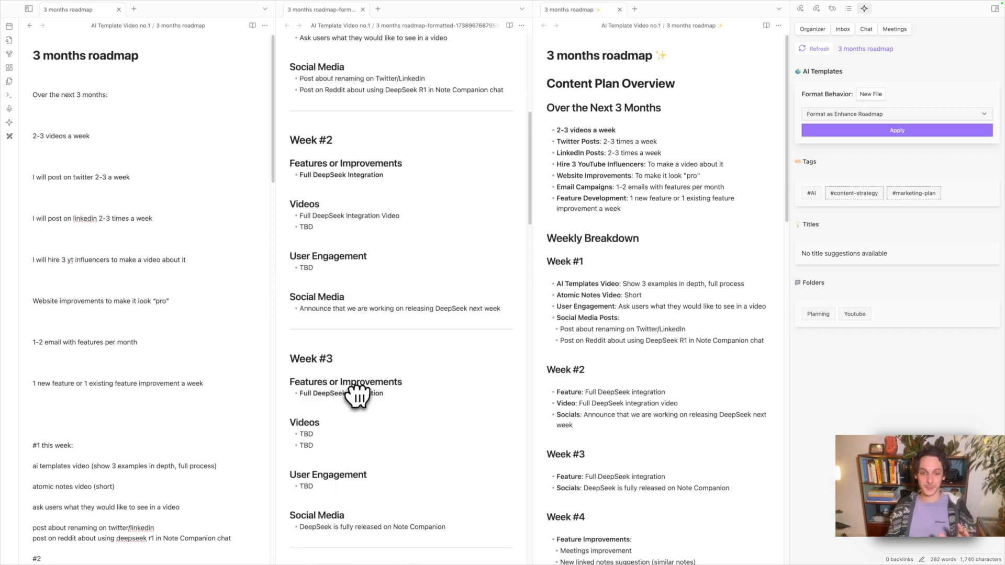
scroll(down, 3)
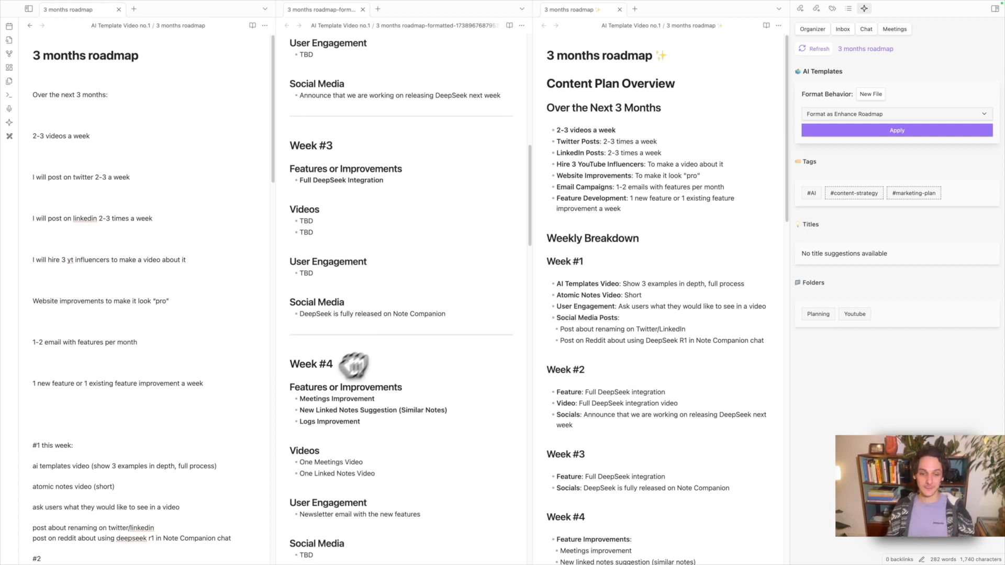
scroll(down, 3)
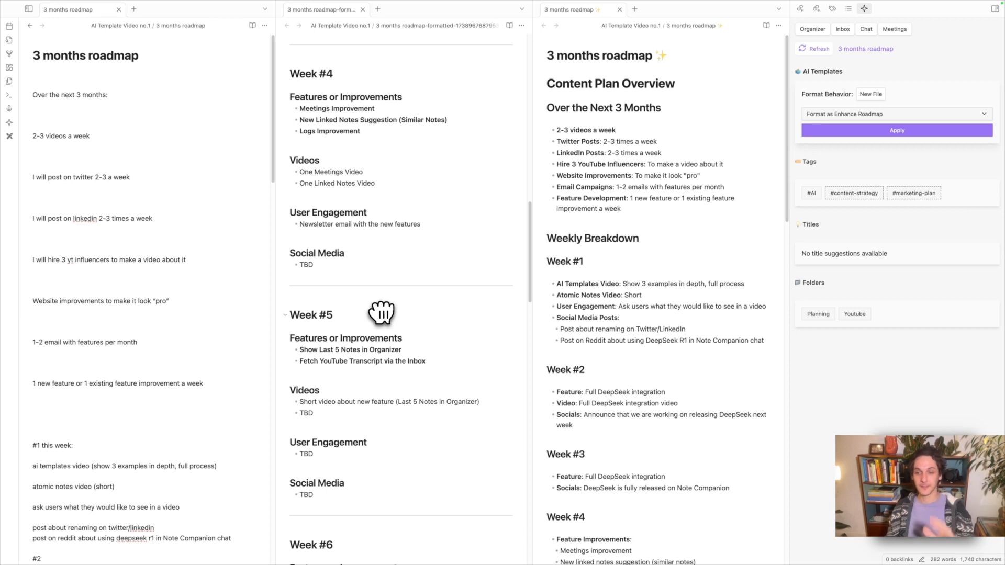
mouse_move(582, 371)
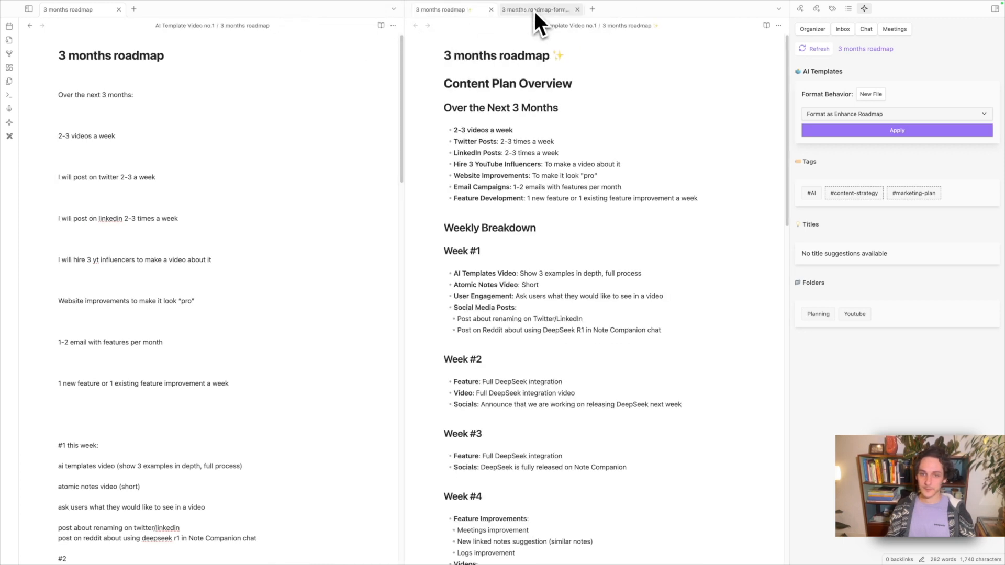
mouse_move(579, 27)
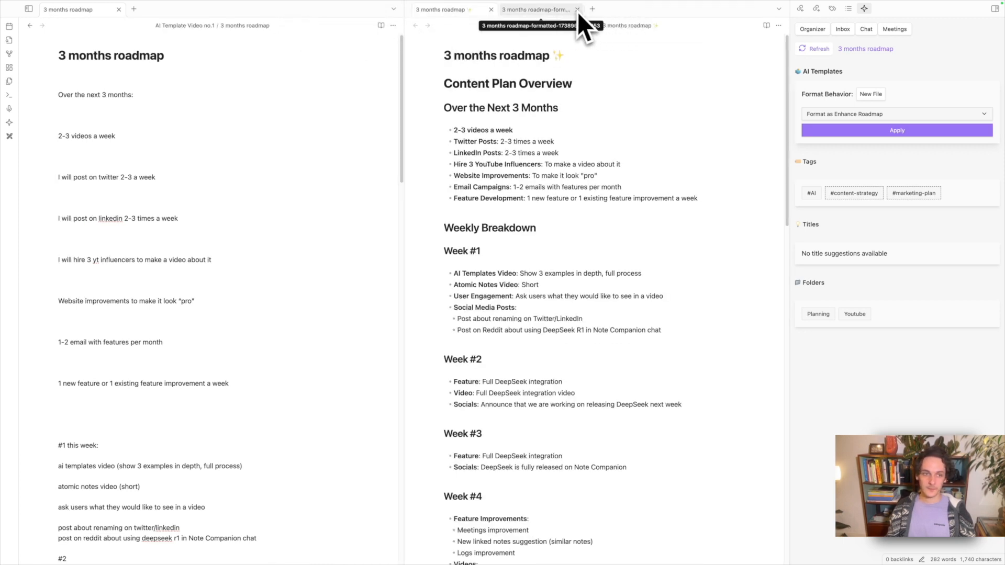
- Reopen '3 months roadmap-formatted' in its own tab and return to the enhanced roadmap note
click(29, 8)
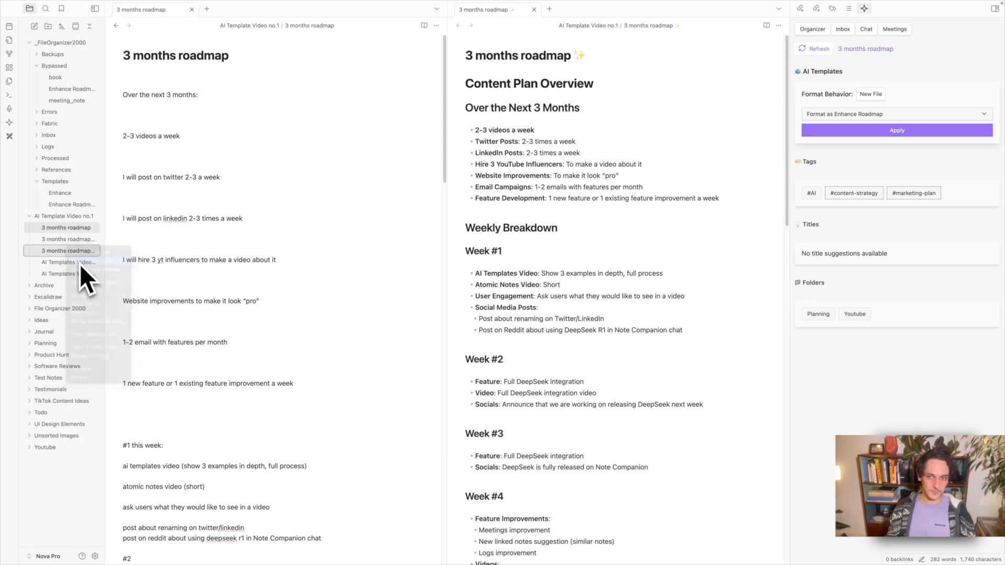
click(896, 130)
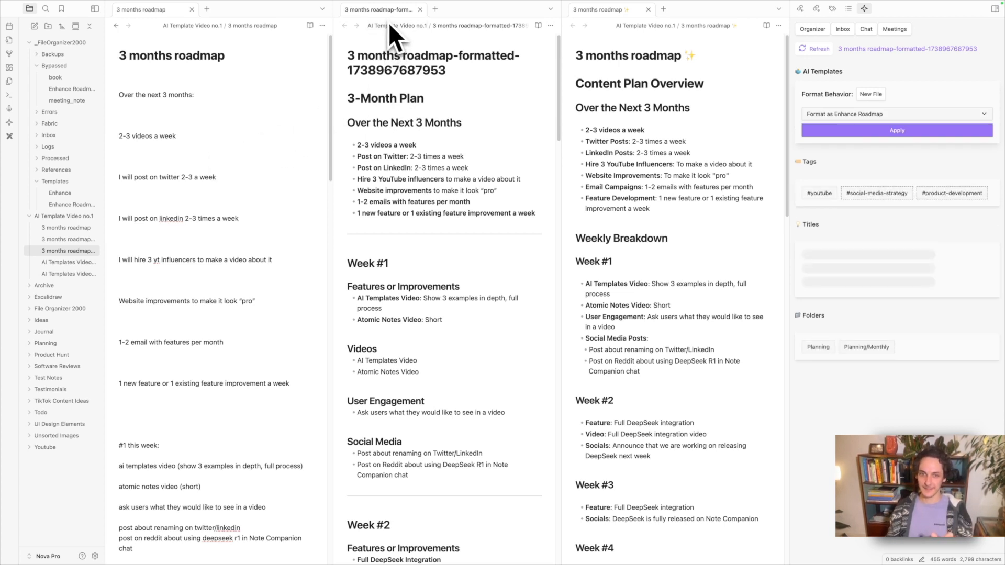
mouse_move(715, 16)
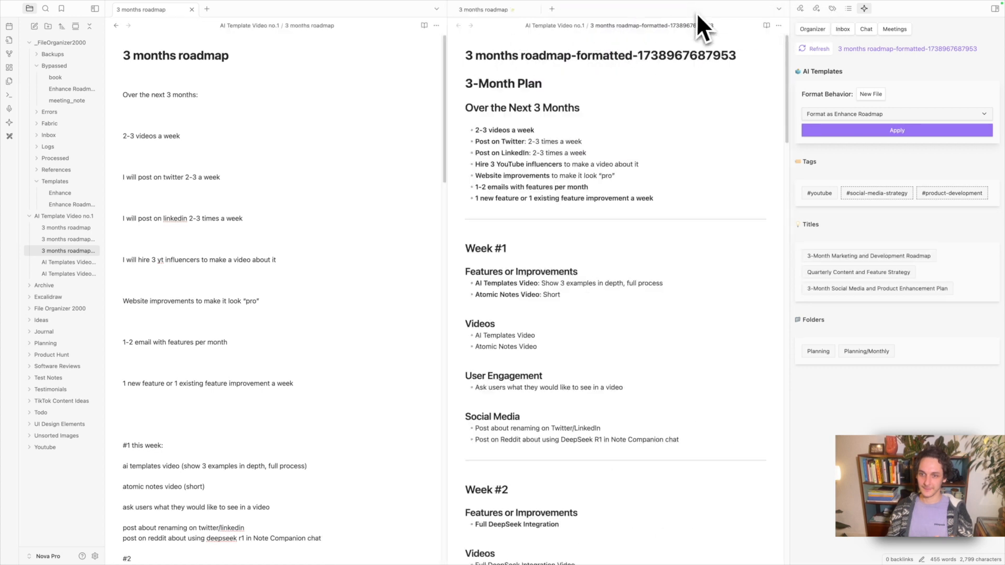
click(487, 10)
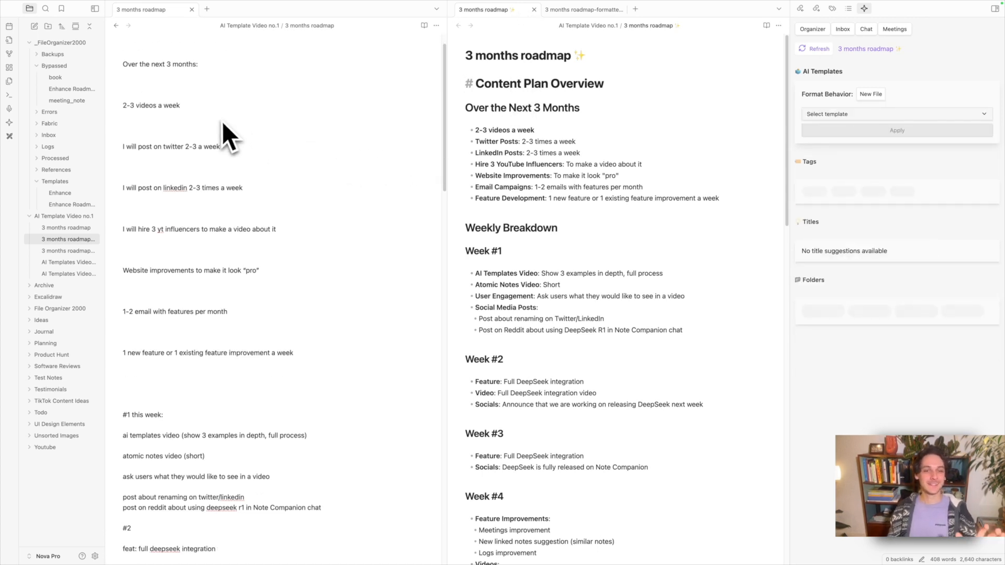
- Review the enhanced roadmap's weekly breakdown, then the older formatted roadmap's Weeks 2–3 with TBD placeholders
scroll(down, 3)
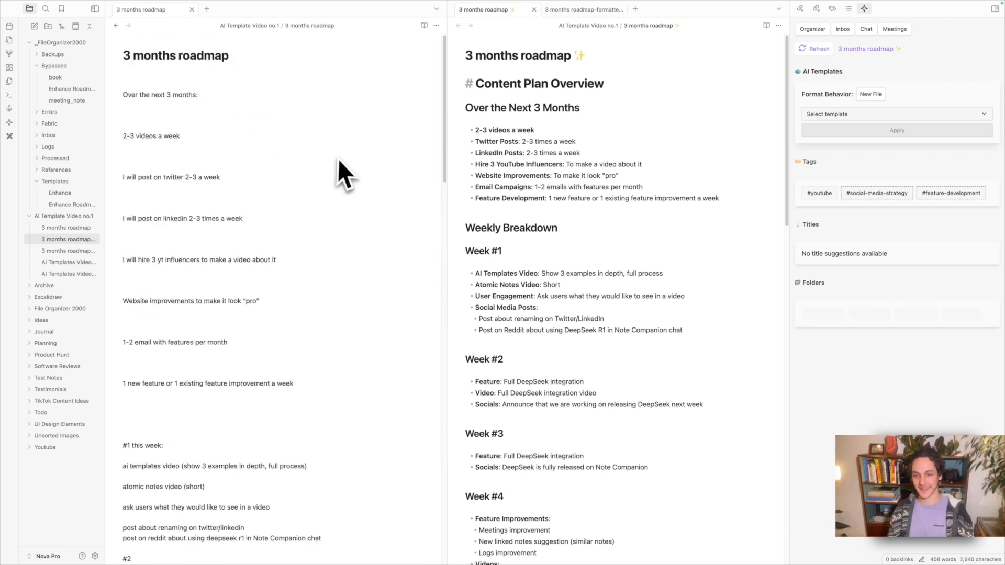
scroll(down, 3)
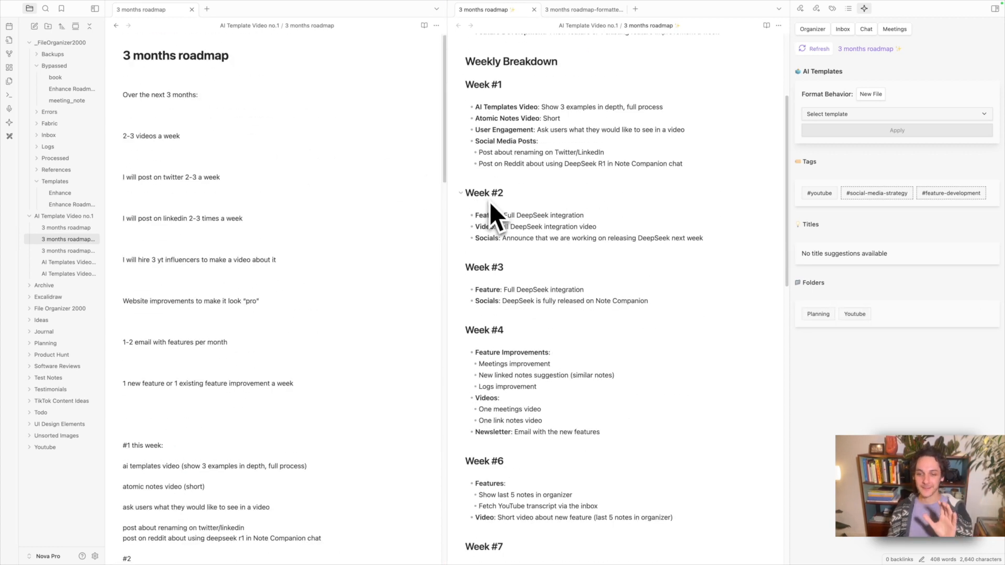
scroll(down, 3)
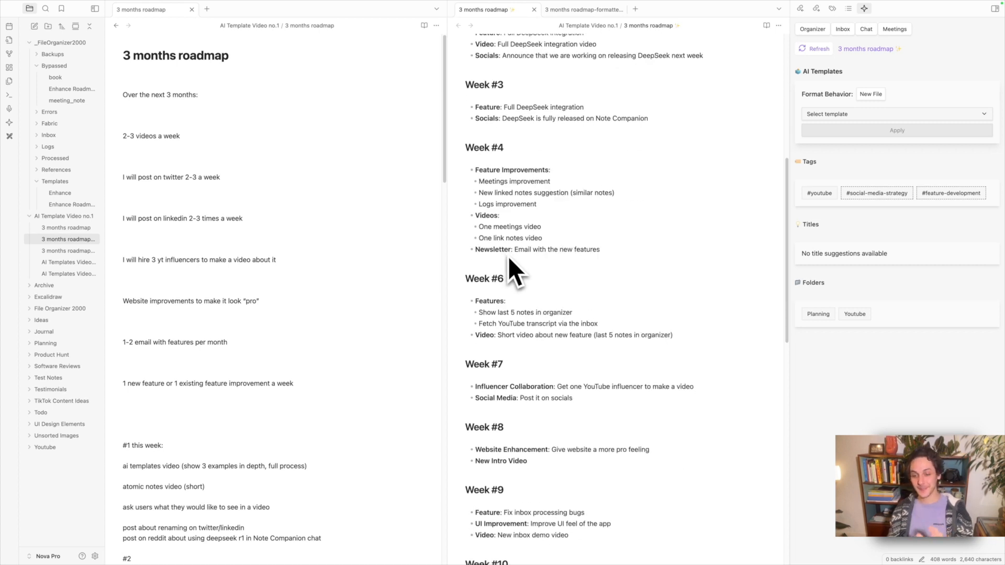
mouse_move(520, 266)
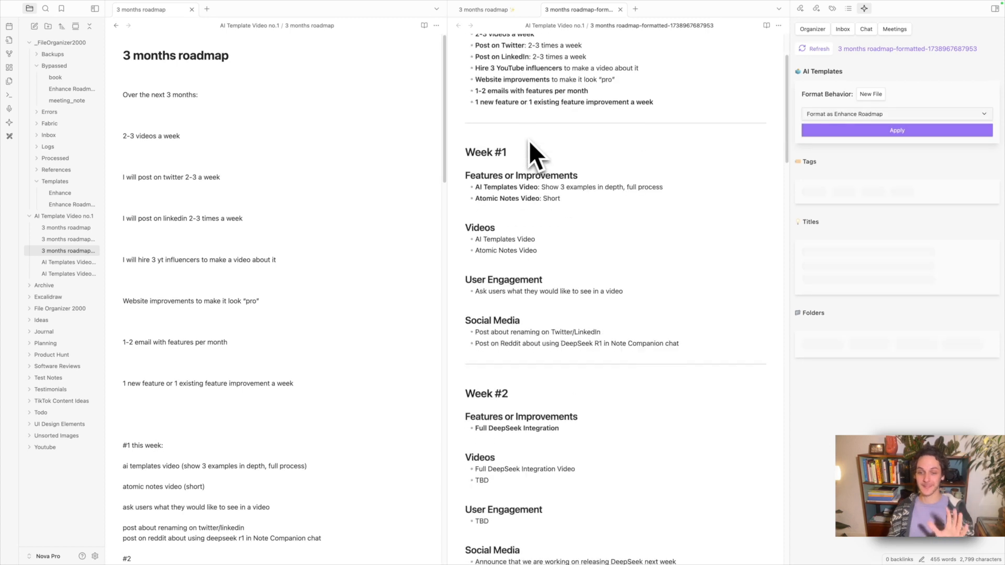
scroll(down, 3)
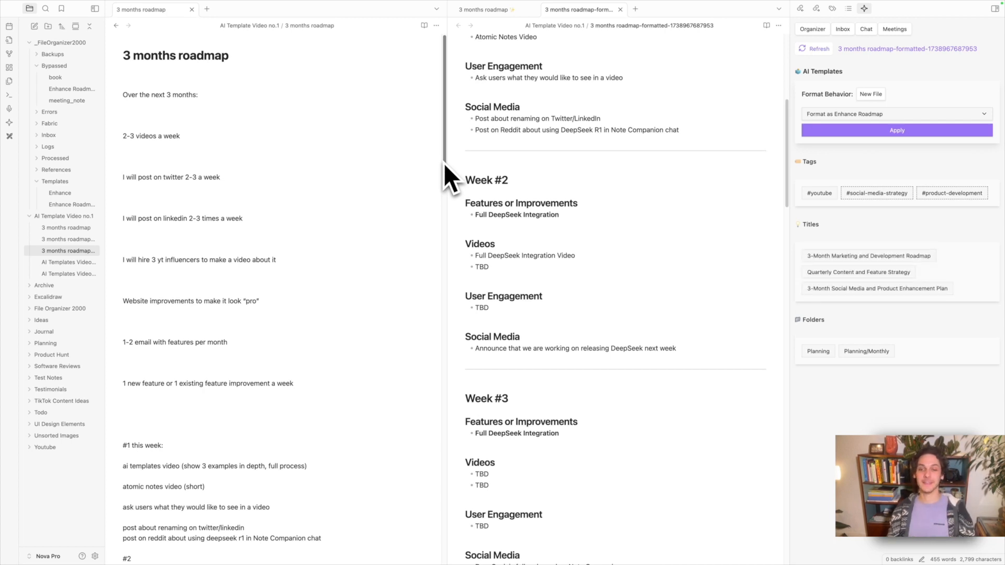
mouse_move(47, 147)
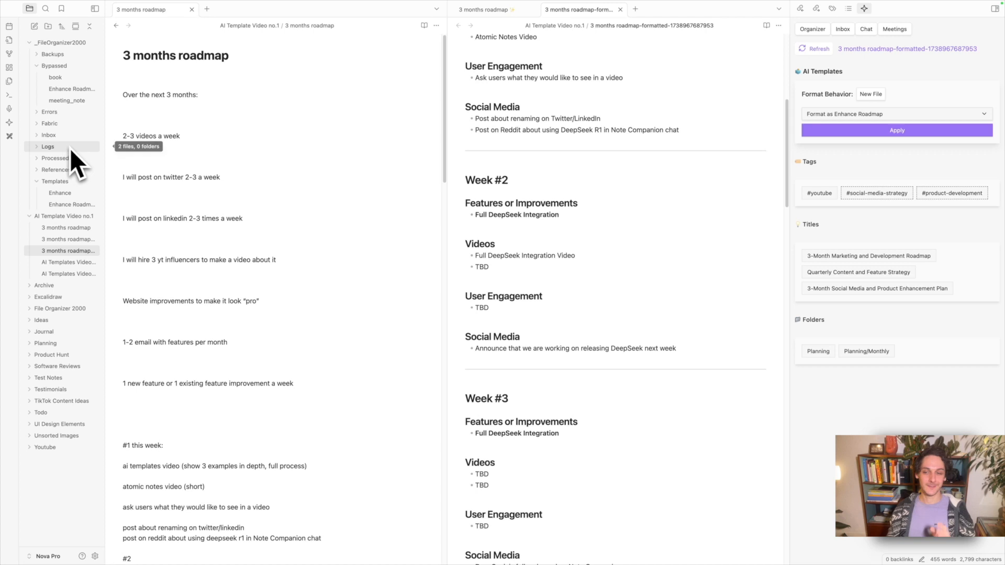
mouse_move(282, 289)
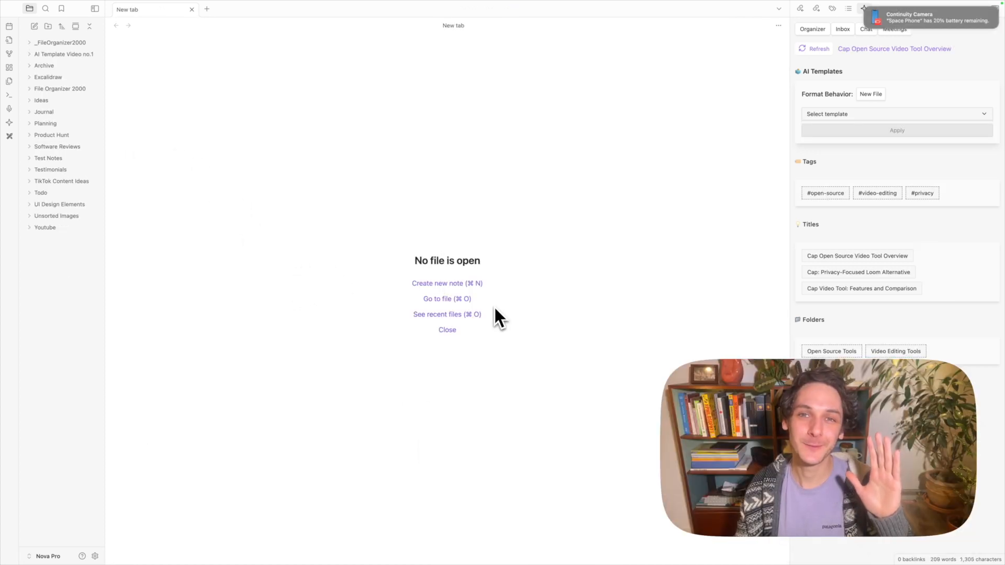
mouse_move(279, 320)
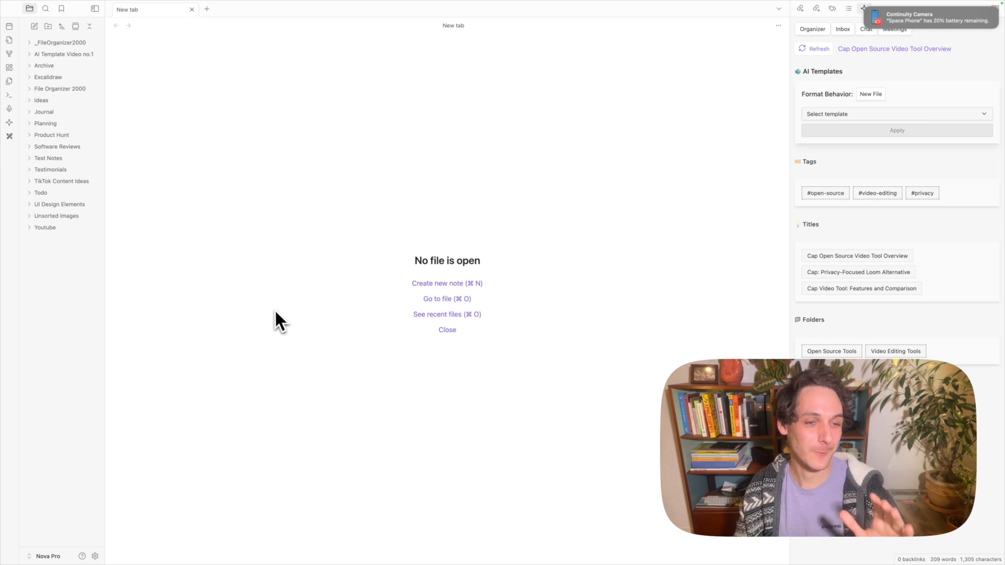
mouse_move(61, 193)
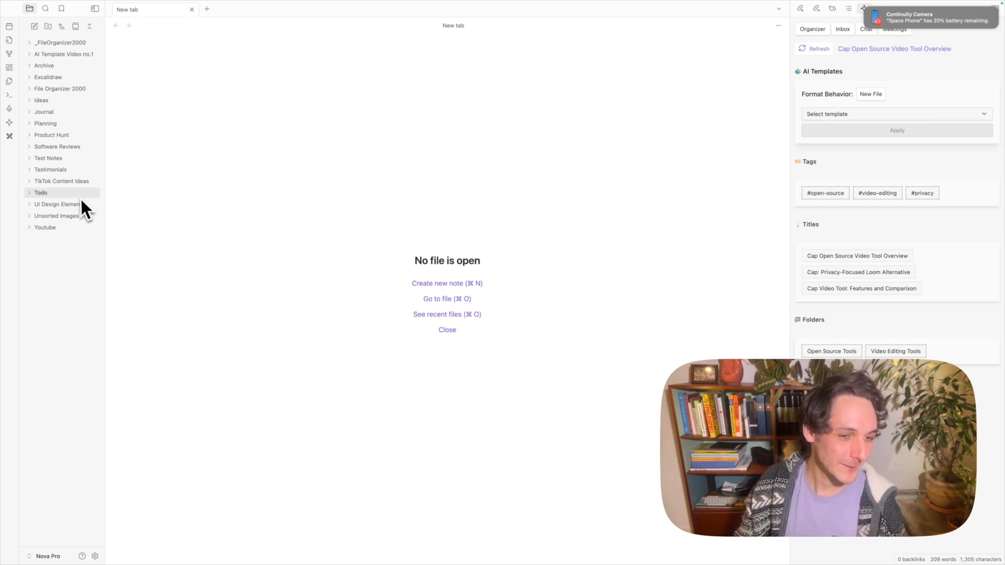
mouse_move(56, 146)
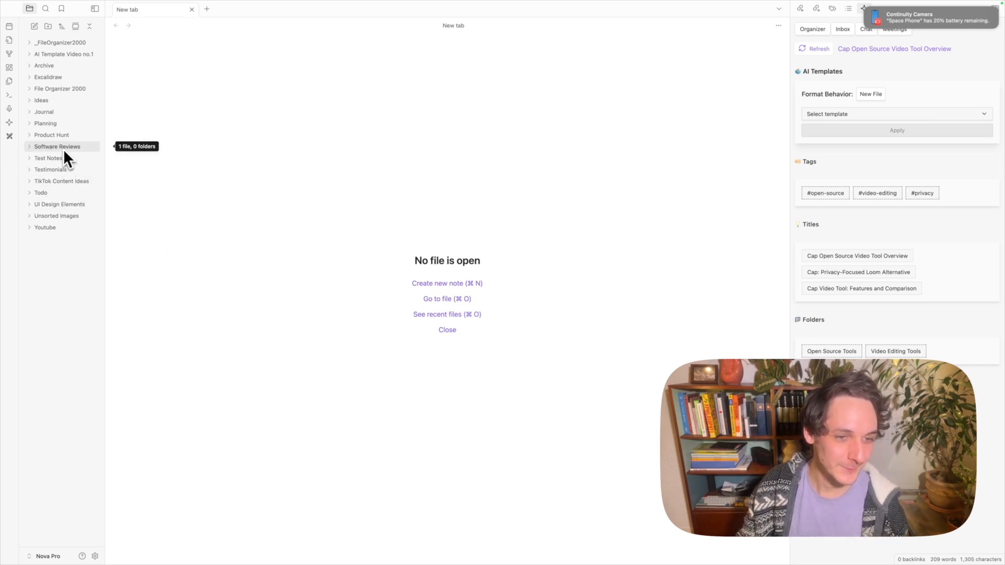
- Open 'Cap Open Source Video Tool Overview' from the Software Reviews folder
click(57, 146)
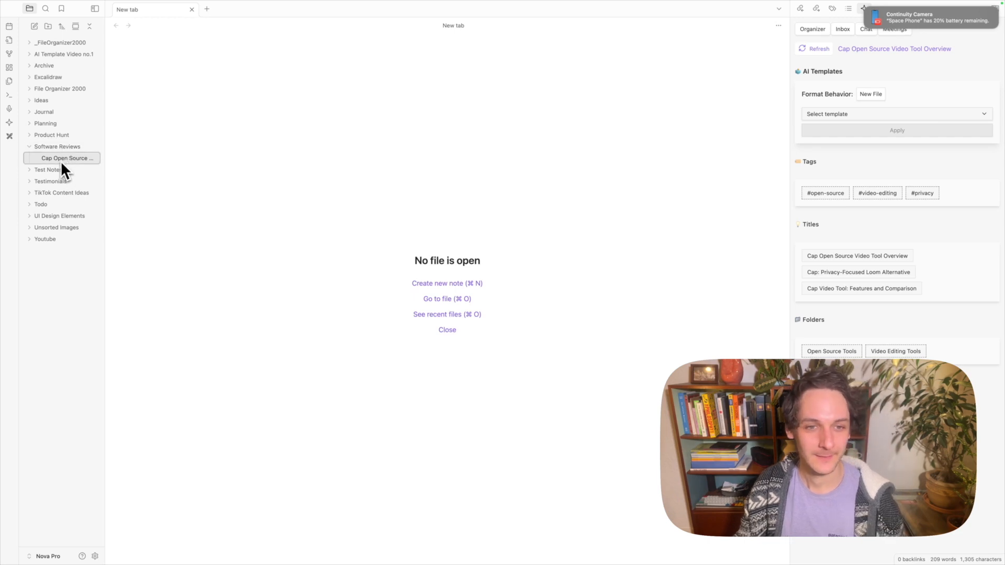
click(48, 169)
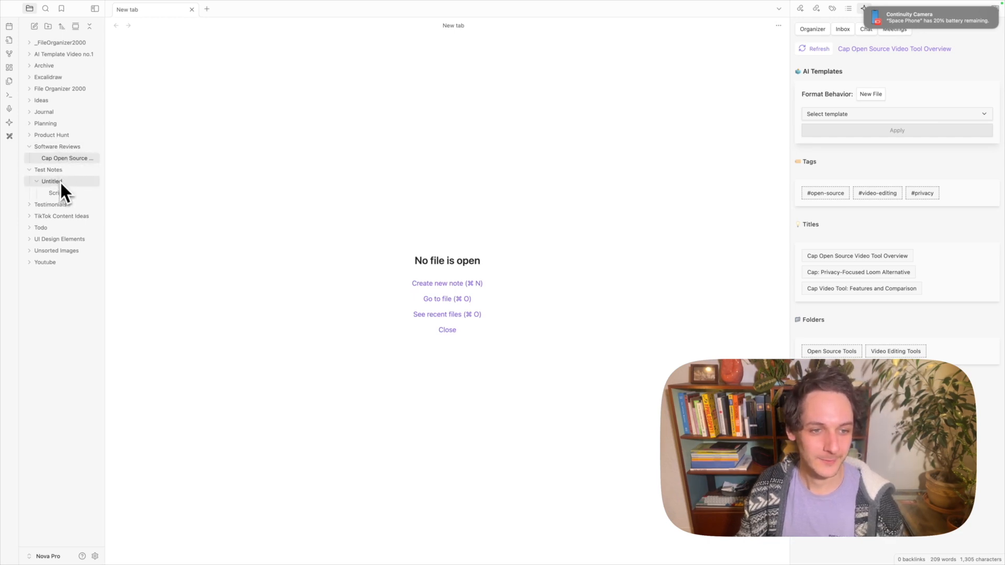
click(67, 158)
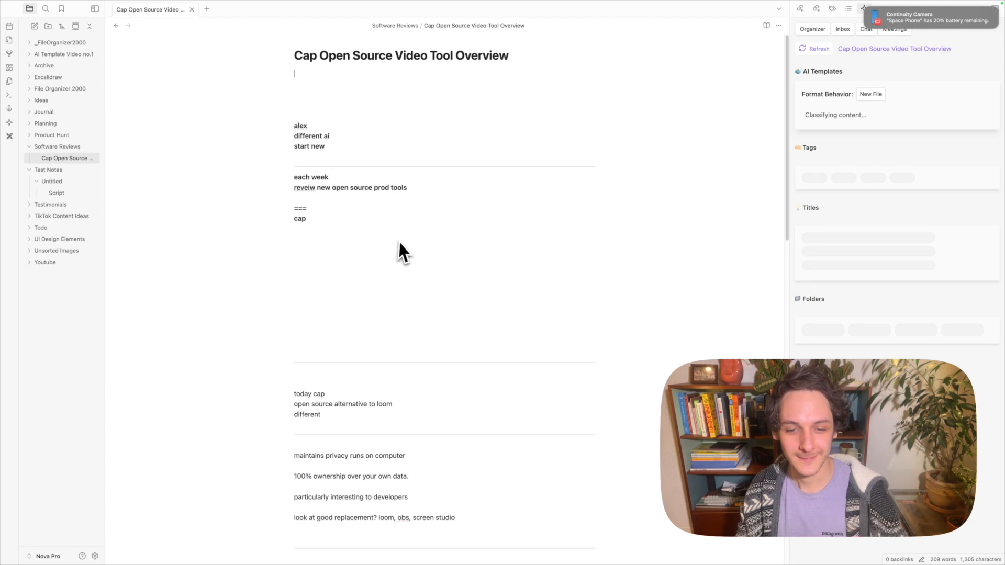
- Read through the raw Cap review script and its suggested tags, titles and folders
scroll(down, 3)
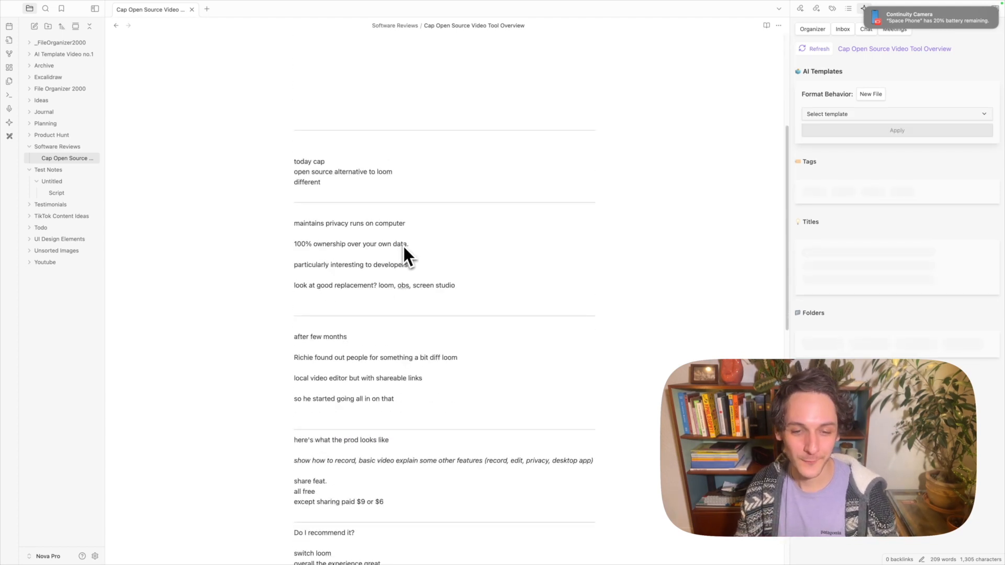
scroll(down, 3)
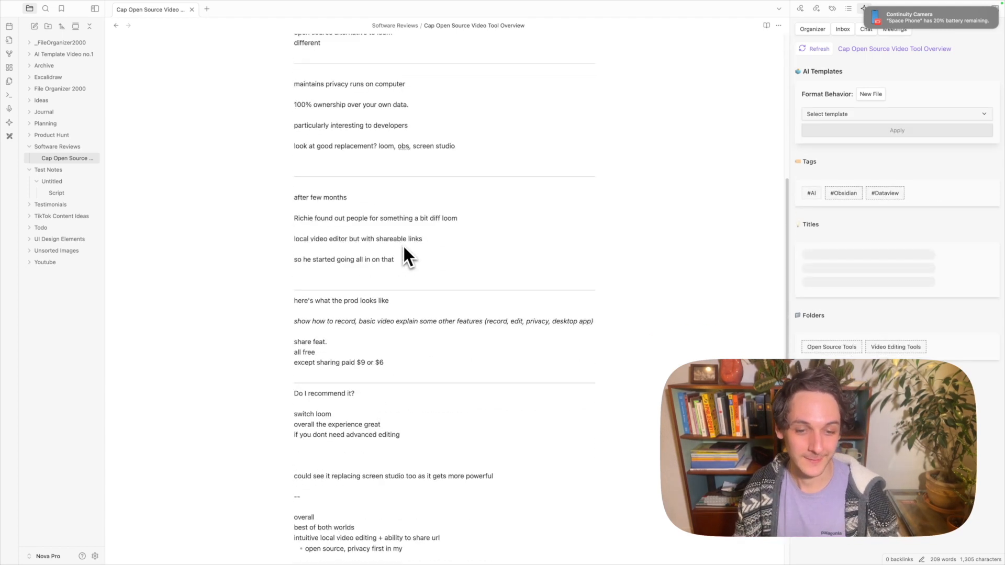
scroll(down, 3)
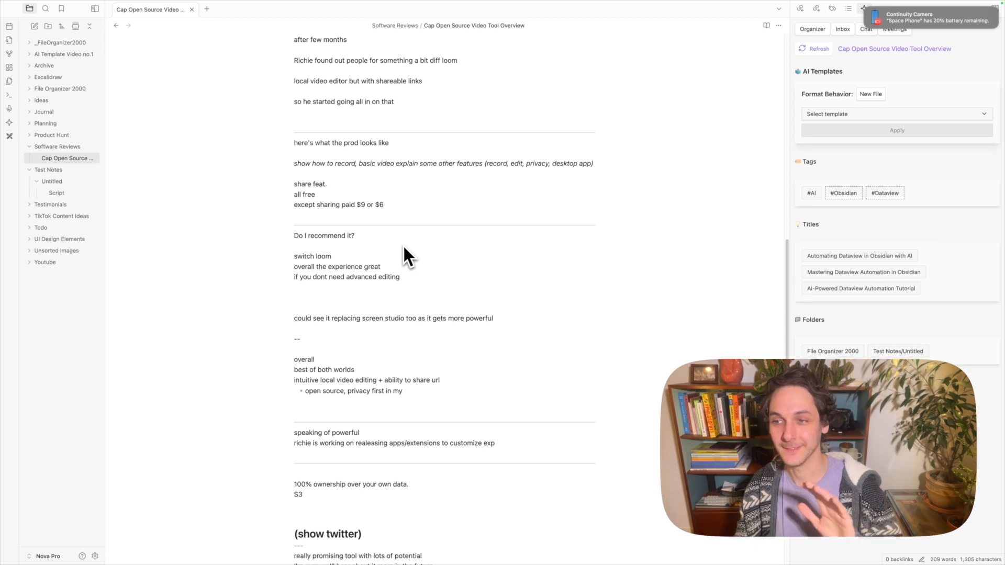
scroll(down, 3)
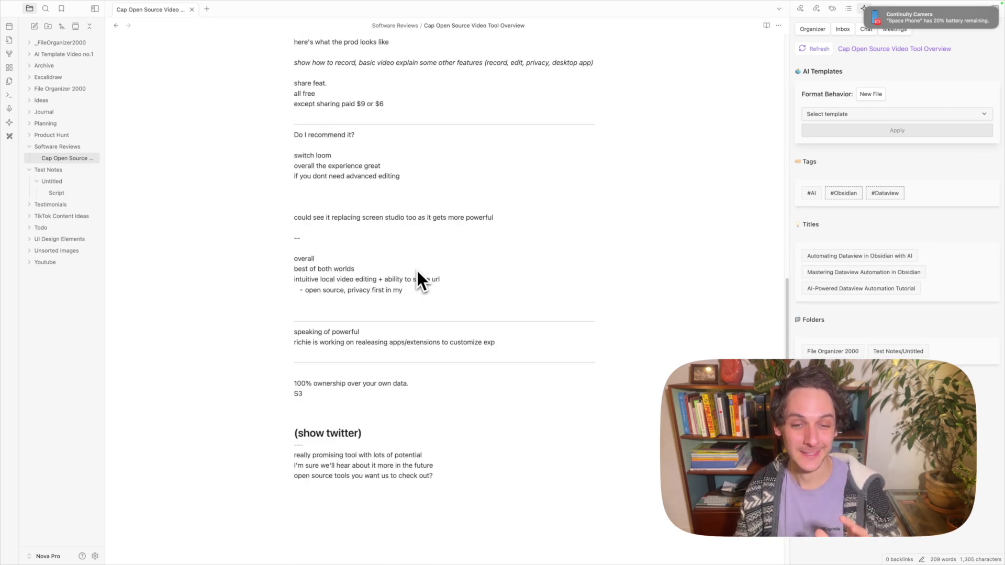
scroll(up, 3)
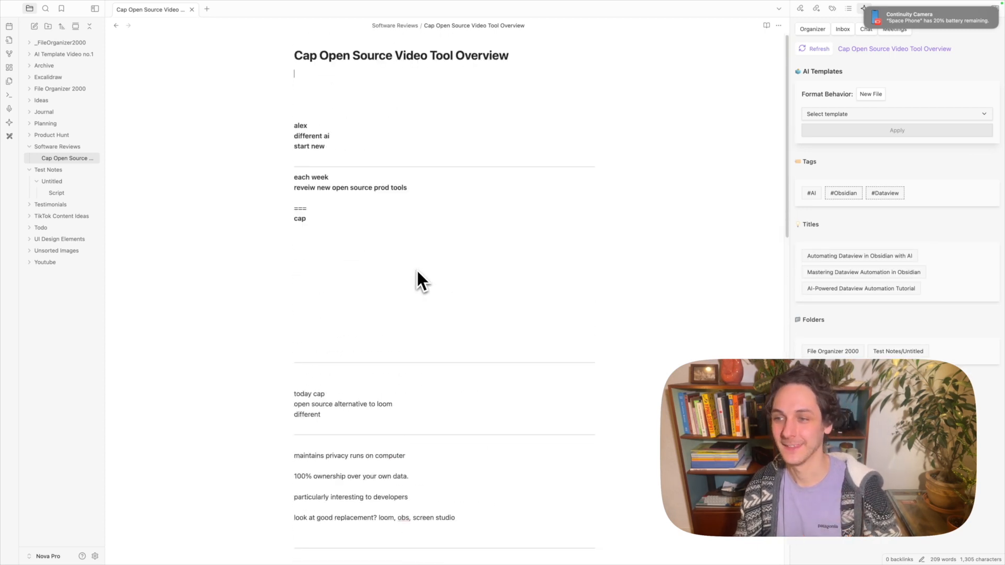
mouse_move(411, 256)
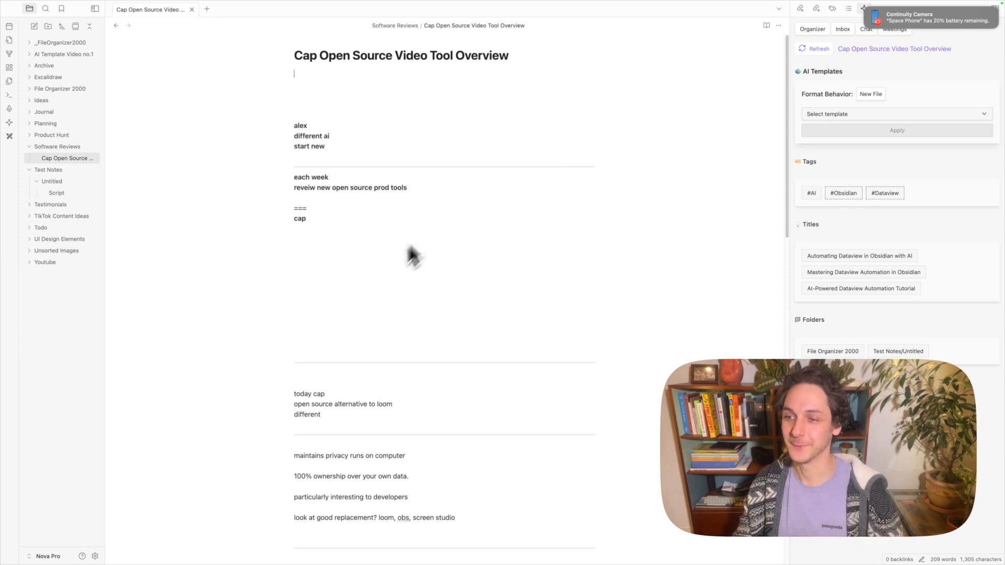
- Apply the Enhance template to generate a formatted Cap Open Source Video Tool Overview note
click(893, 113)
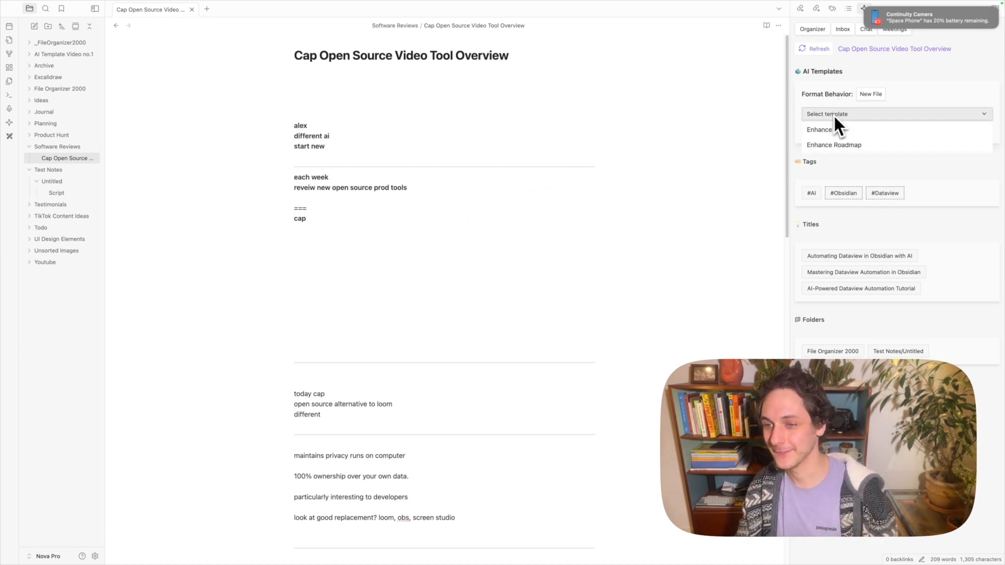
click(819, 129)
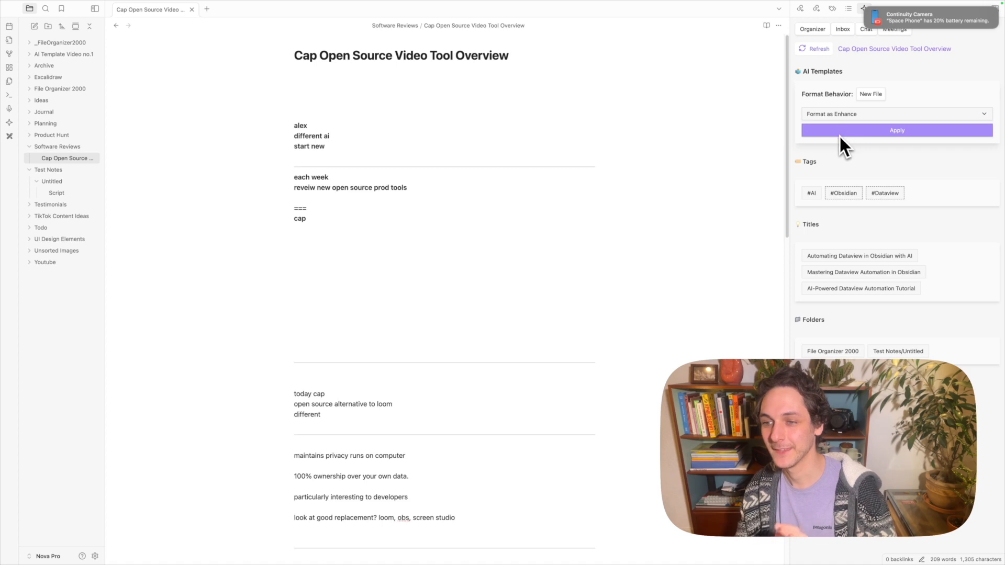
click(896, 130)
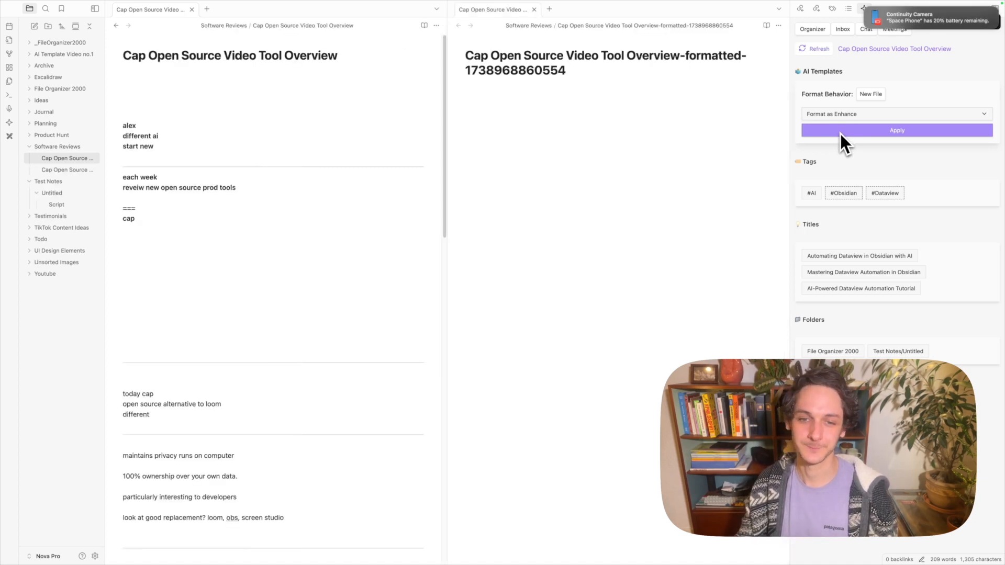
click(895, 130)
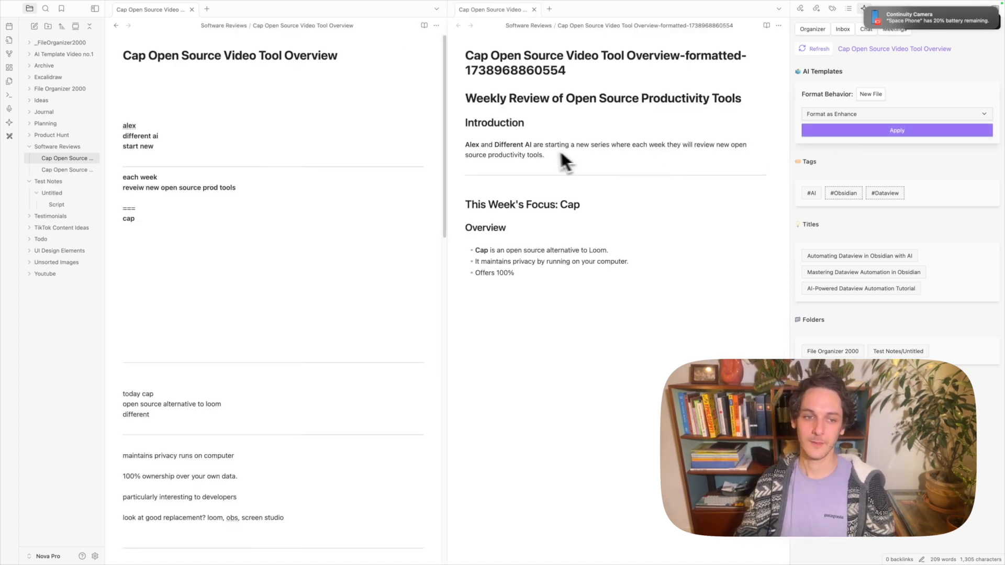
click(896, 130)
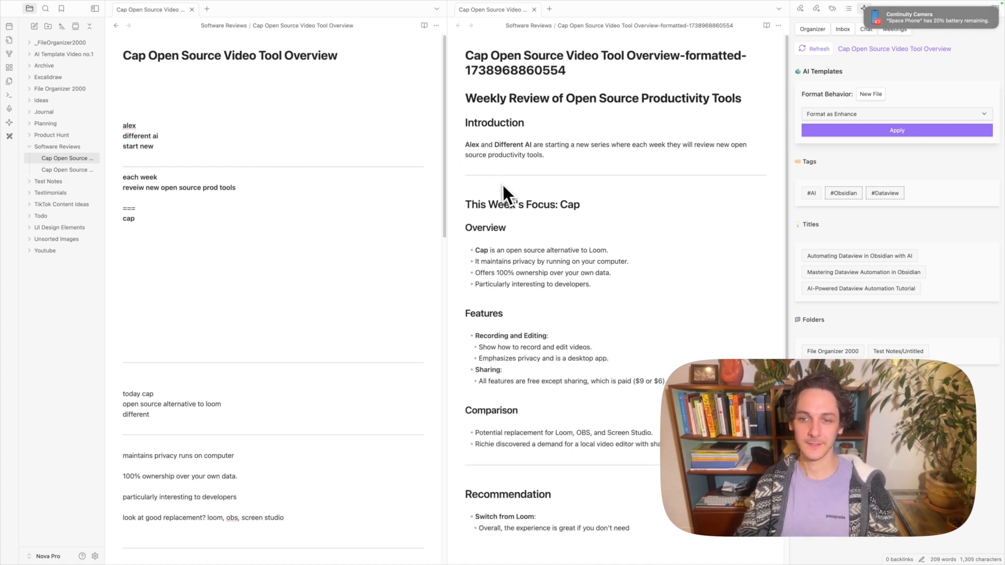
- Review the generated note's features, comparison, recommendation and summary sections
scroll(down, 3)
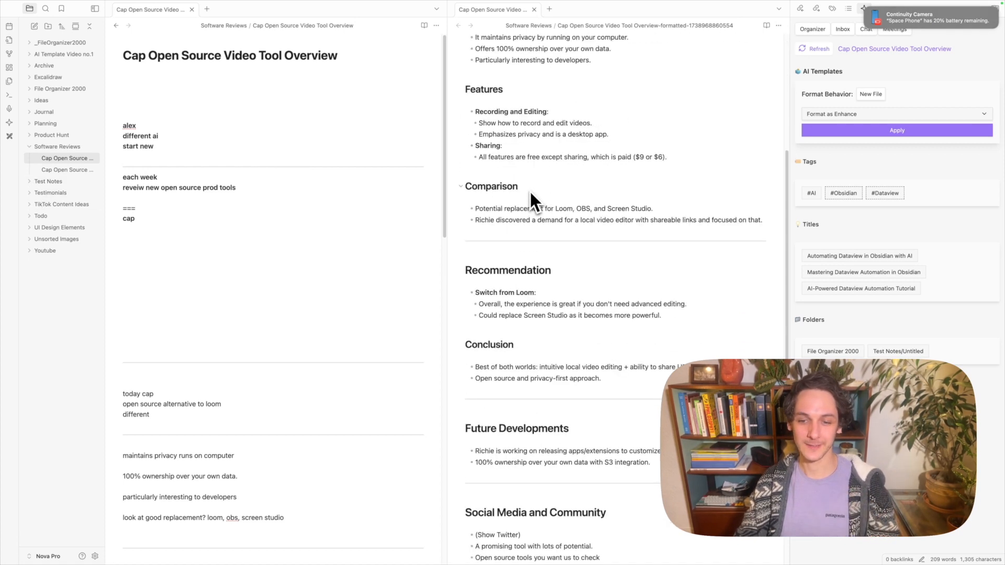
scroll(down, 3)
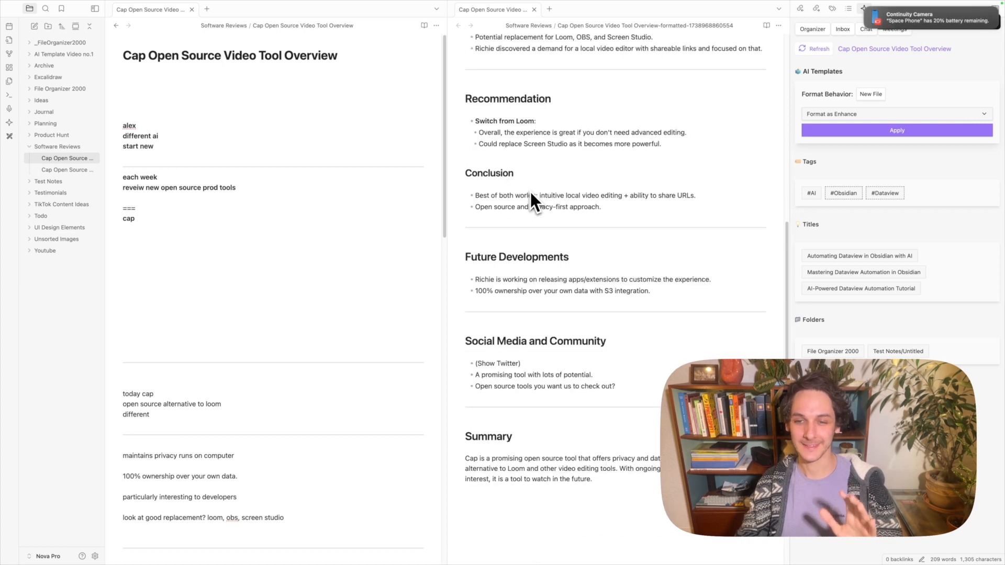